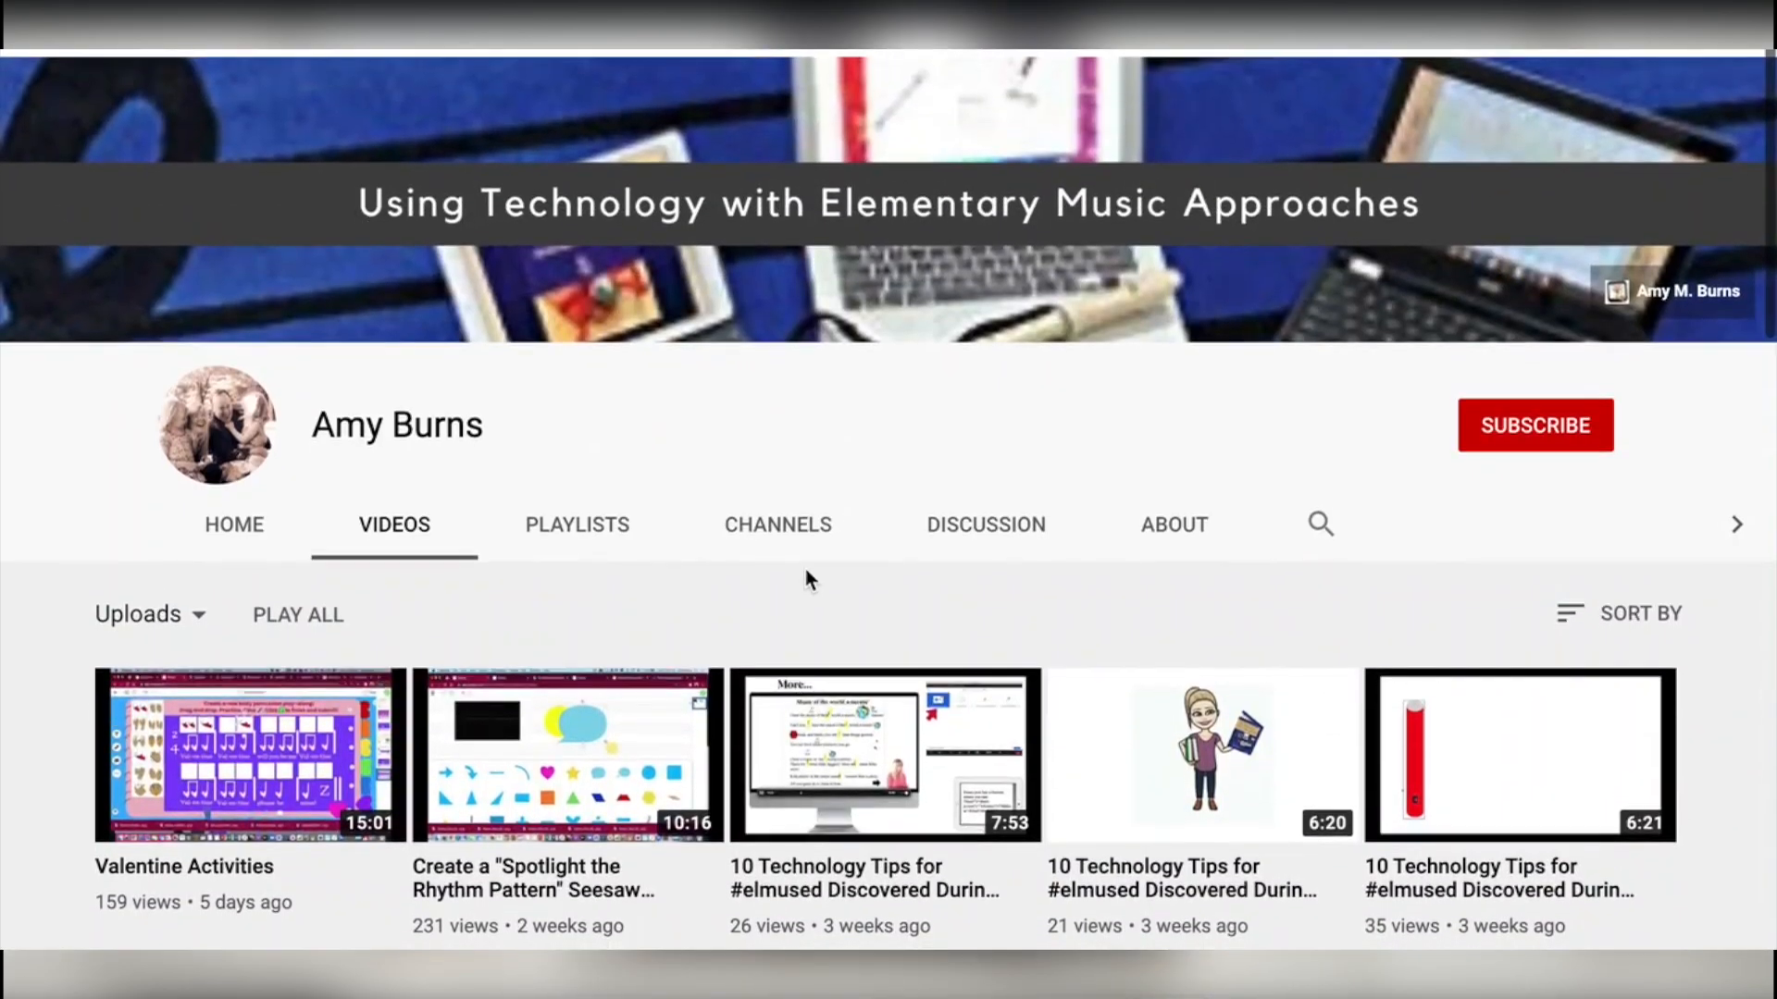
- Switch to the browser tab showing the Canva education home dashboard
{"action": "left_click", "coordinate": [1535, 424]}
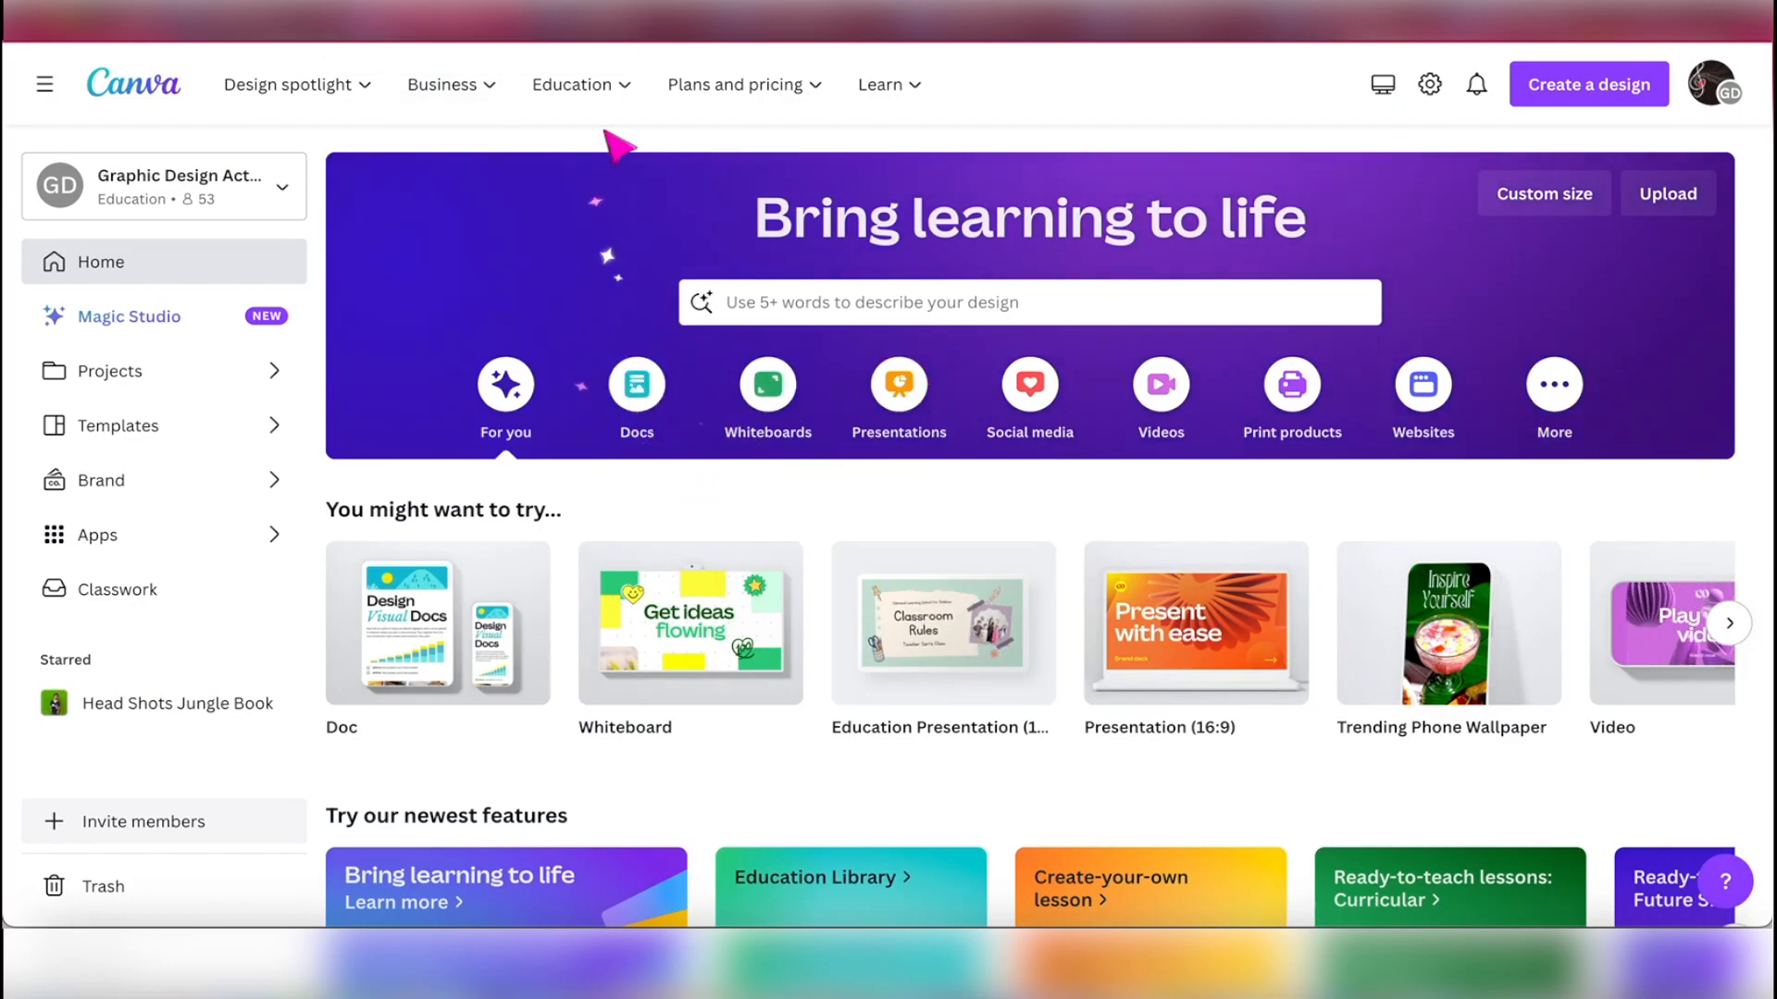
- Open Education > Teaching resources and show lesson templates grouped by subject
{"action": "left_click", "coordinate": [572, 84]}
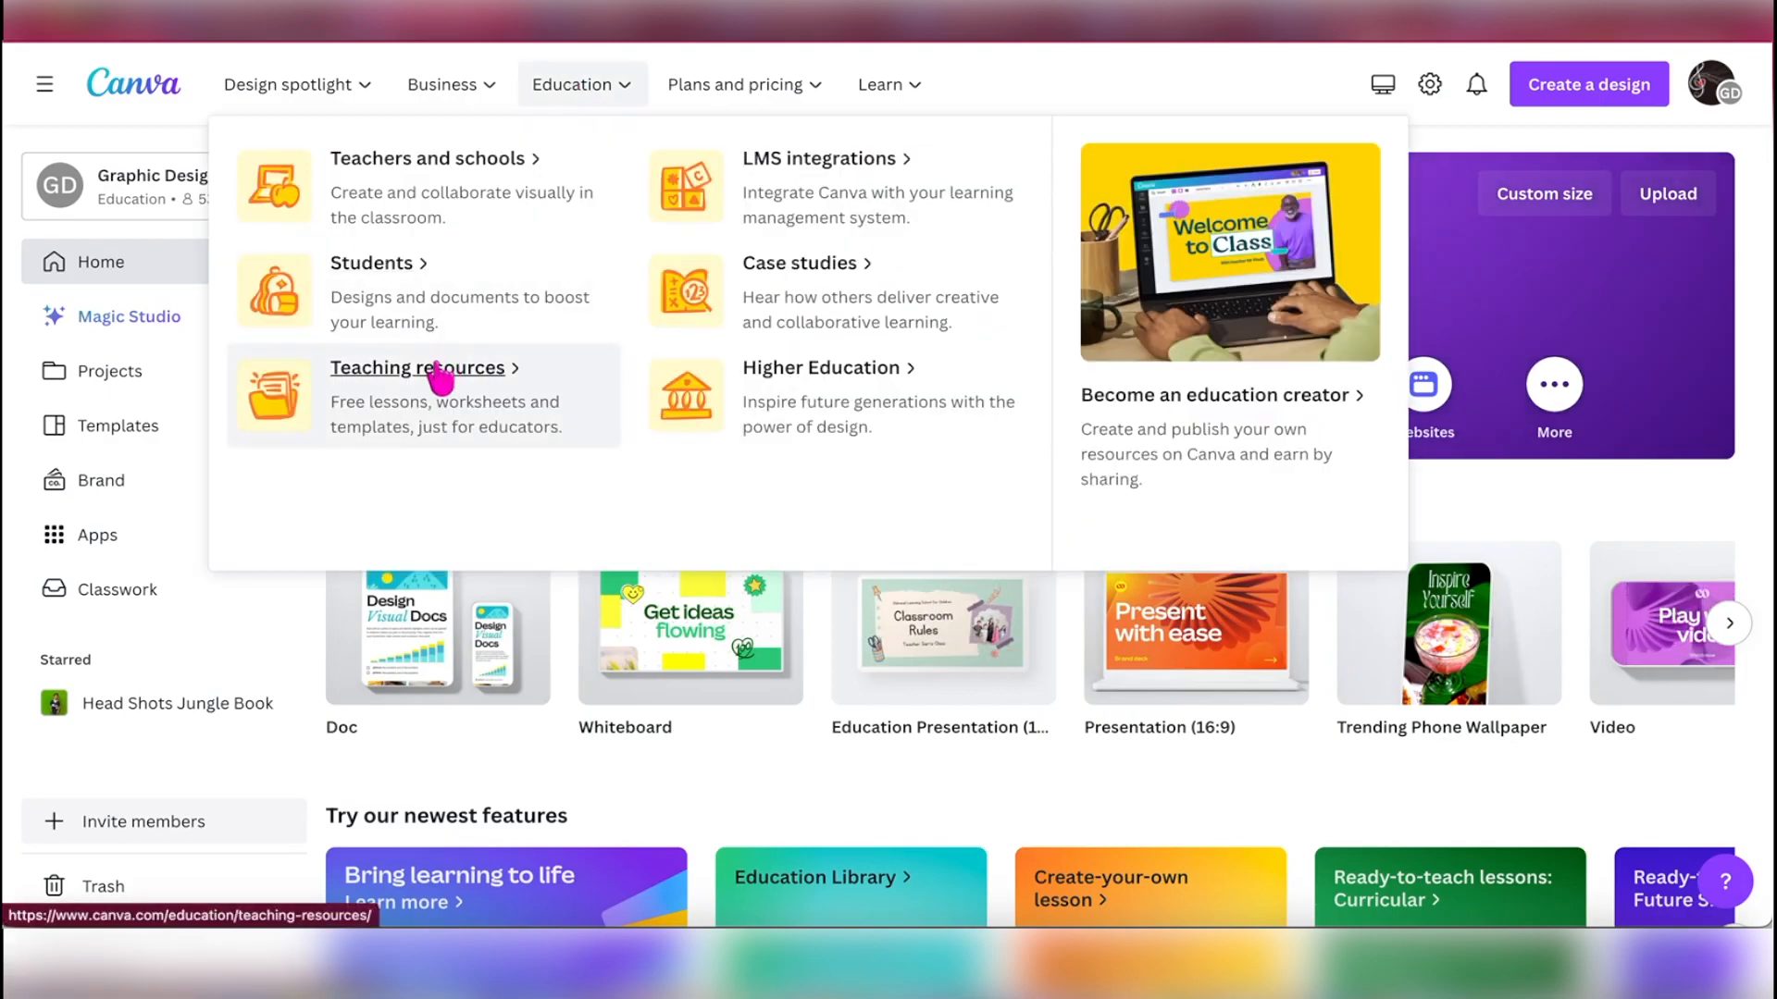
{"action": "left_click", "coordinate": [417, 367]}
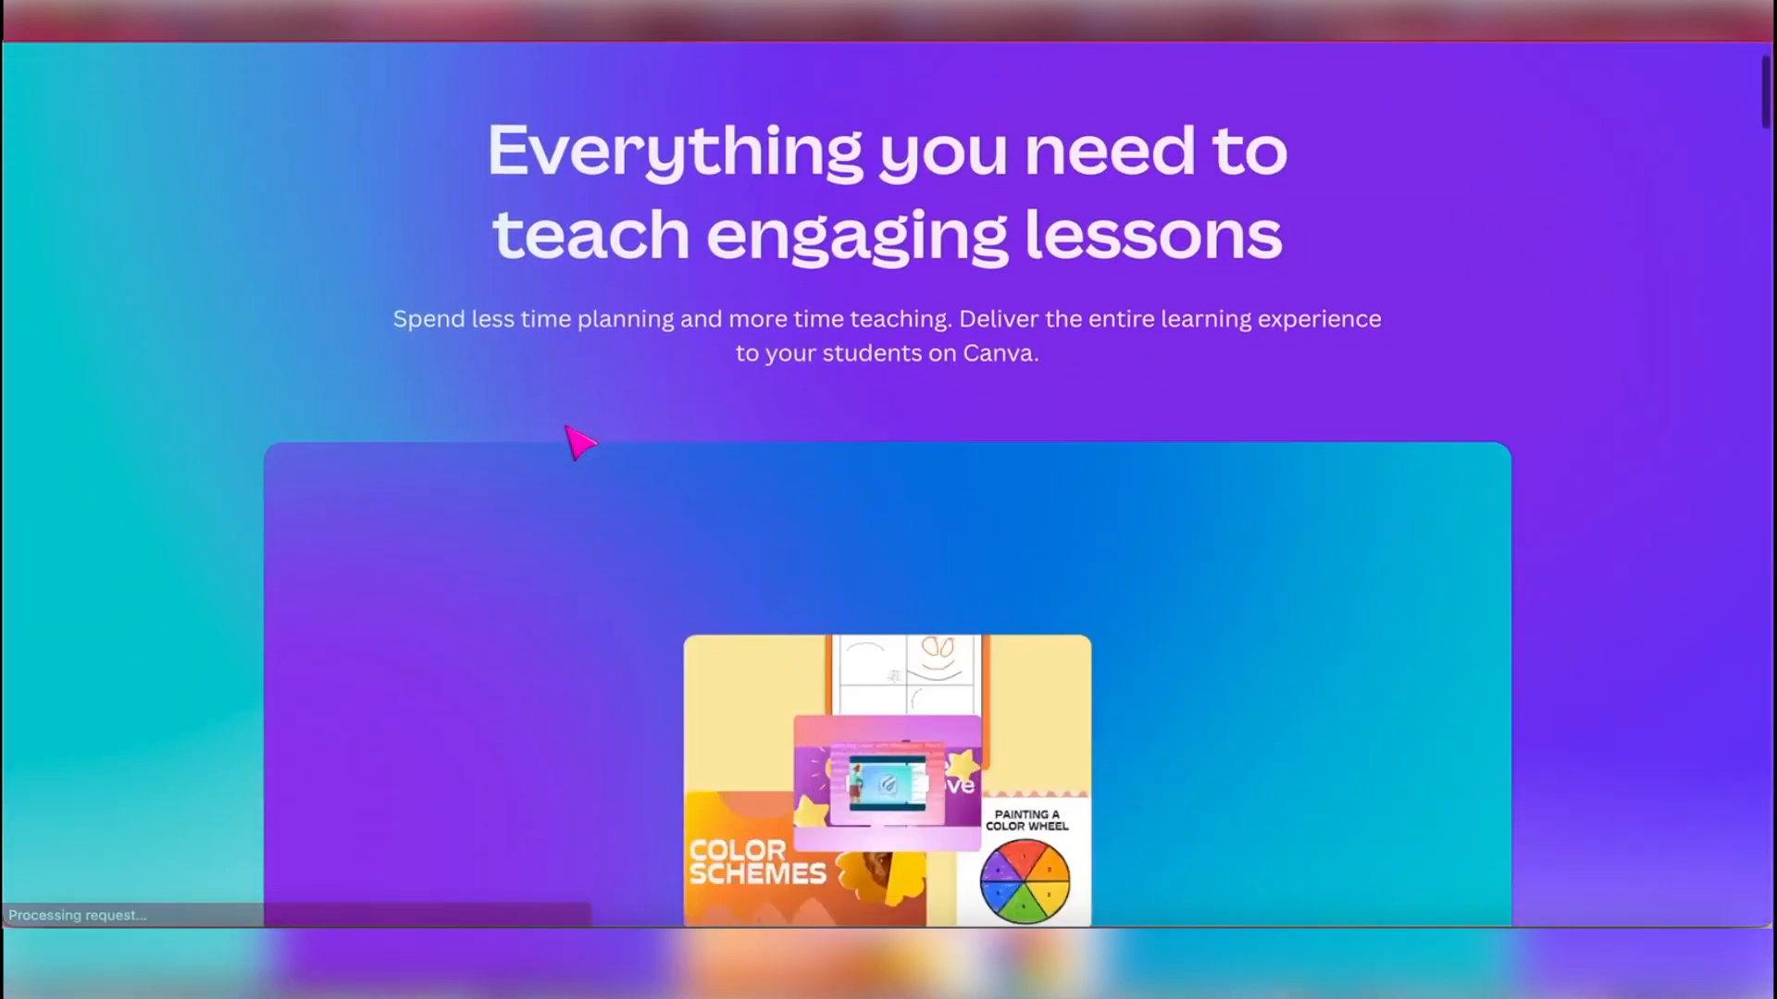
{"action": "scroll", "scroll_direction": "down", "scroll_amount": 3}
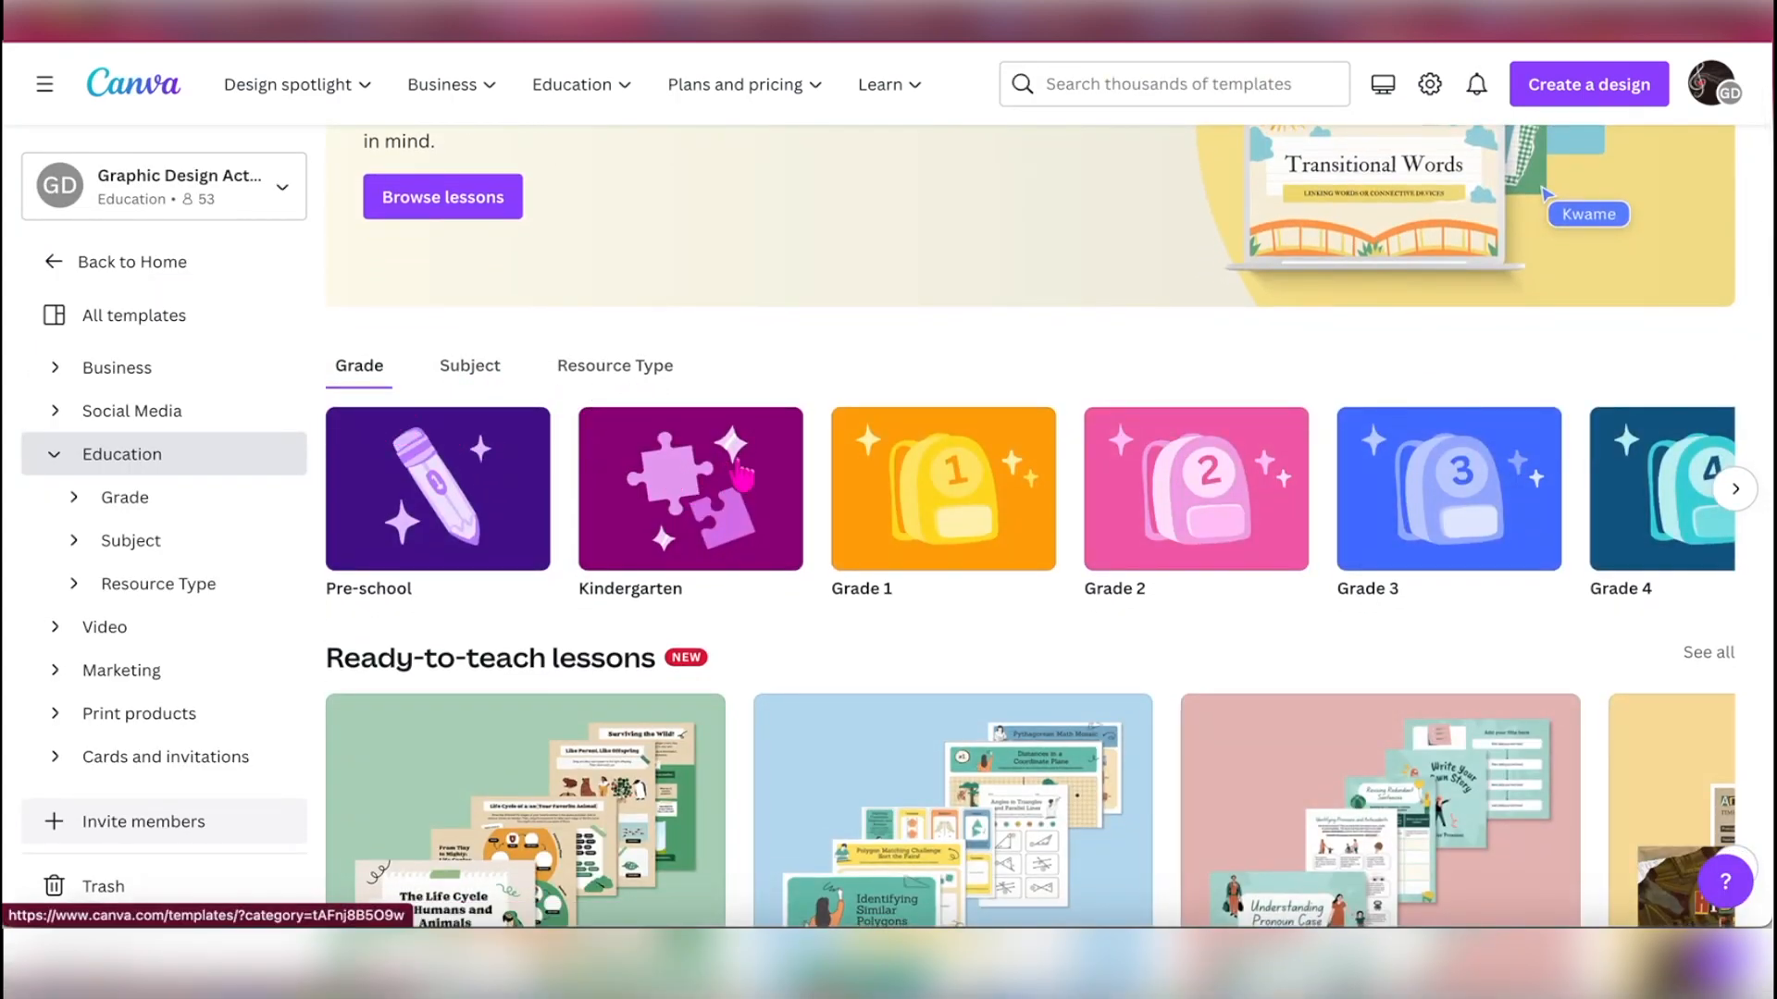
{"action": "left_click", "coordinate": [469, 304]}
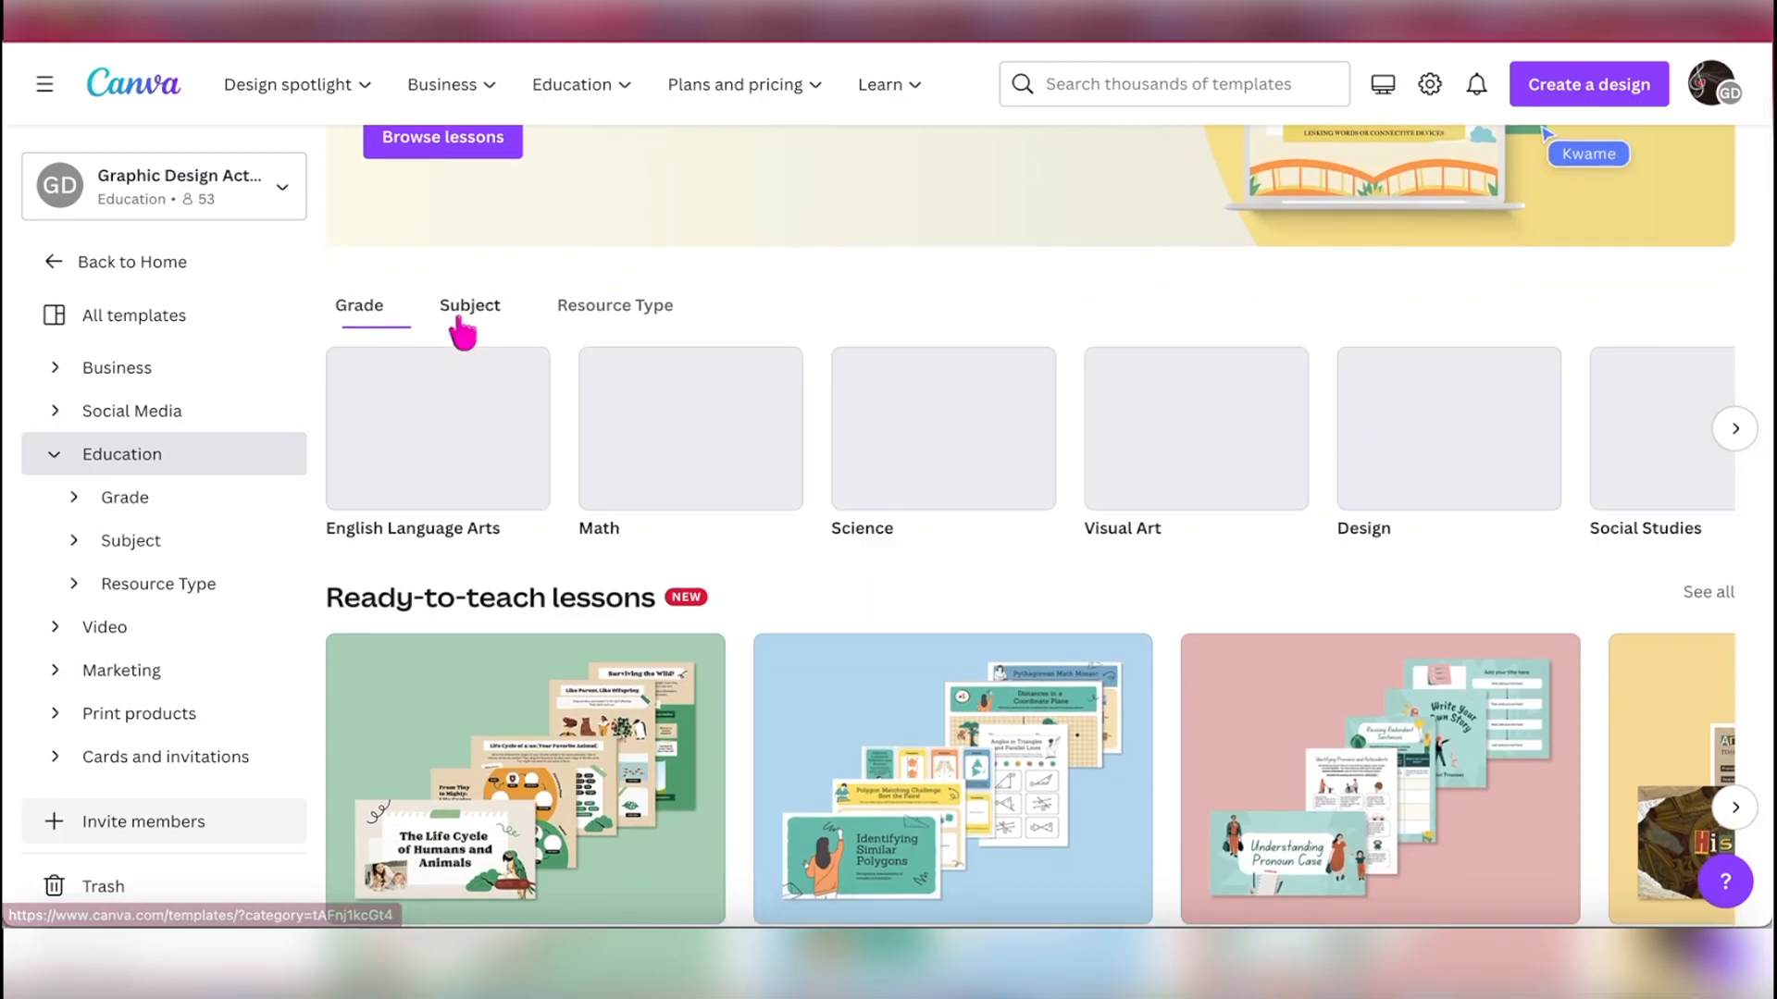
{"action": "left_click", "coordinate": [469, 304]}
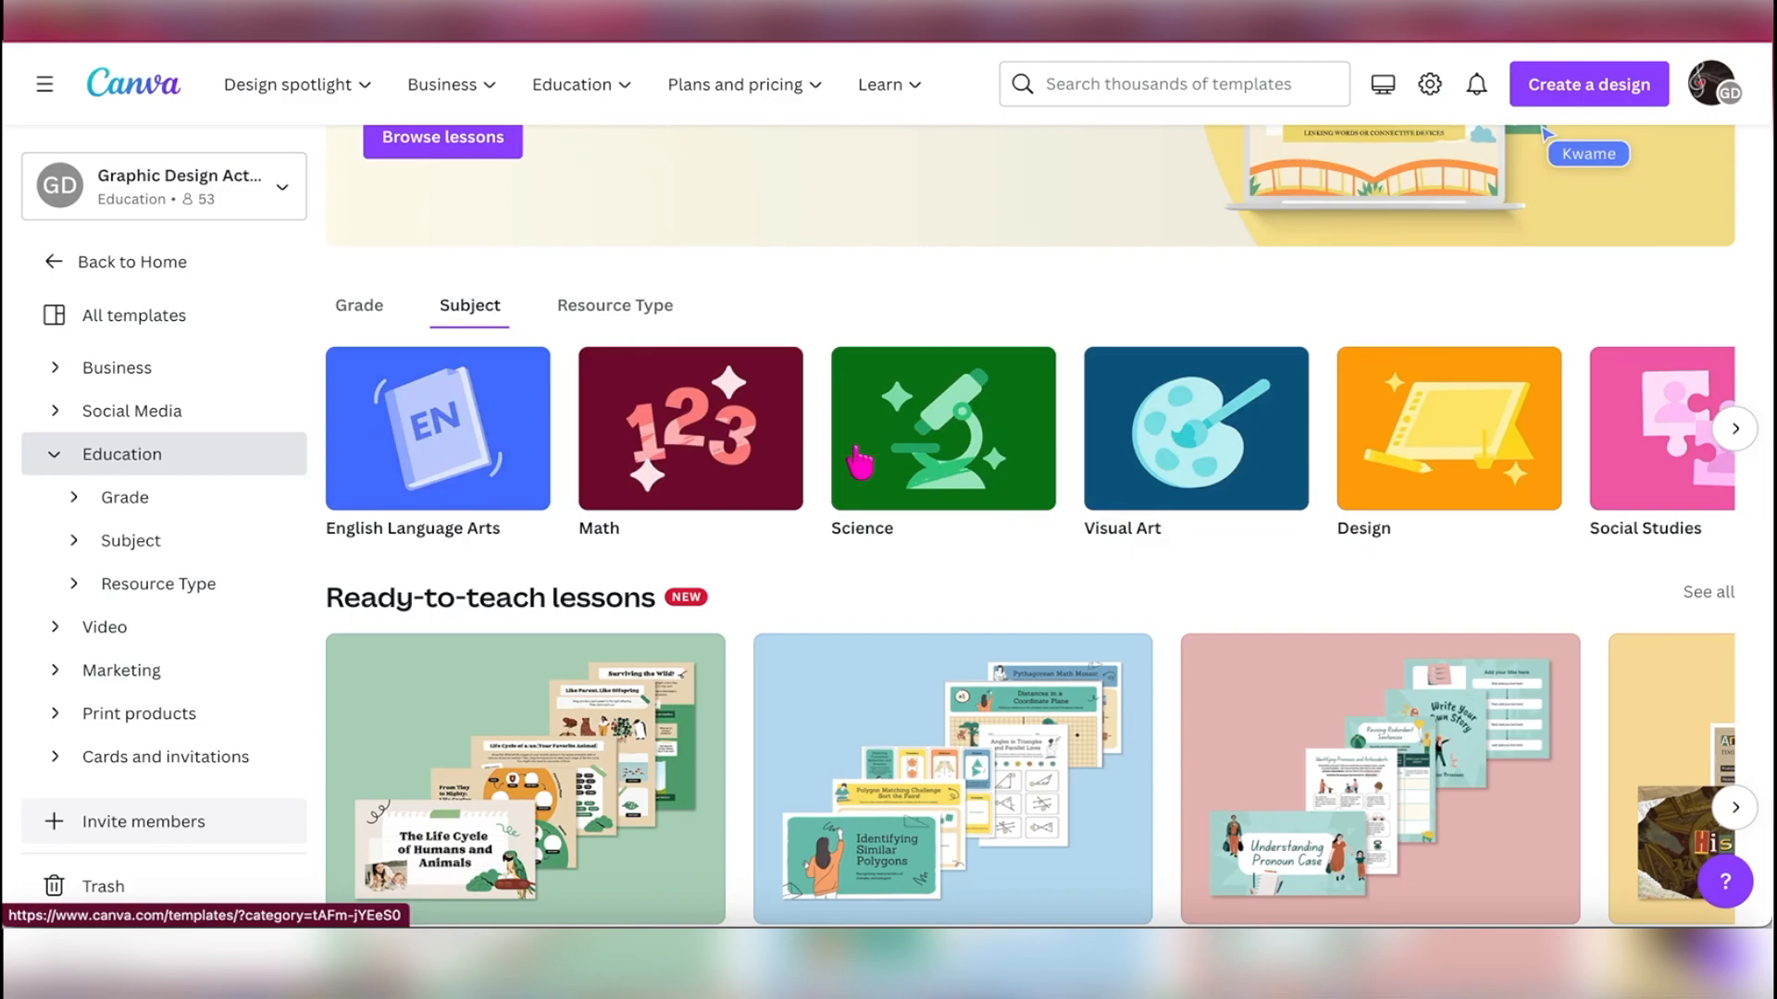
- Preview The Solar System Science lesson, then return to the music presentation
{"action": "left_click", "coordinate": [940, 430]}
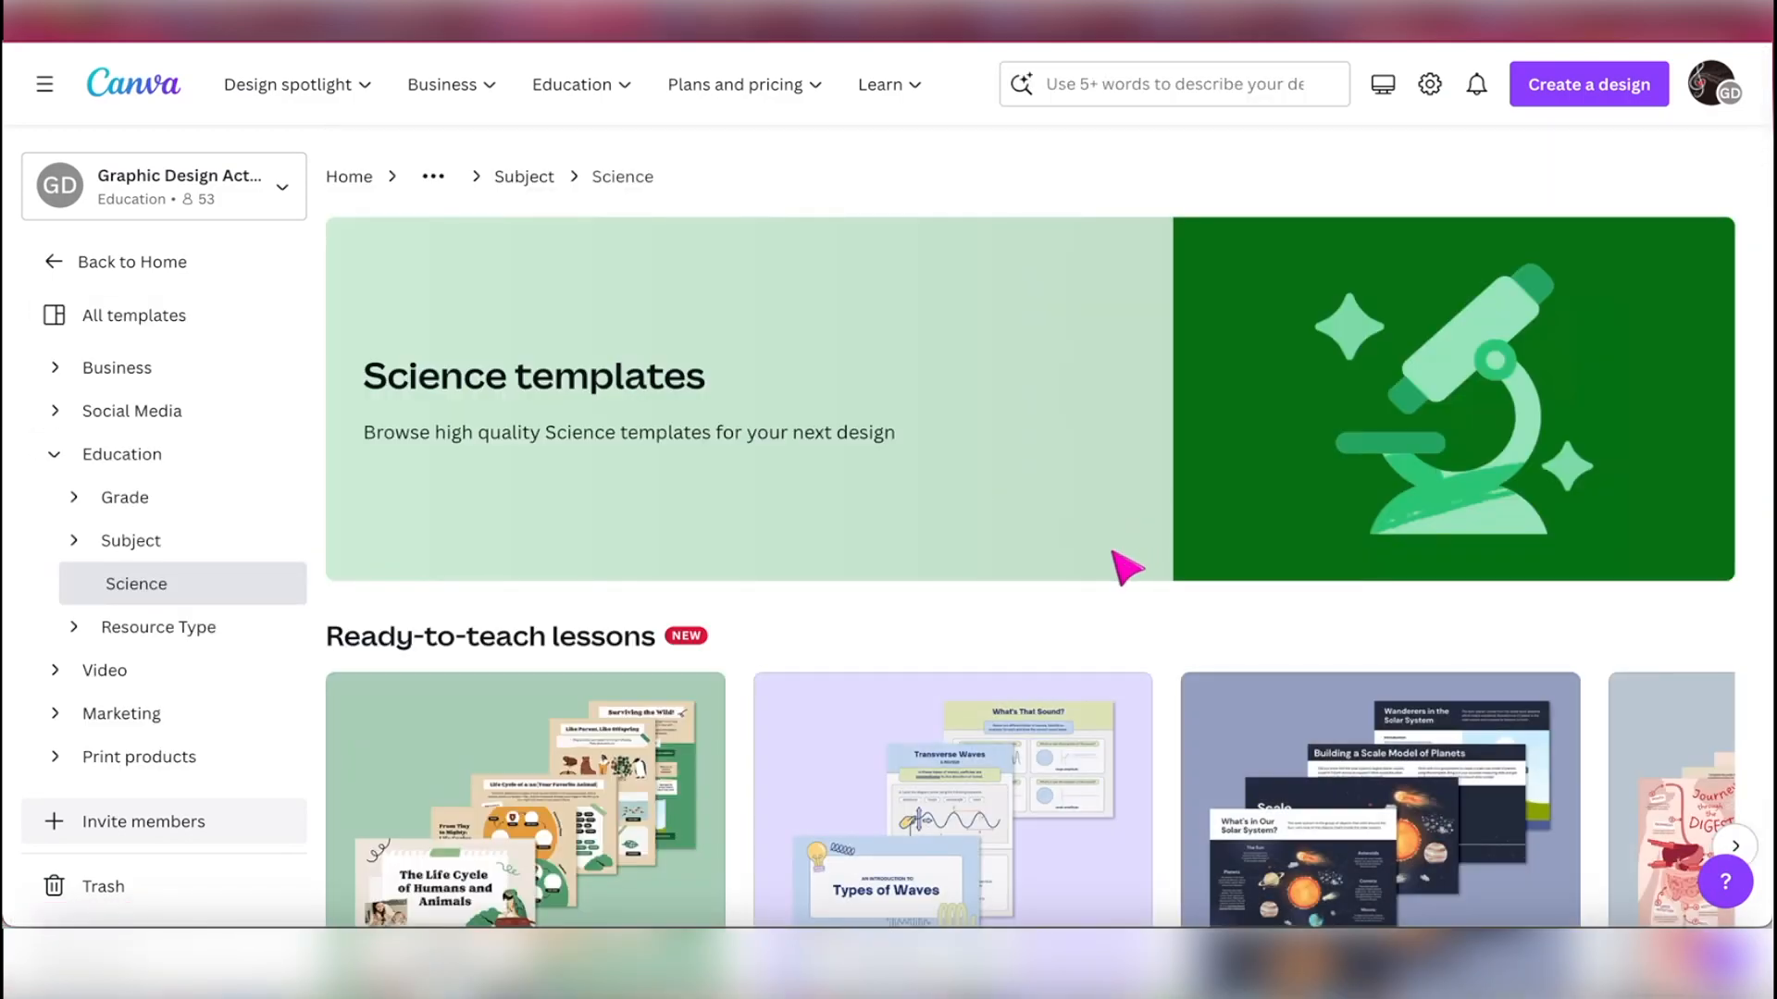
{"action": "left_click", "coordinate": [1379, 793]}
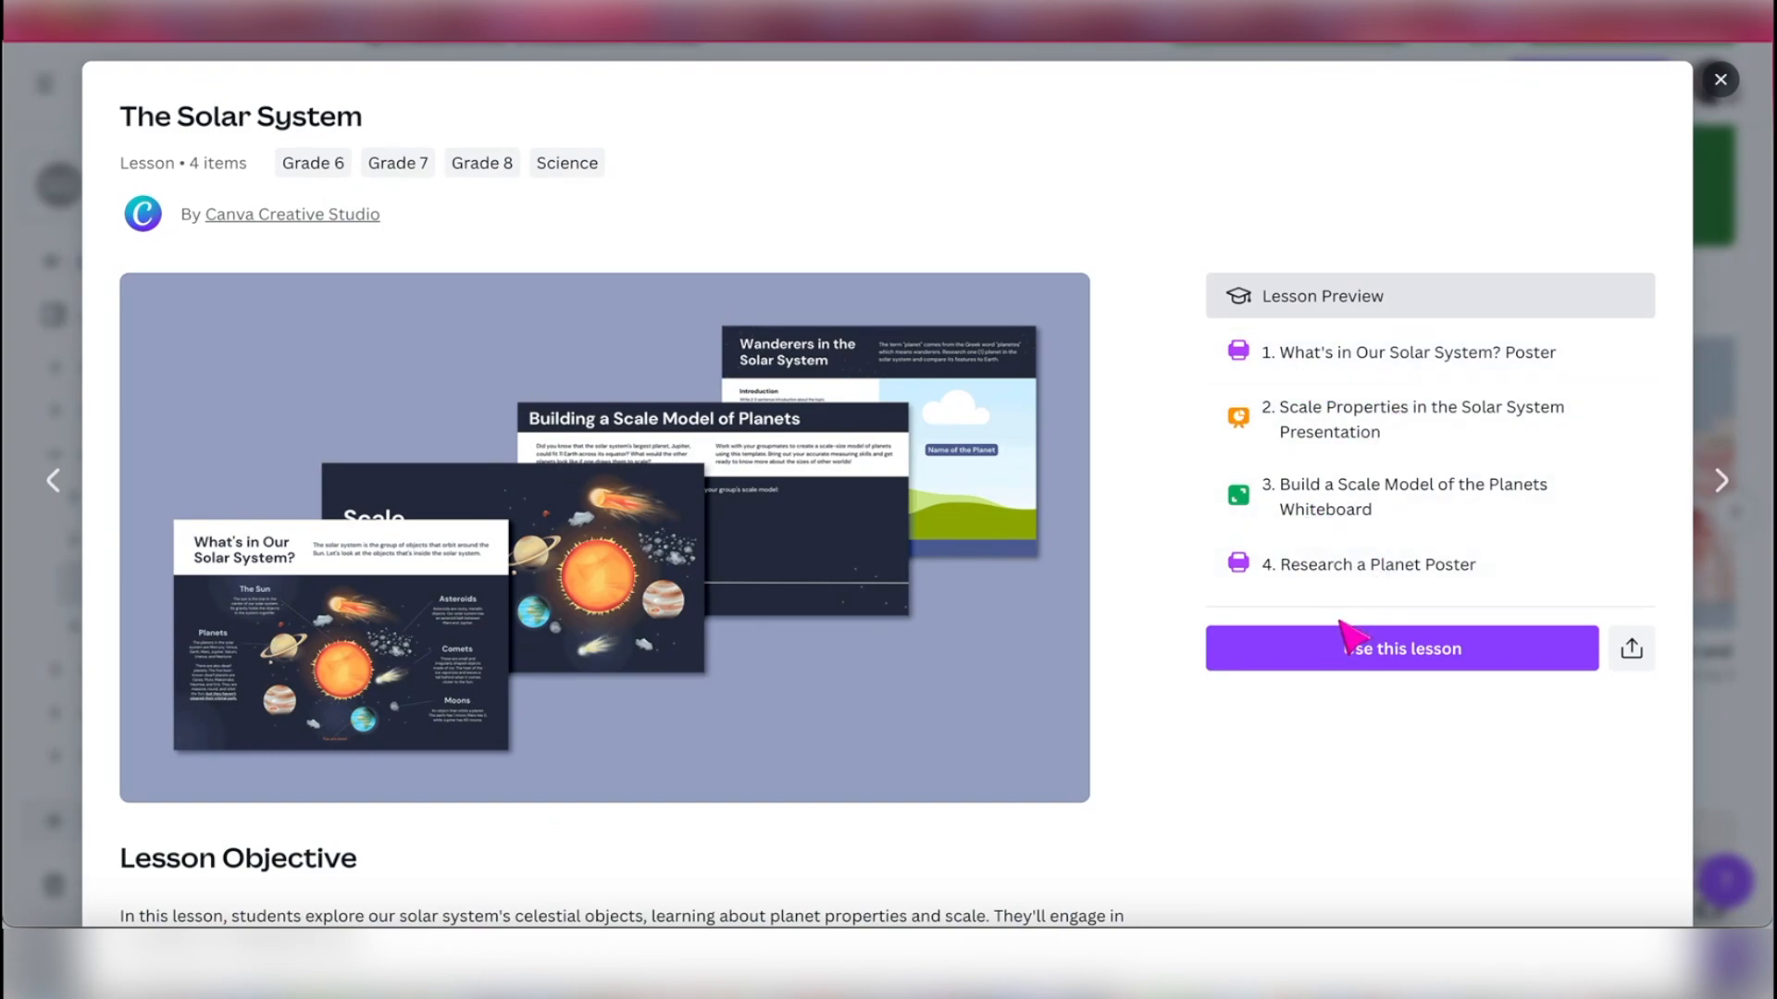
{"action": "mouse_move", "coordinate": [1292, 496]}
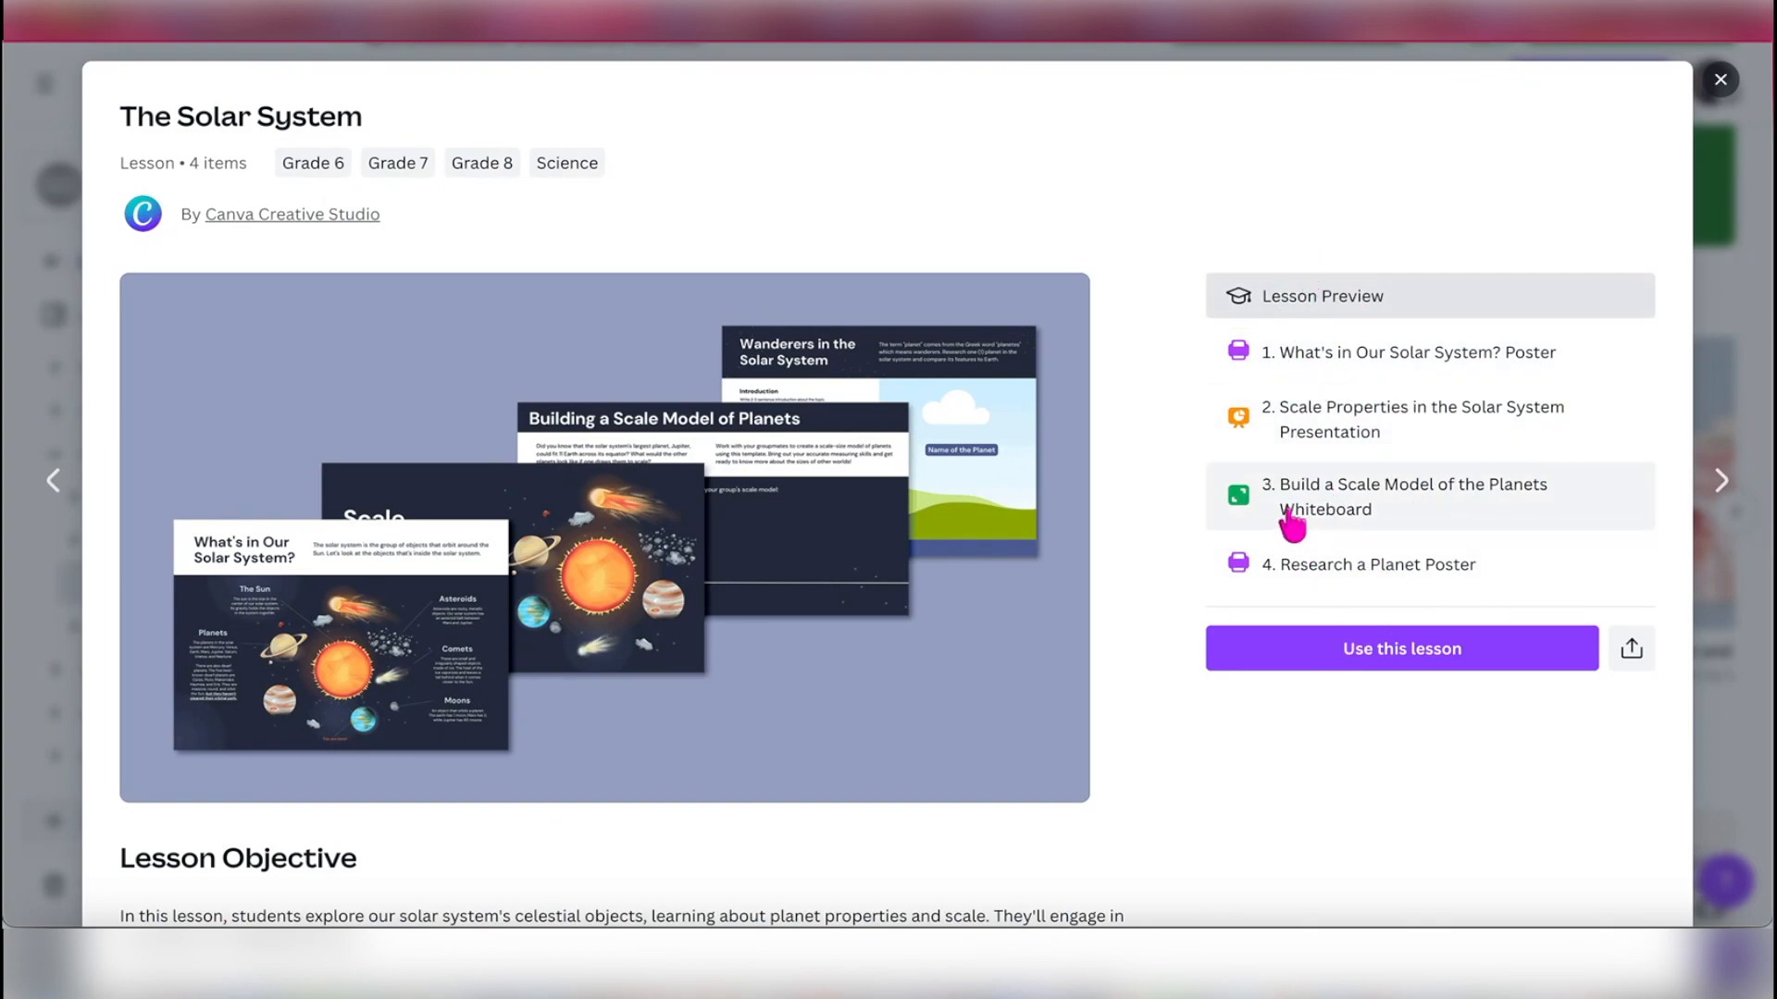
{"action": "left_click", "coordinate": [1721, 80]}
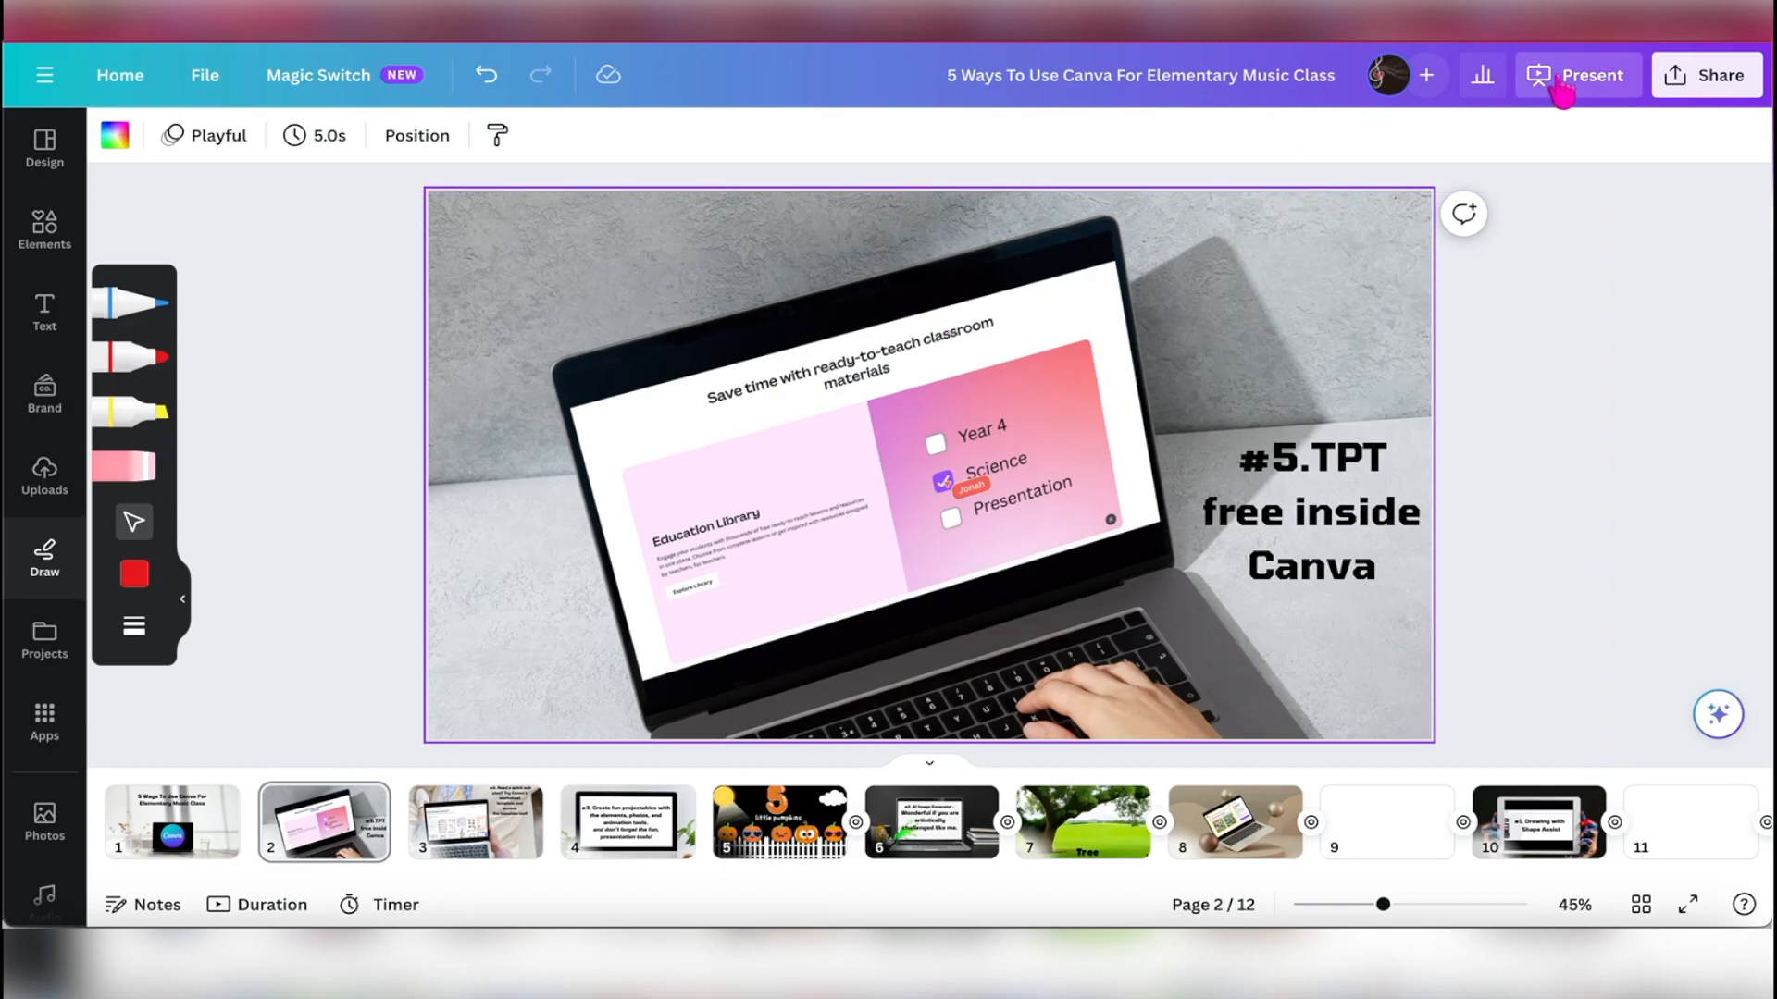
- Search templates for 'music worksheets' and open the Clarinet Parts labeling worksheet
{"action": "left_click", "coordinate": [1575, 75]}
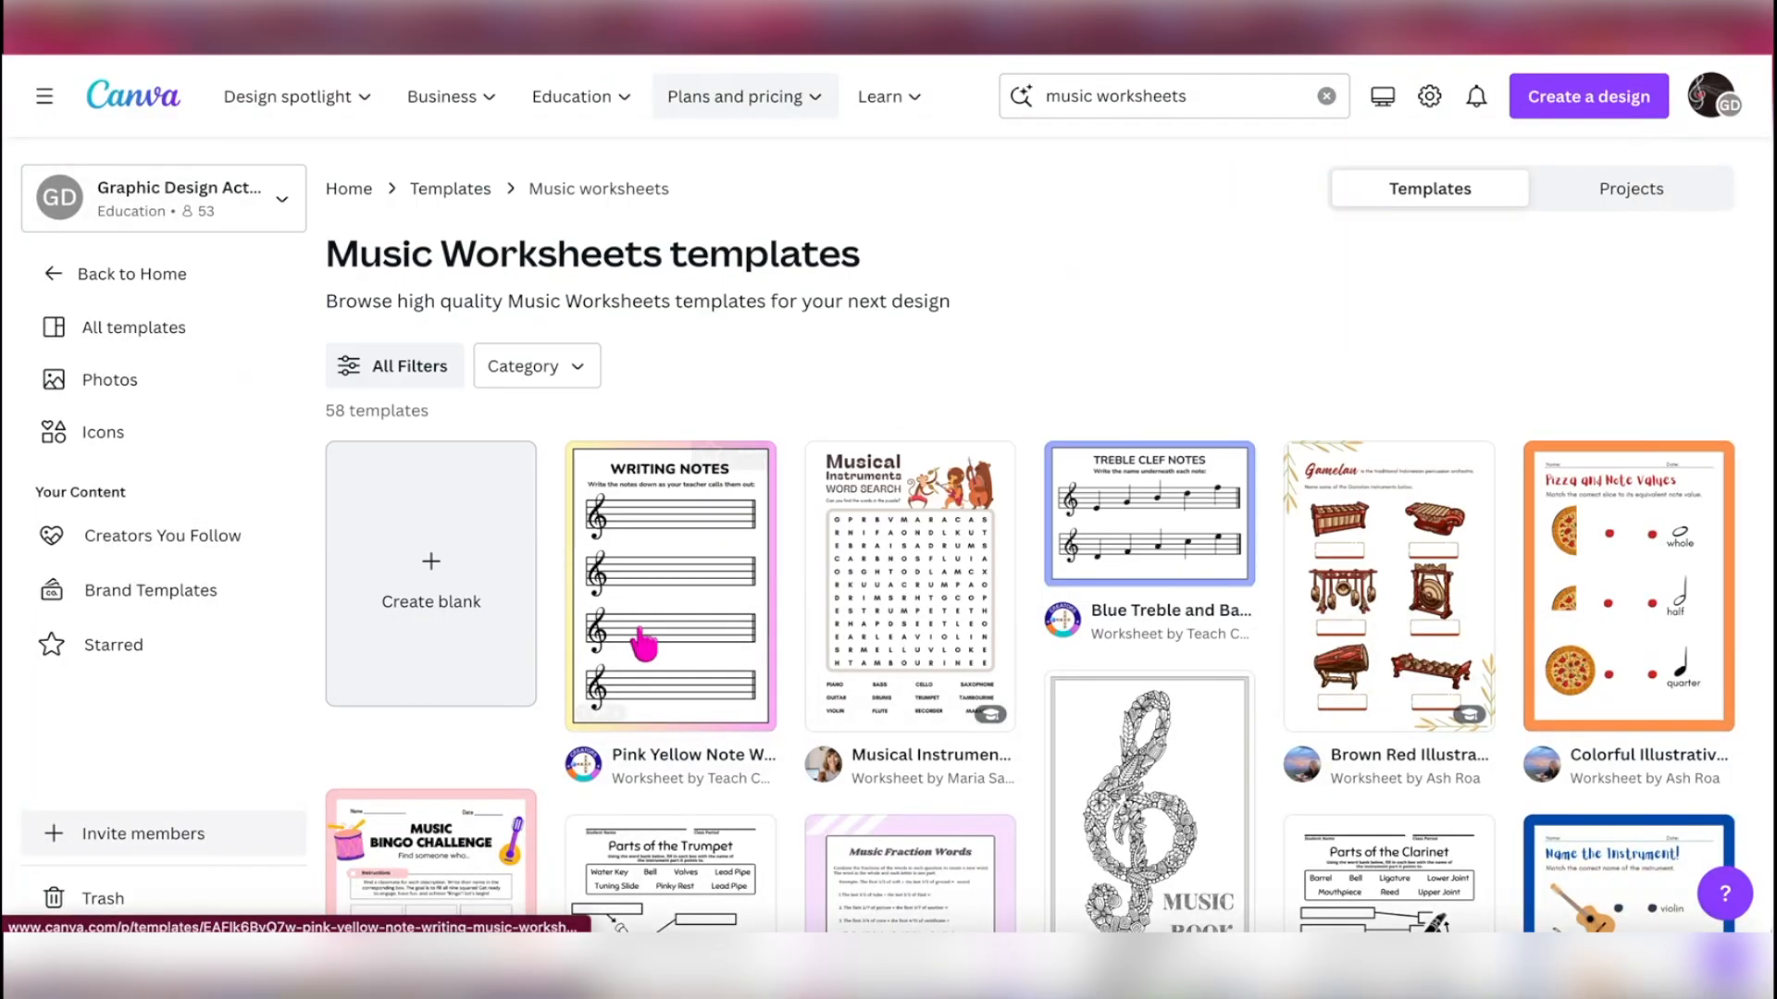
{"action": "scroll", "scroll_direction": "down", "scroll_amount": 3}
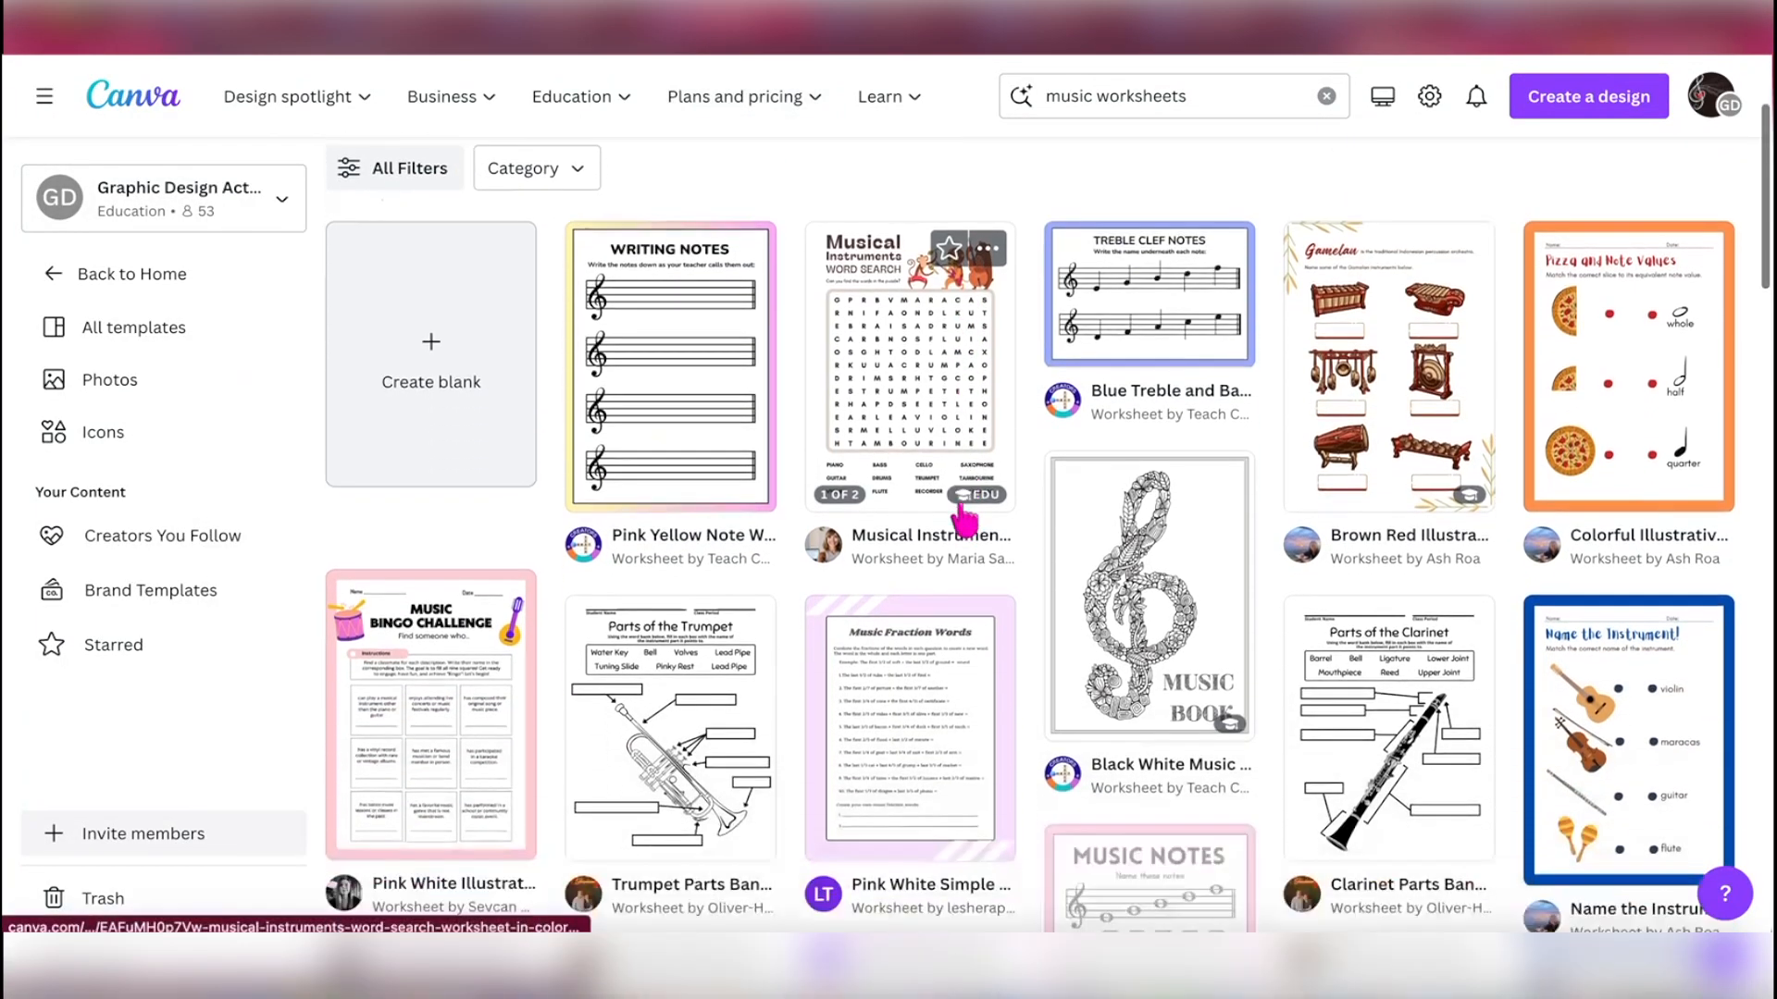
{"action": "scroll", "scroll_direction": "down", "scroll_amount": 3}
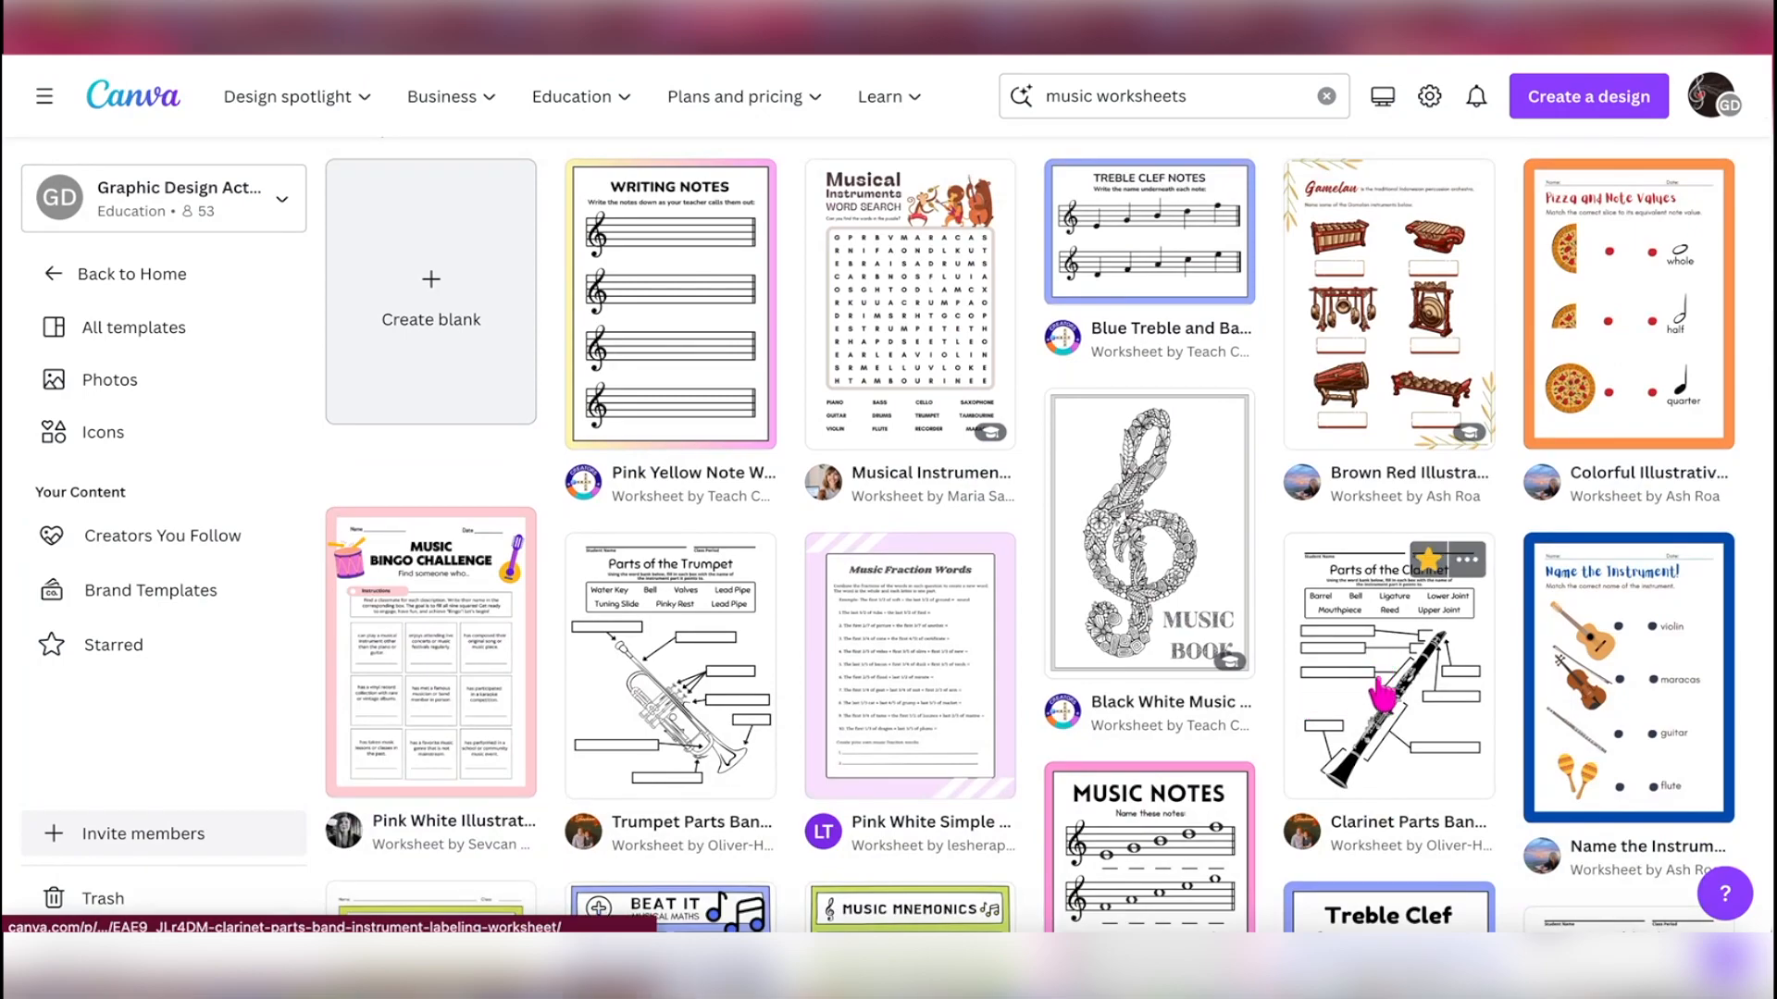
{"action": "left_click", "coordinate": [1386, 665]}
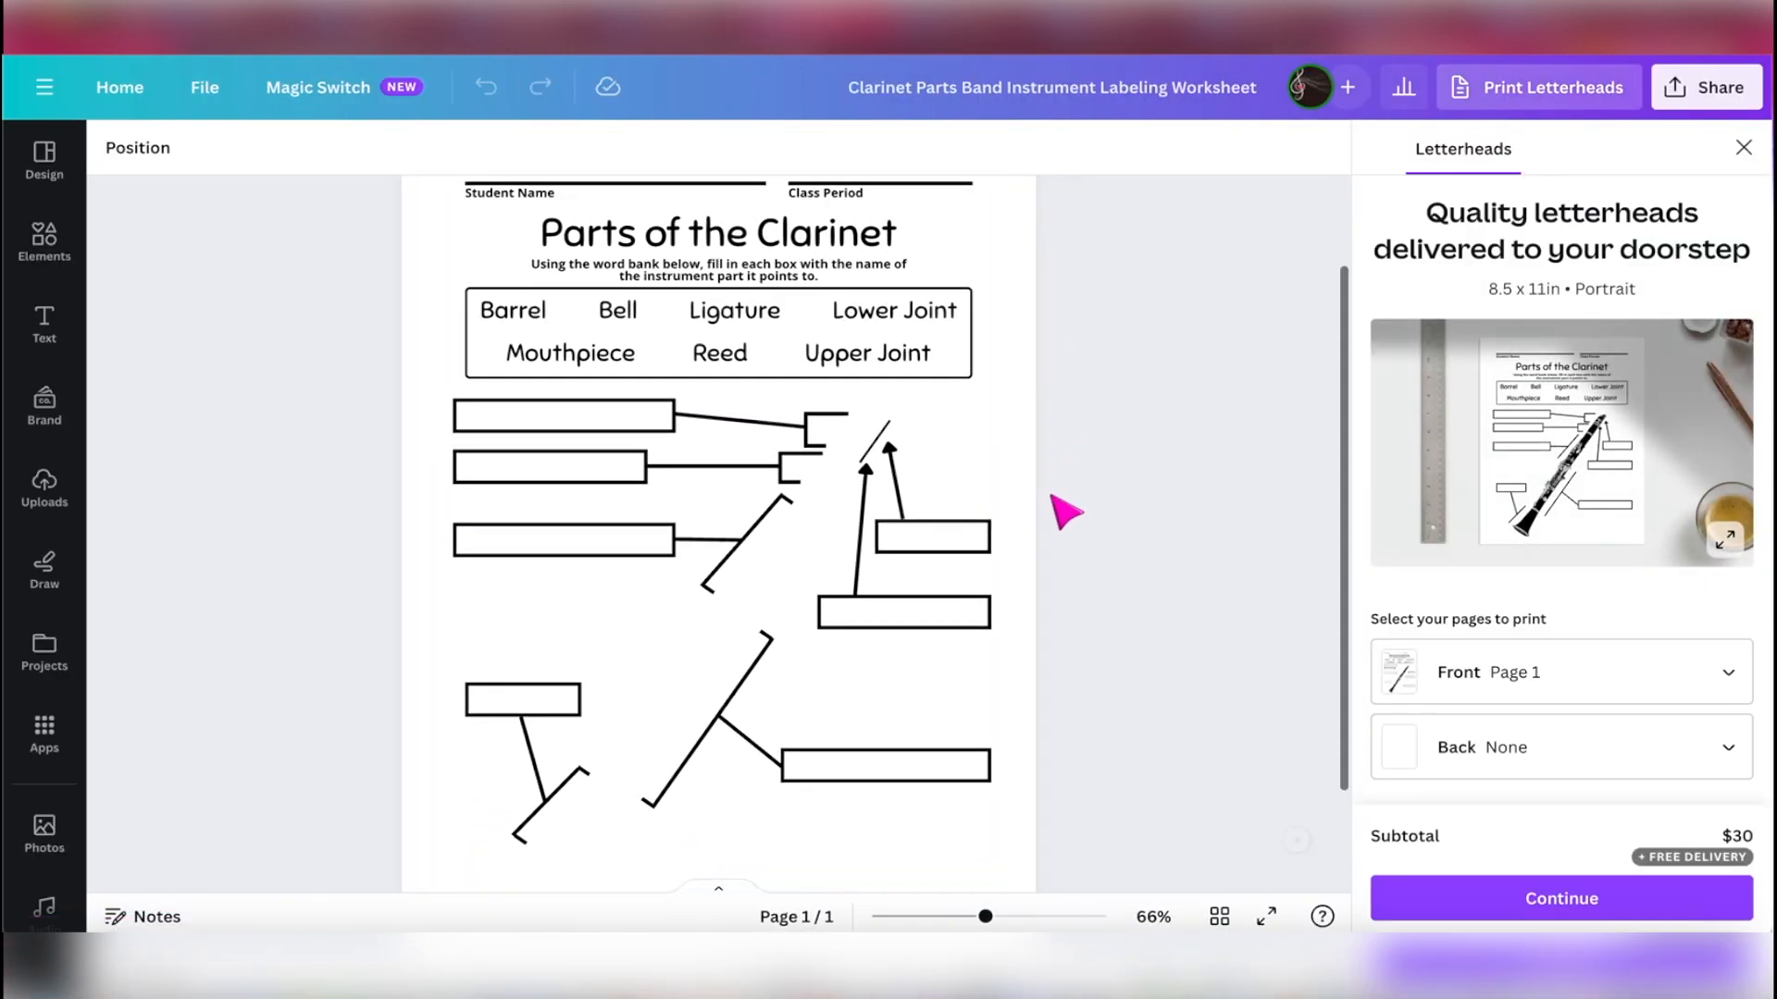
- Translate the Clarinet Parts worksheet into Chinese (Traditional), then return to the presentation
{"action": "left_click", "coordinate": [713, 244]}
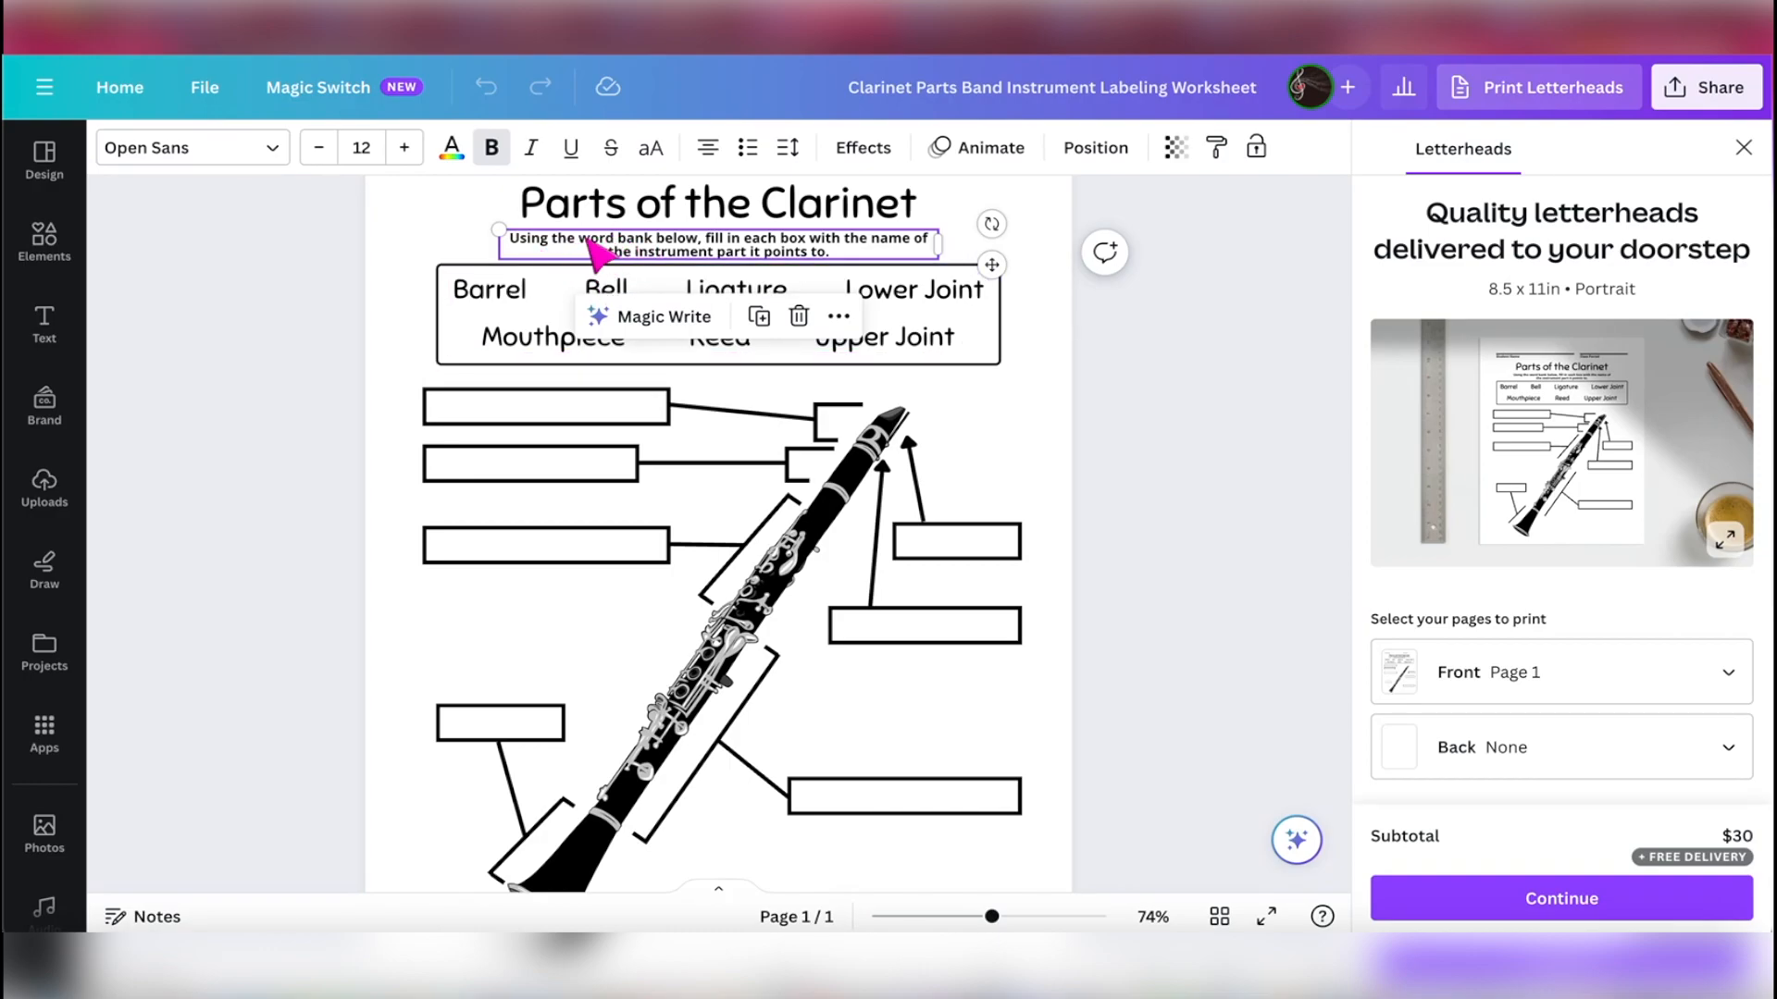
{"action": "mouse_move", "coordinate": [258, 236]}
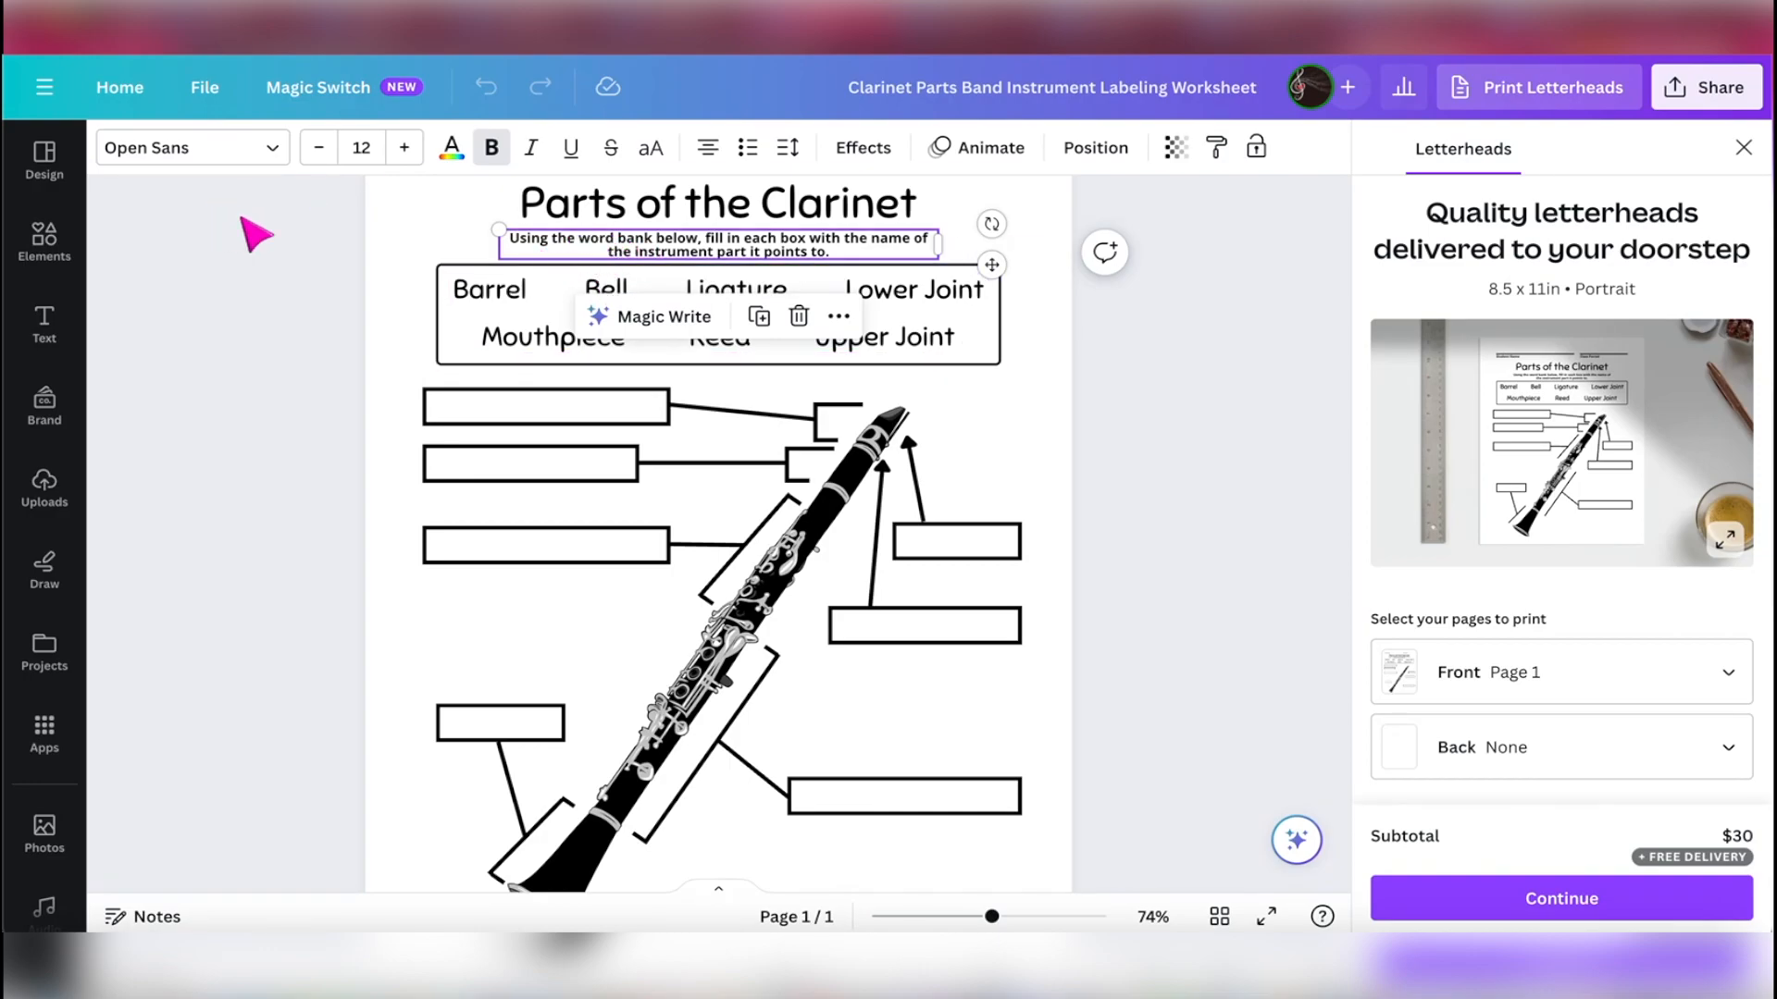
{"action": "left_click", "coordinate": [318, 86]}
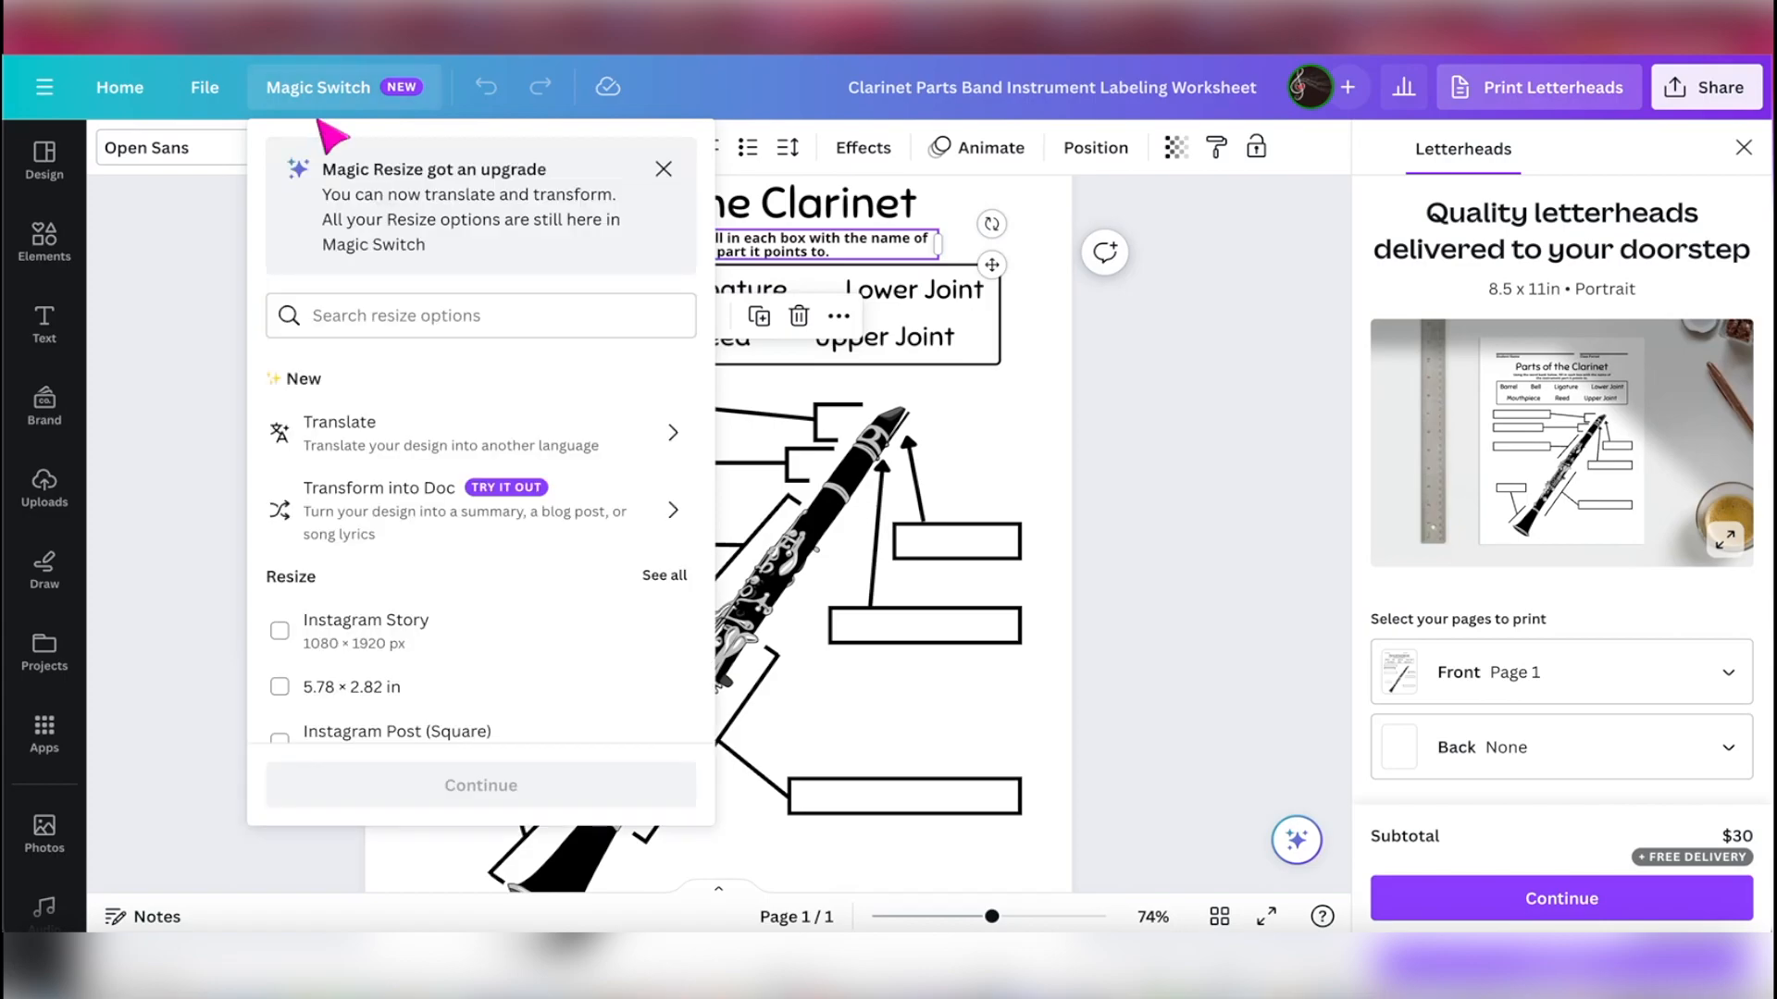
{"action": "left_click", "coordinate": [338, 433]}
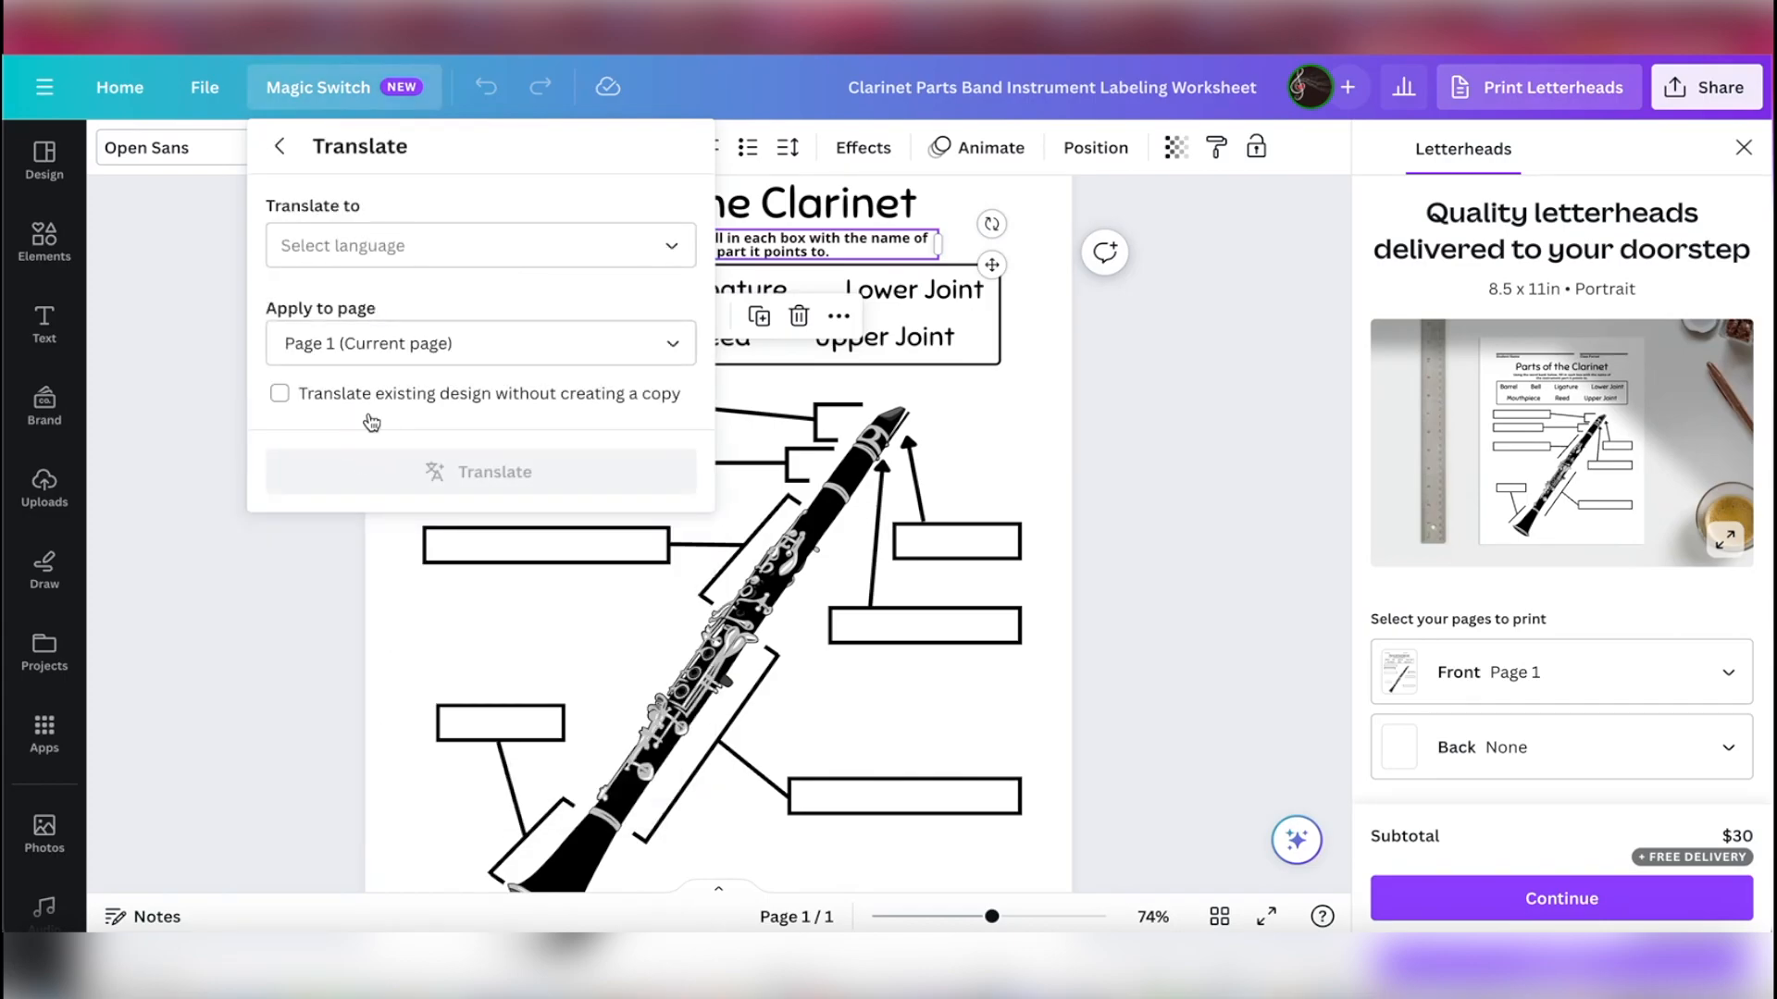
{"action": "left_click", "coordinate": [478, 245]}
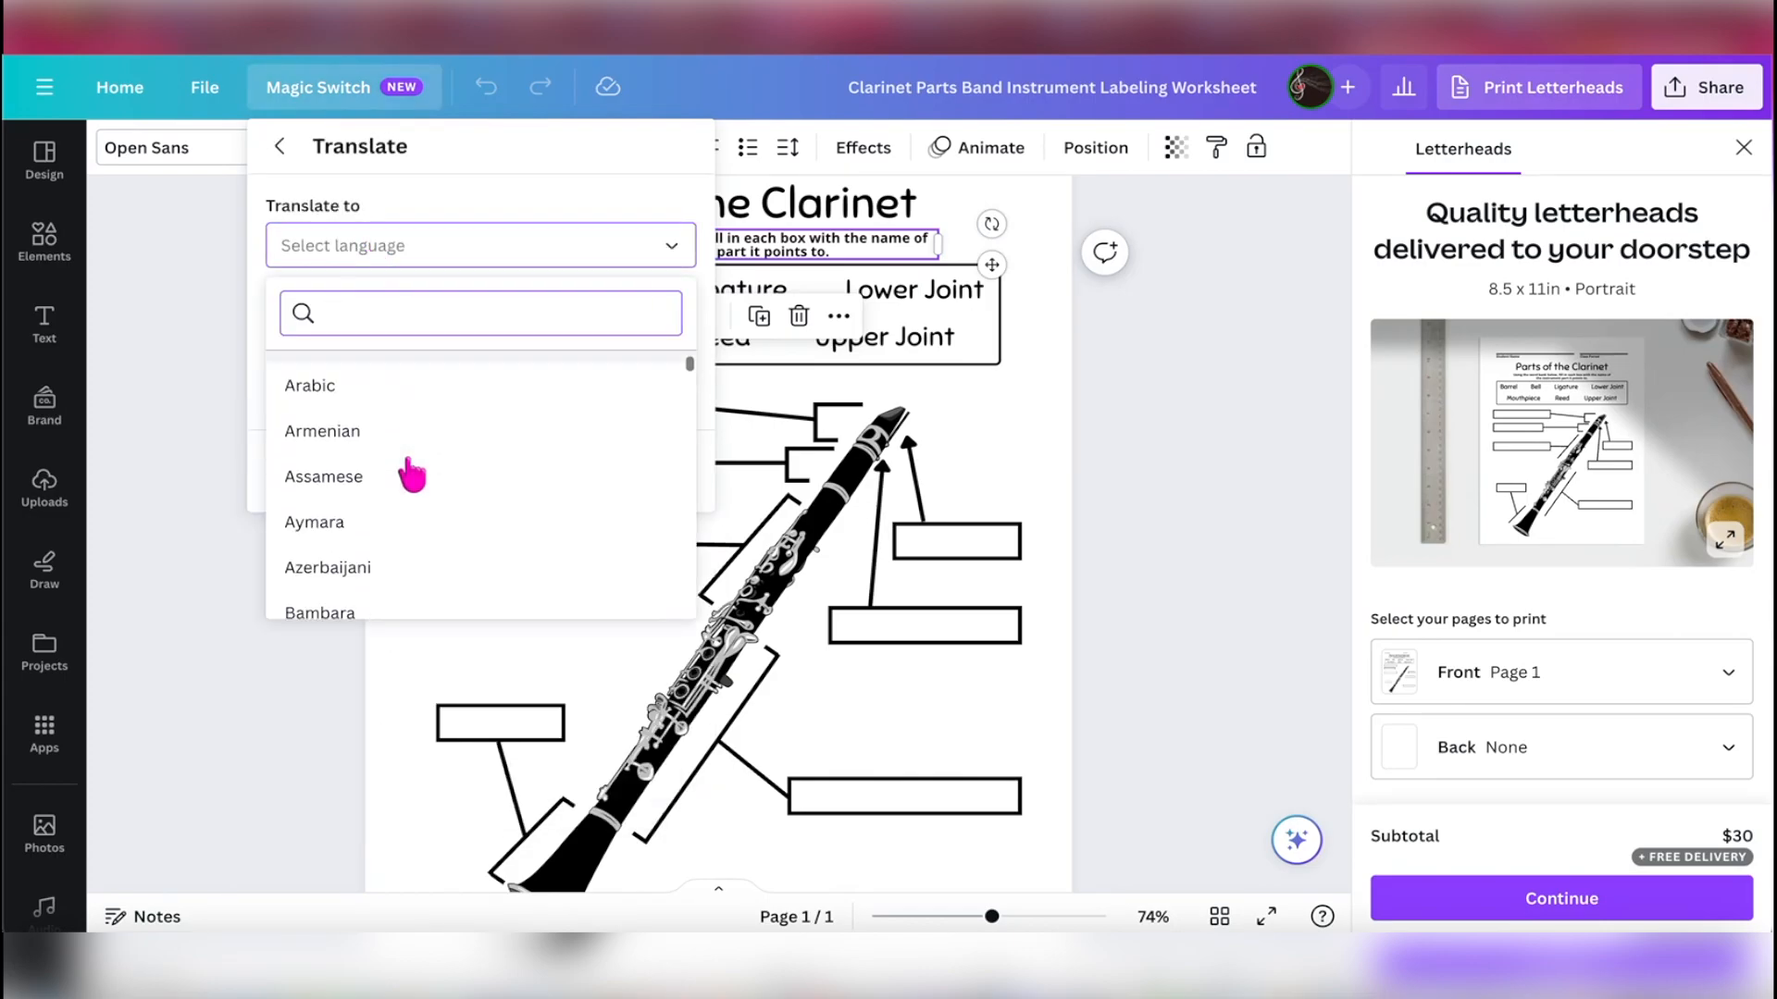
{"action": "scroll", "scroll_direction": "down", "scroll_amount": 3}
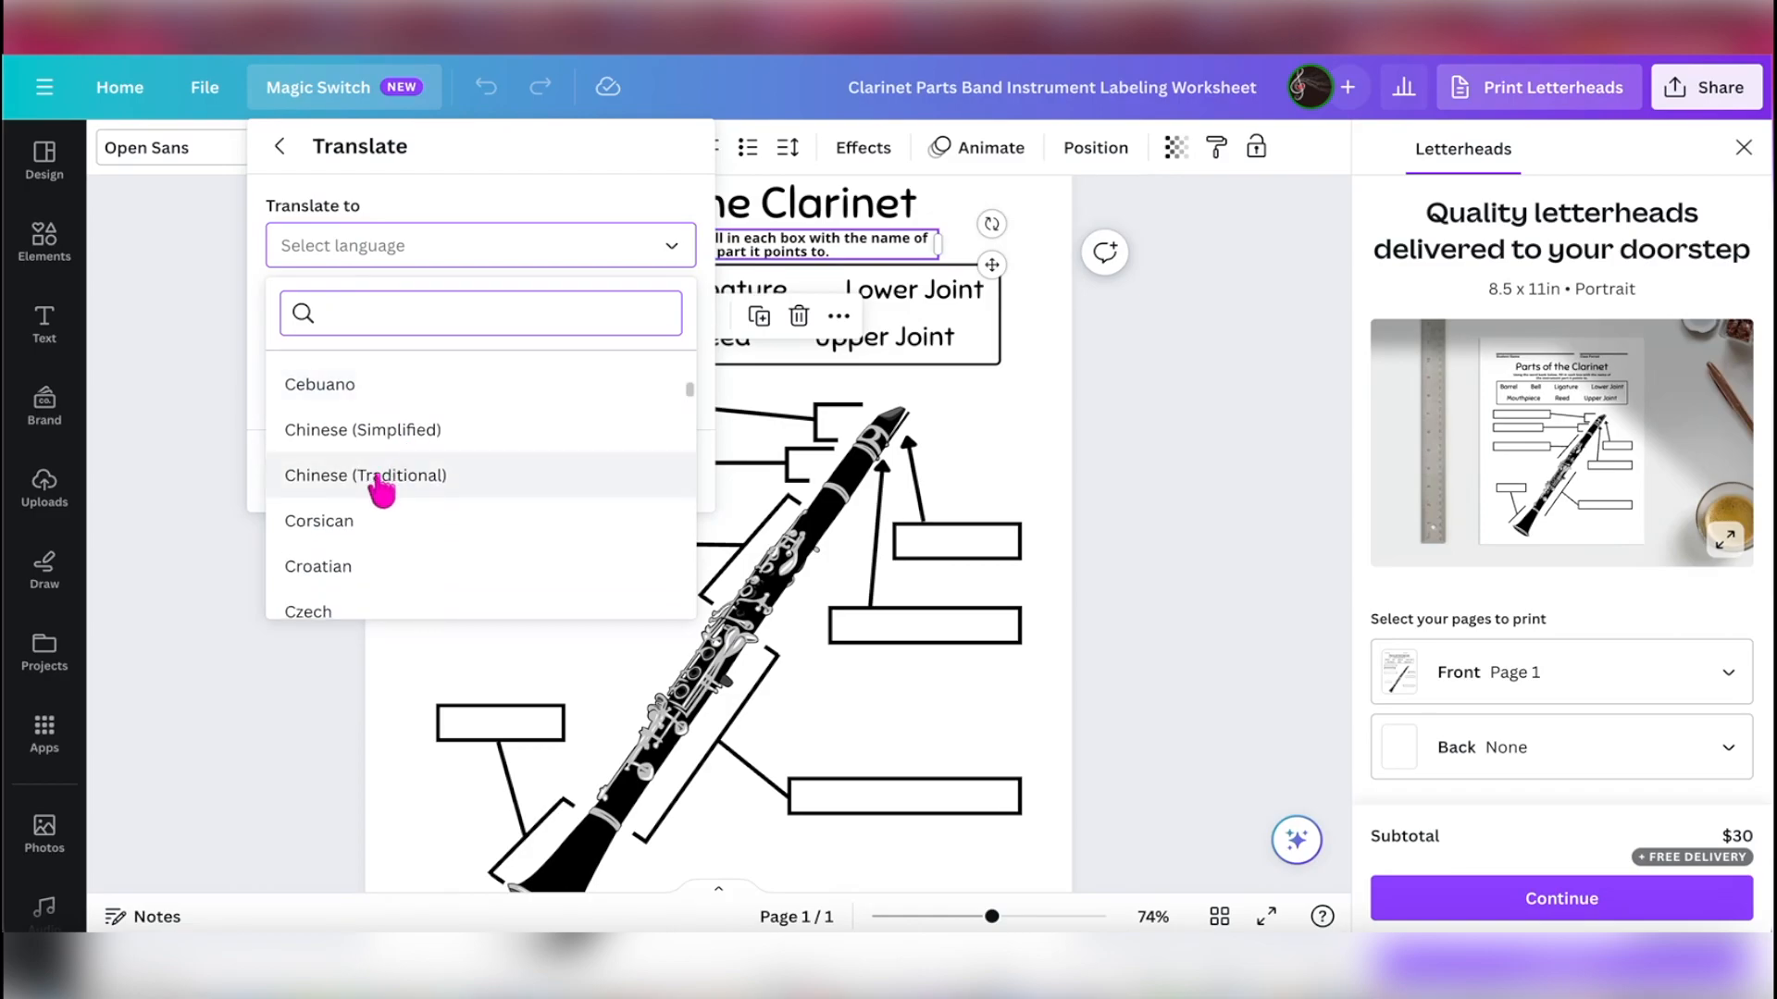
{"action": "left_click", "coordinate": [364, 475]}
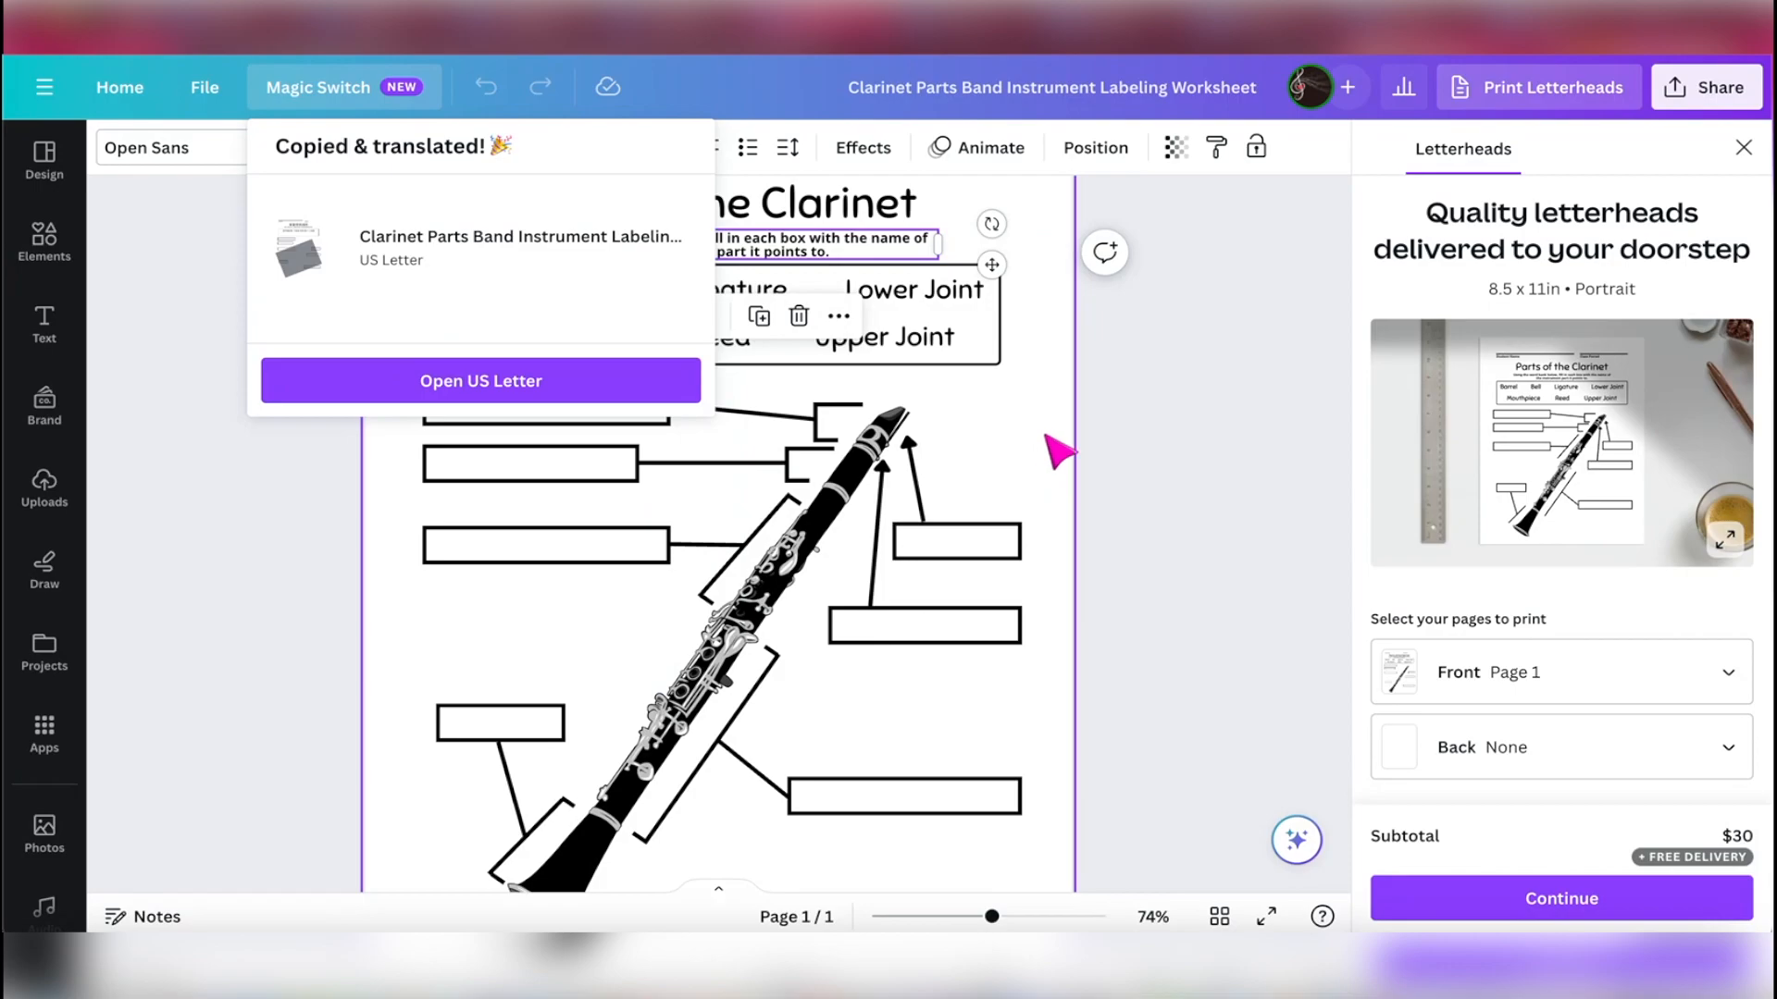
{"action": "left_click", "coordinate": [480, 379]}
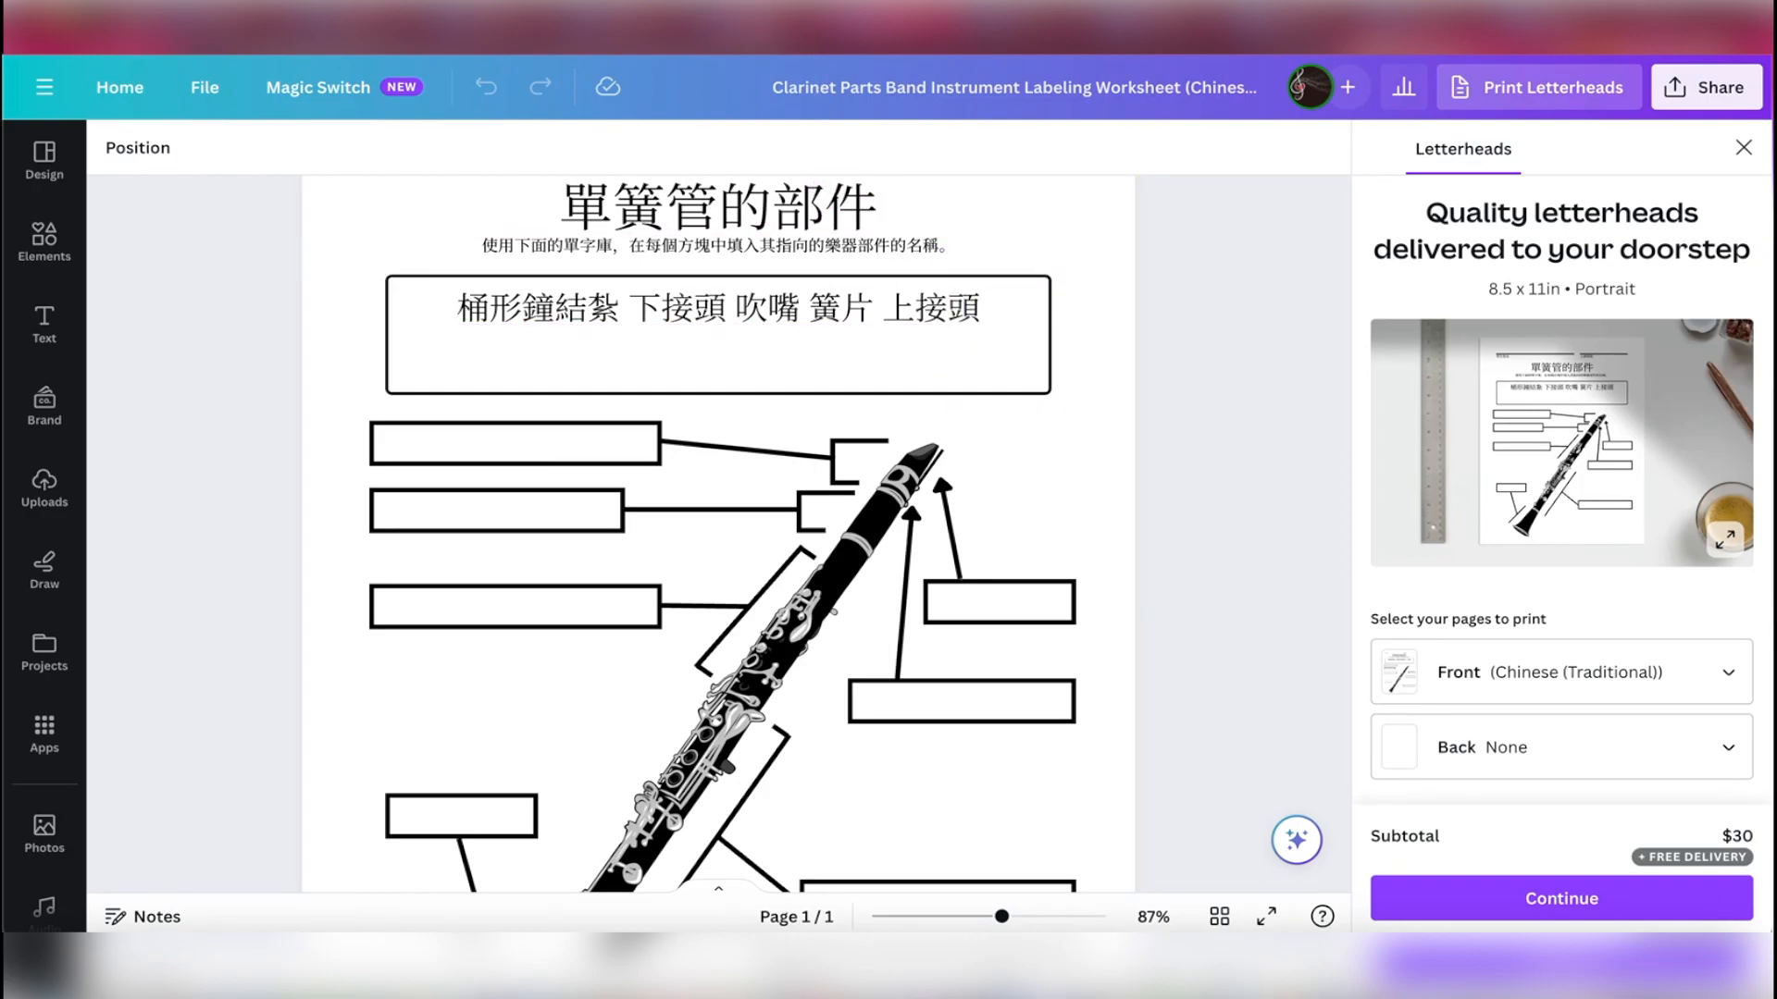
{"action": "left_click", "coordinate": [317, 87]}
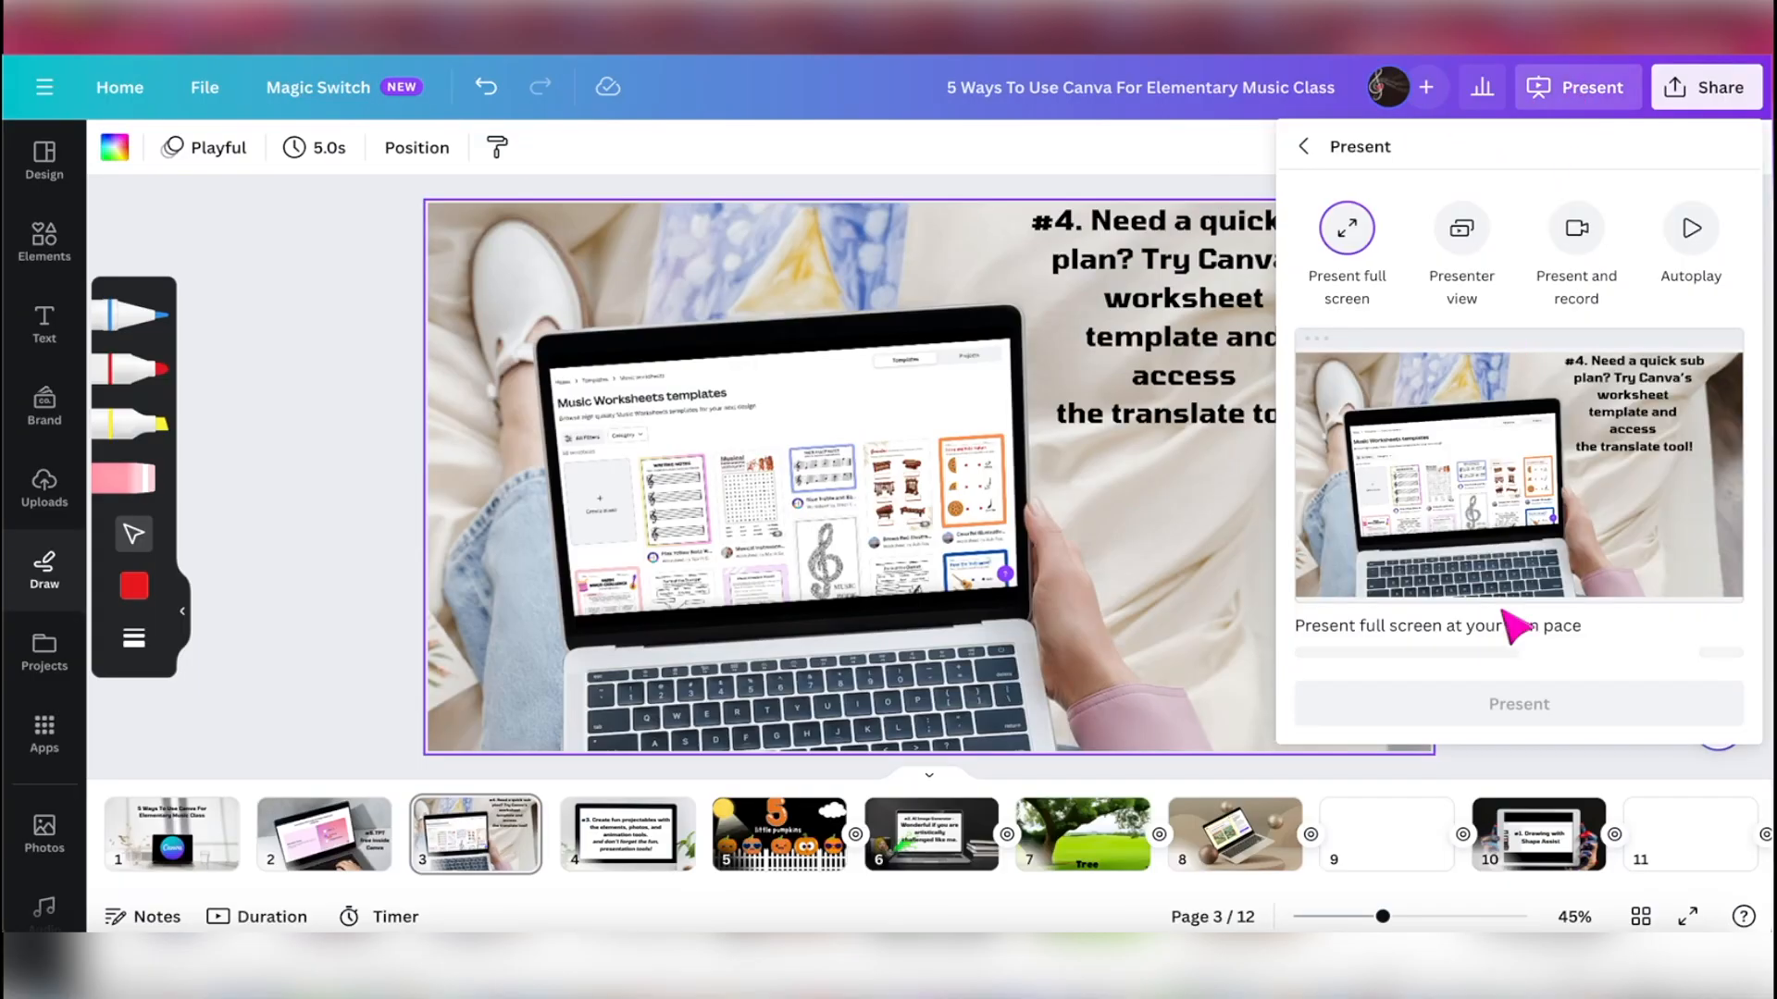
- Go to slide 5, the '5 little pumpkins' slide
{"action": "left_click", "coordinate": [1347, 228]}
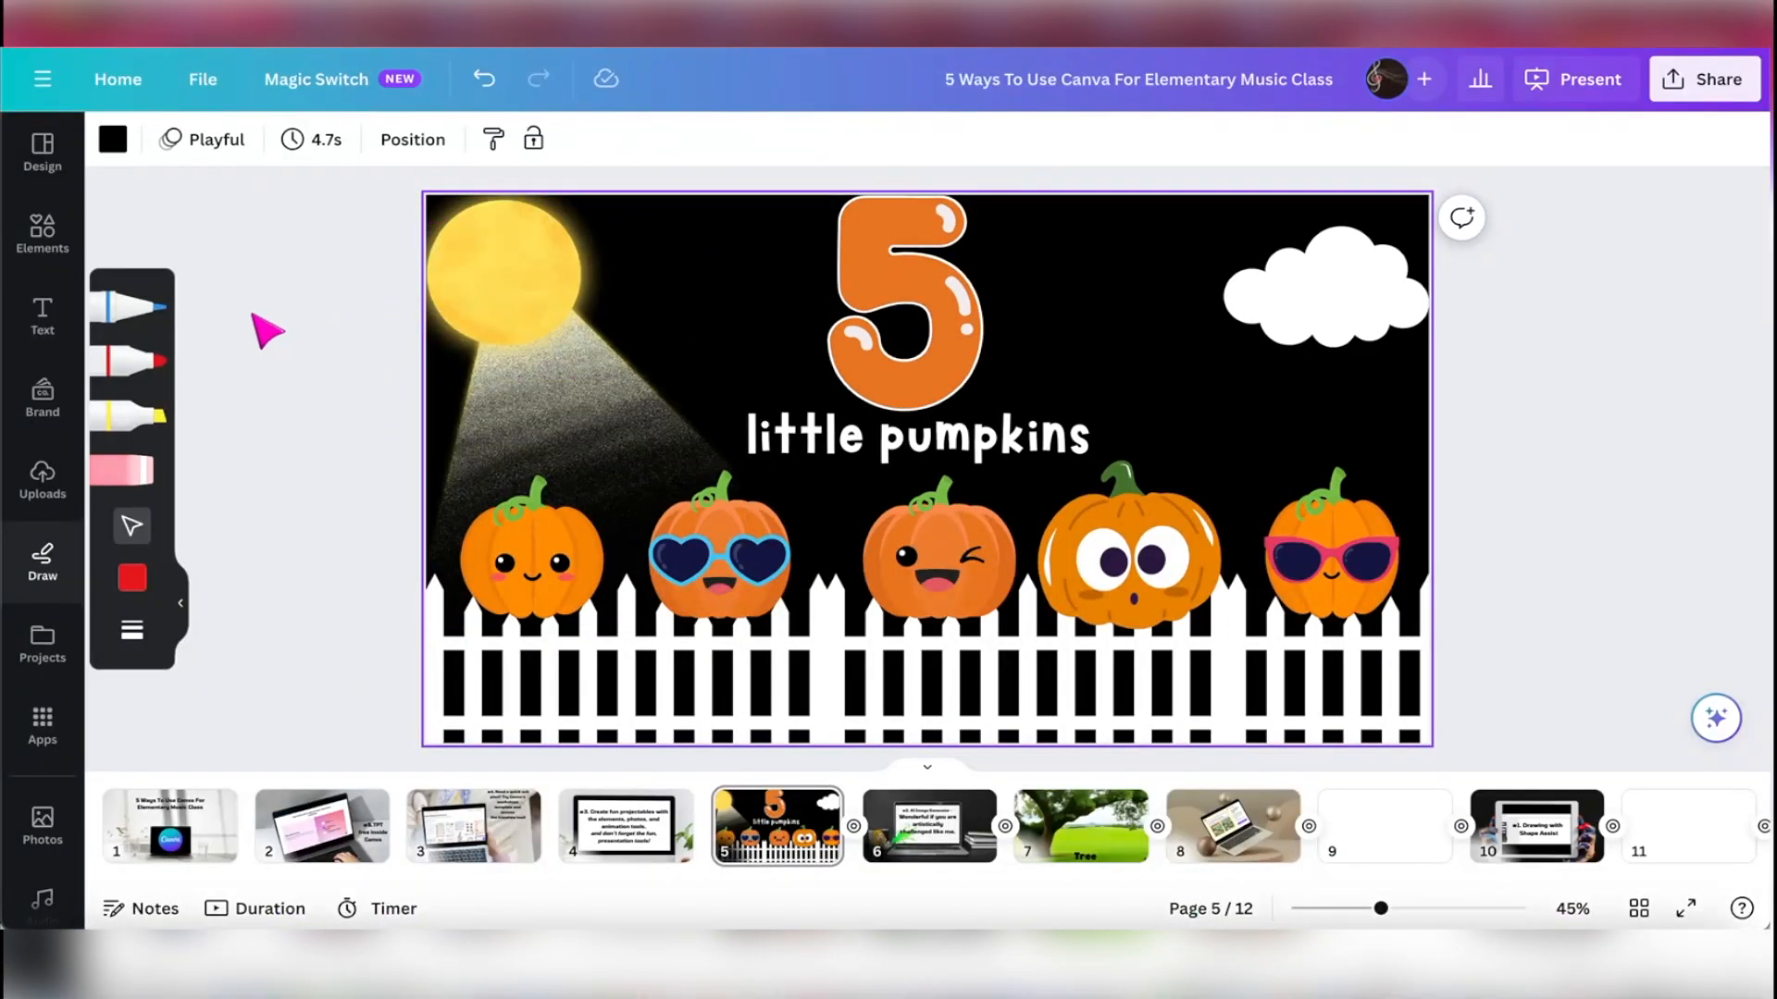
- Browse Elements and Photos, then select the pumpkins page and show its animation options
{"action": "left_click", "coordinate": [42, 234]}
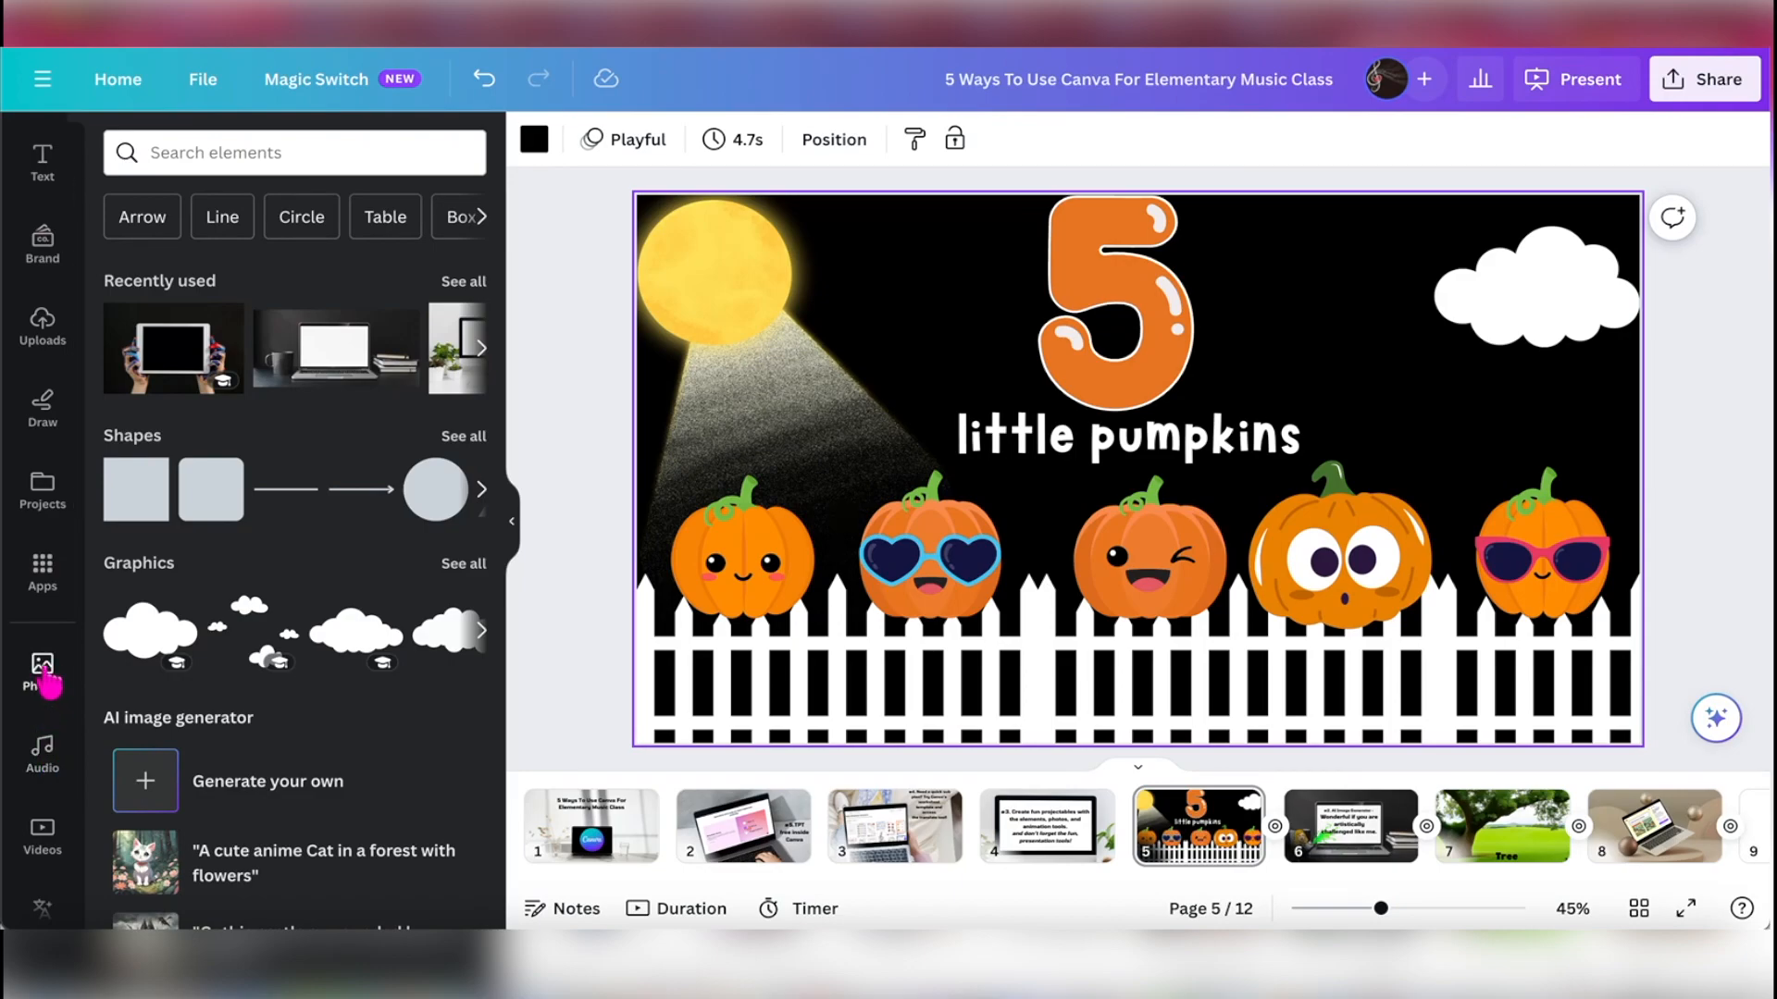
{"action": "left_click", "coordinate": [41, 668]}
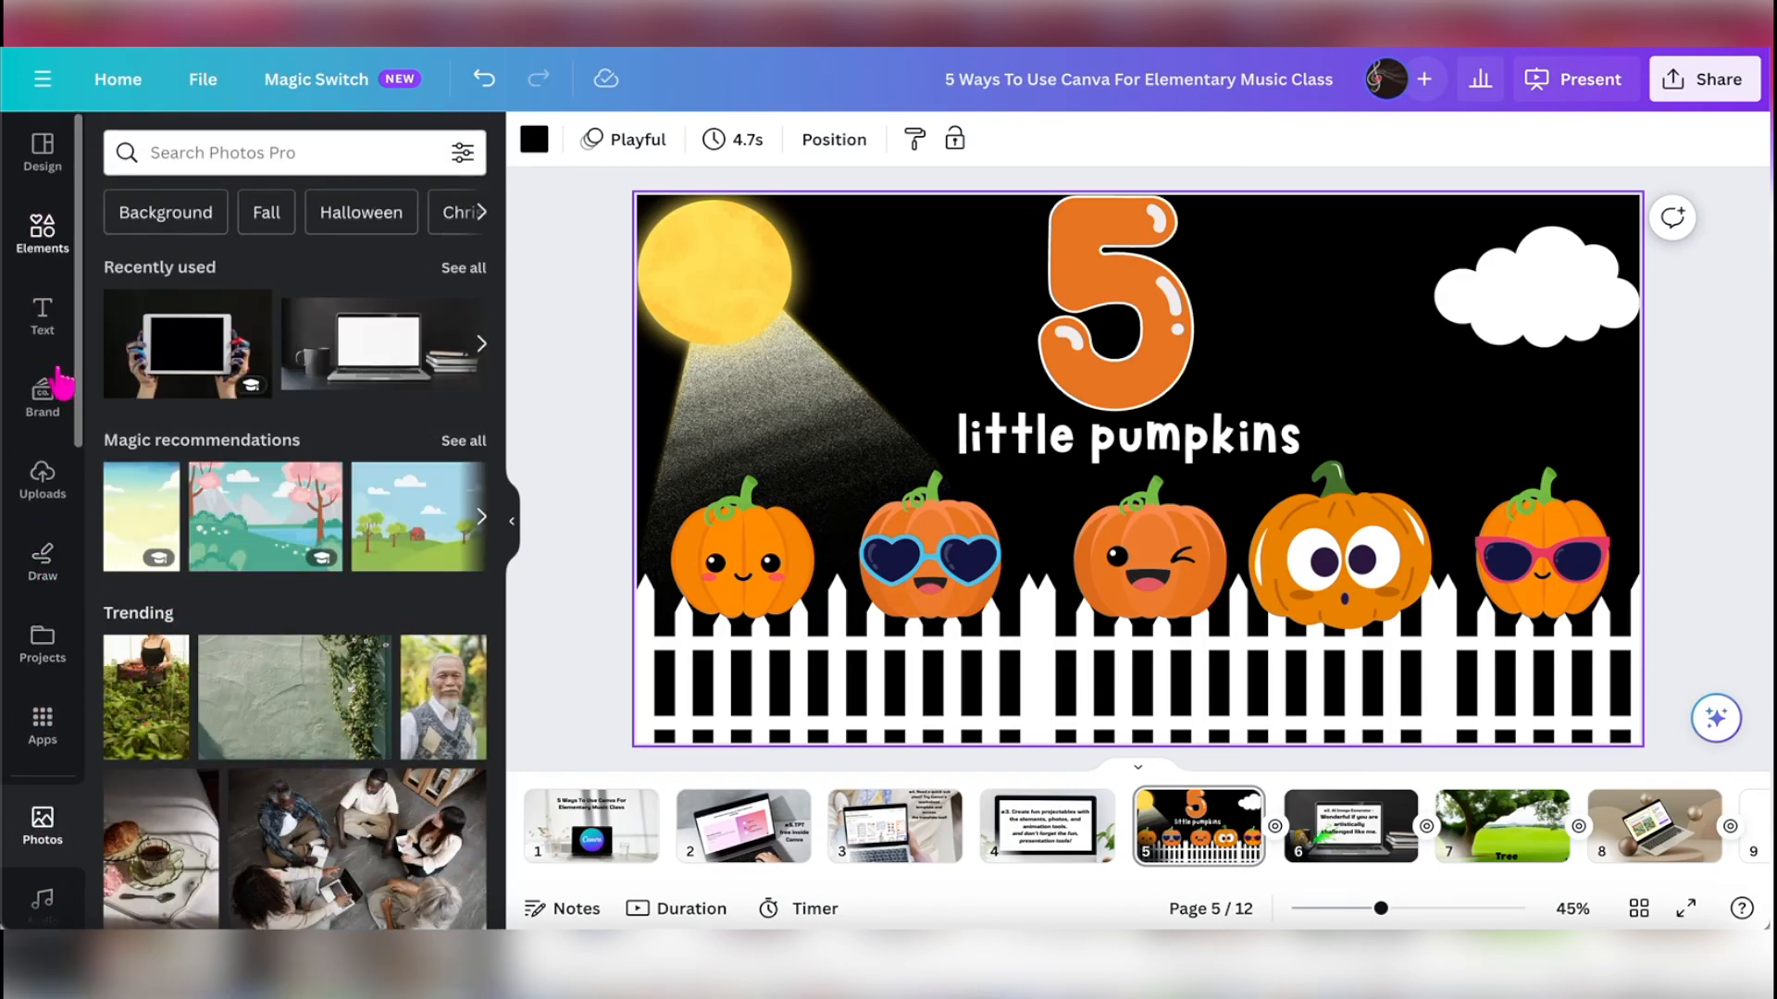
{"action": "left_click", "coordinate": [42, 232]}
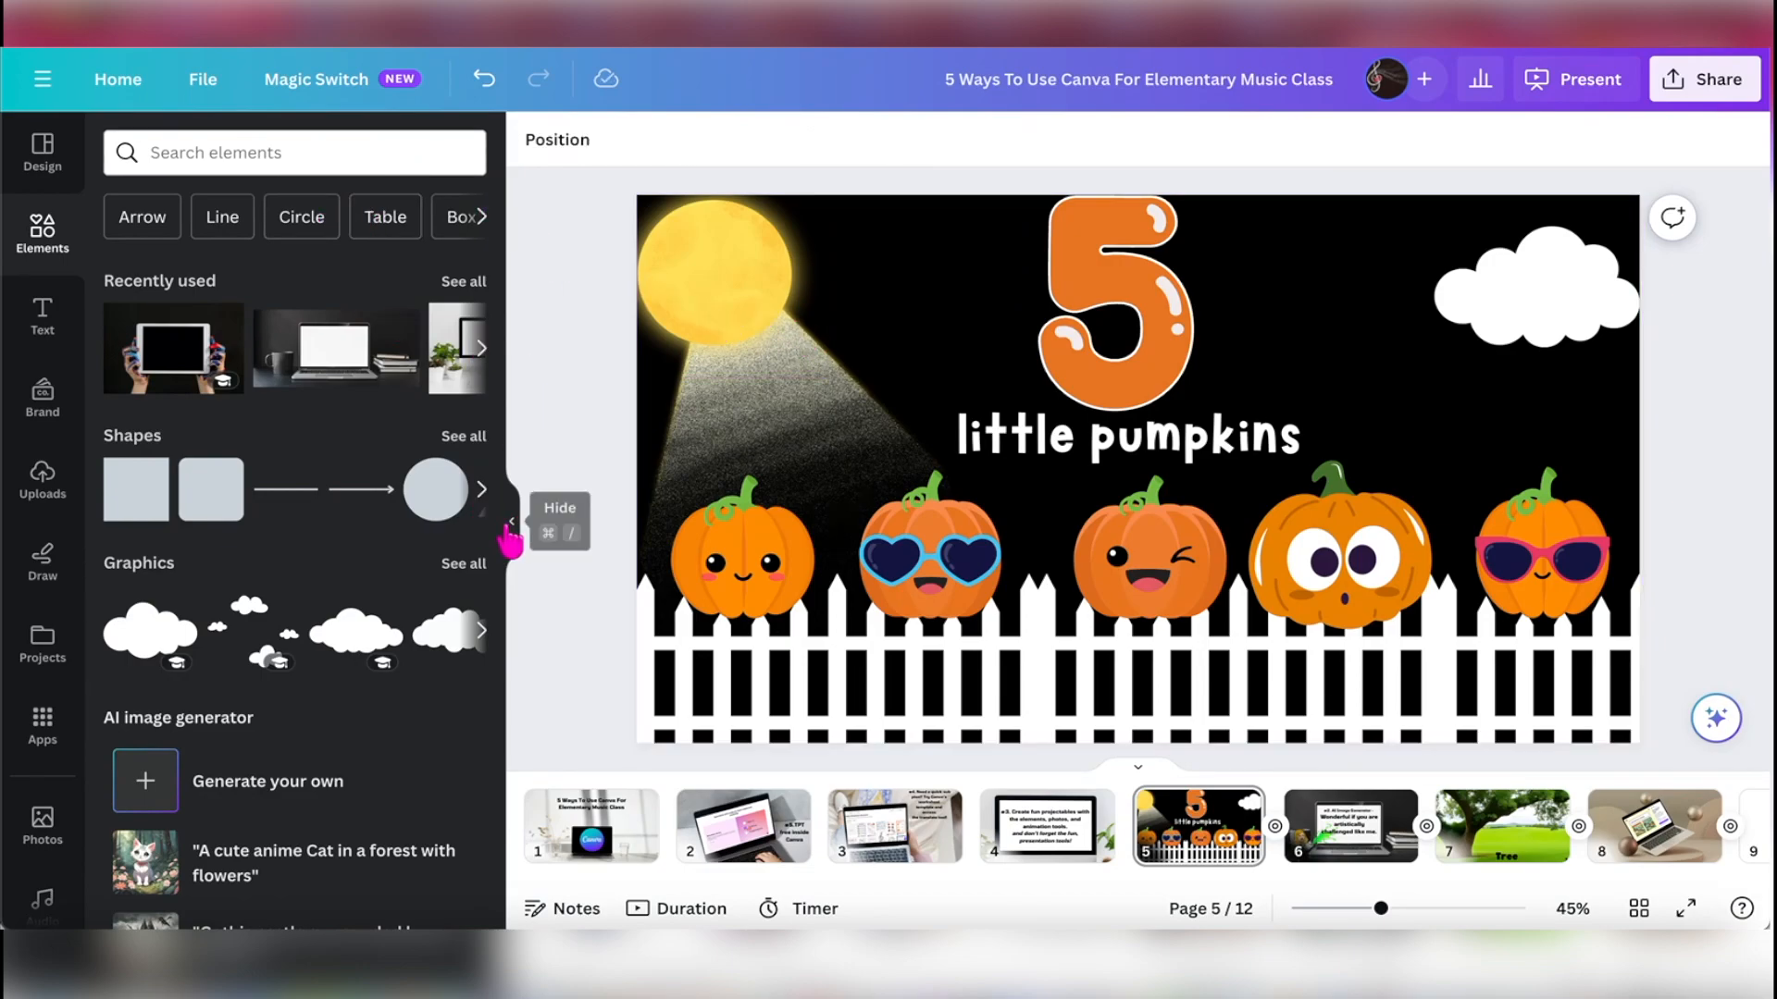
{"action": "left_click", "coordinate": [510, 522]}
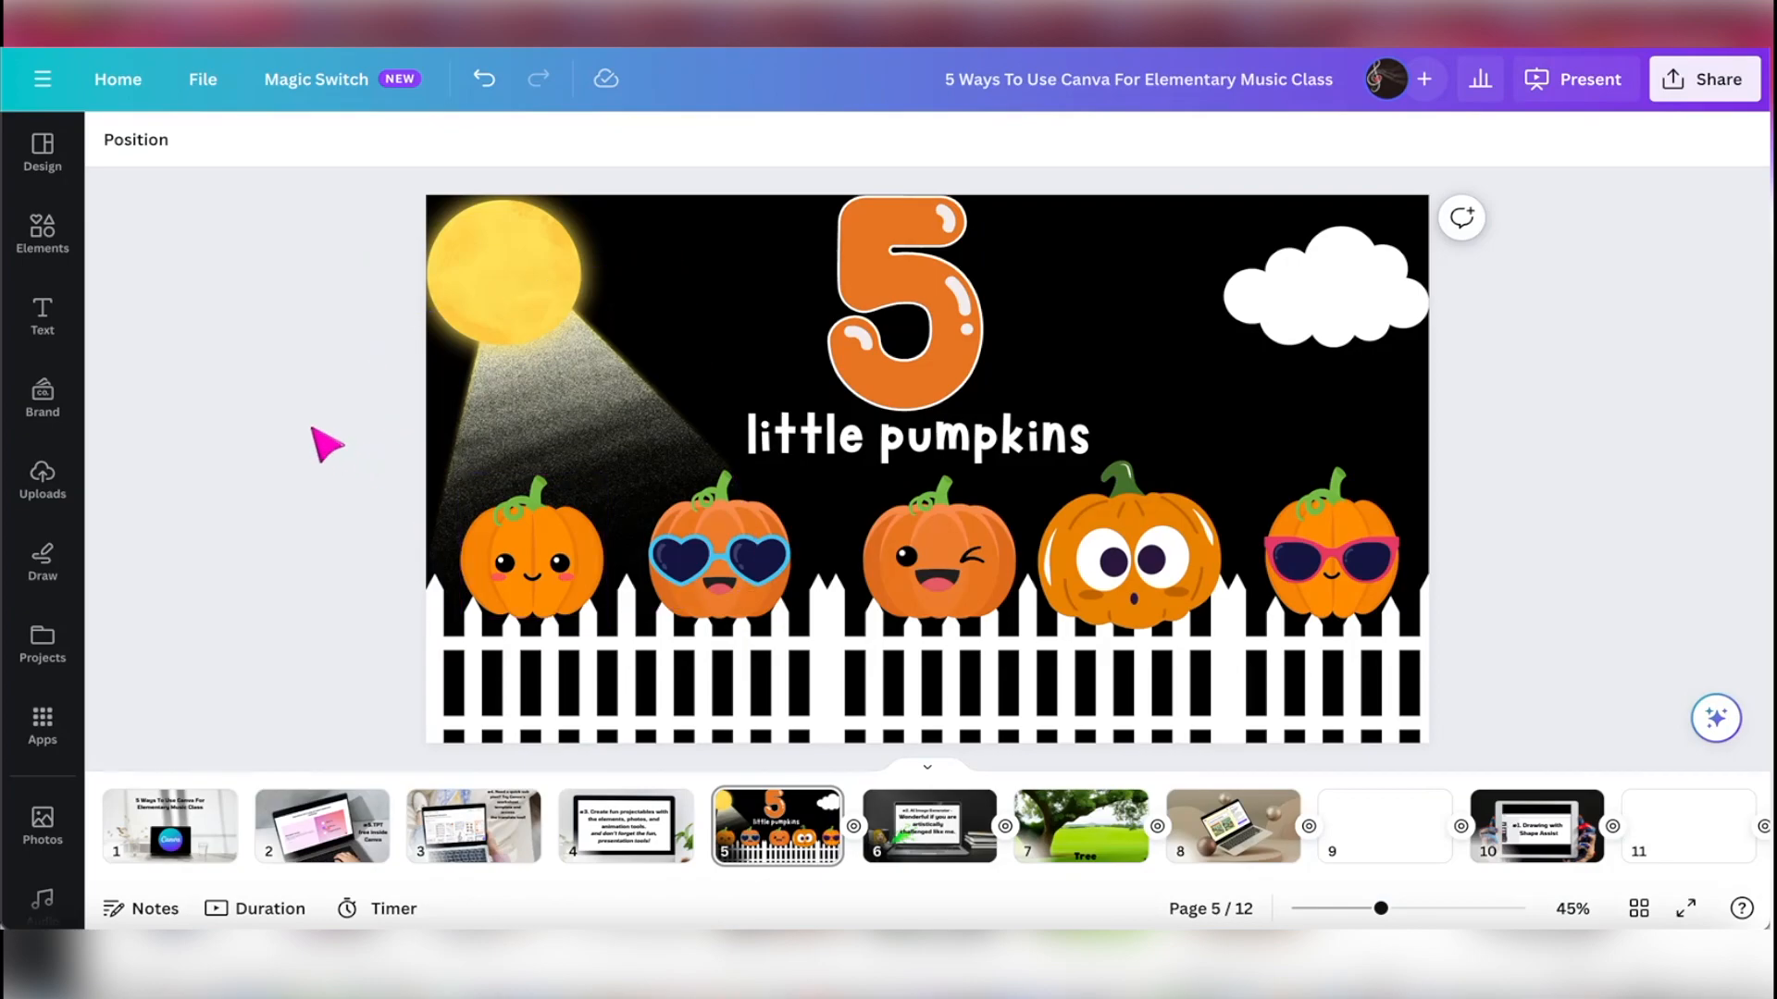
{"action": "left_click", "coordinate": [718, 551]}
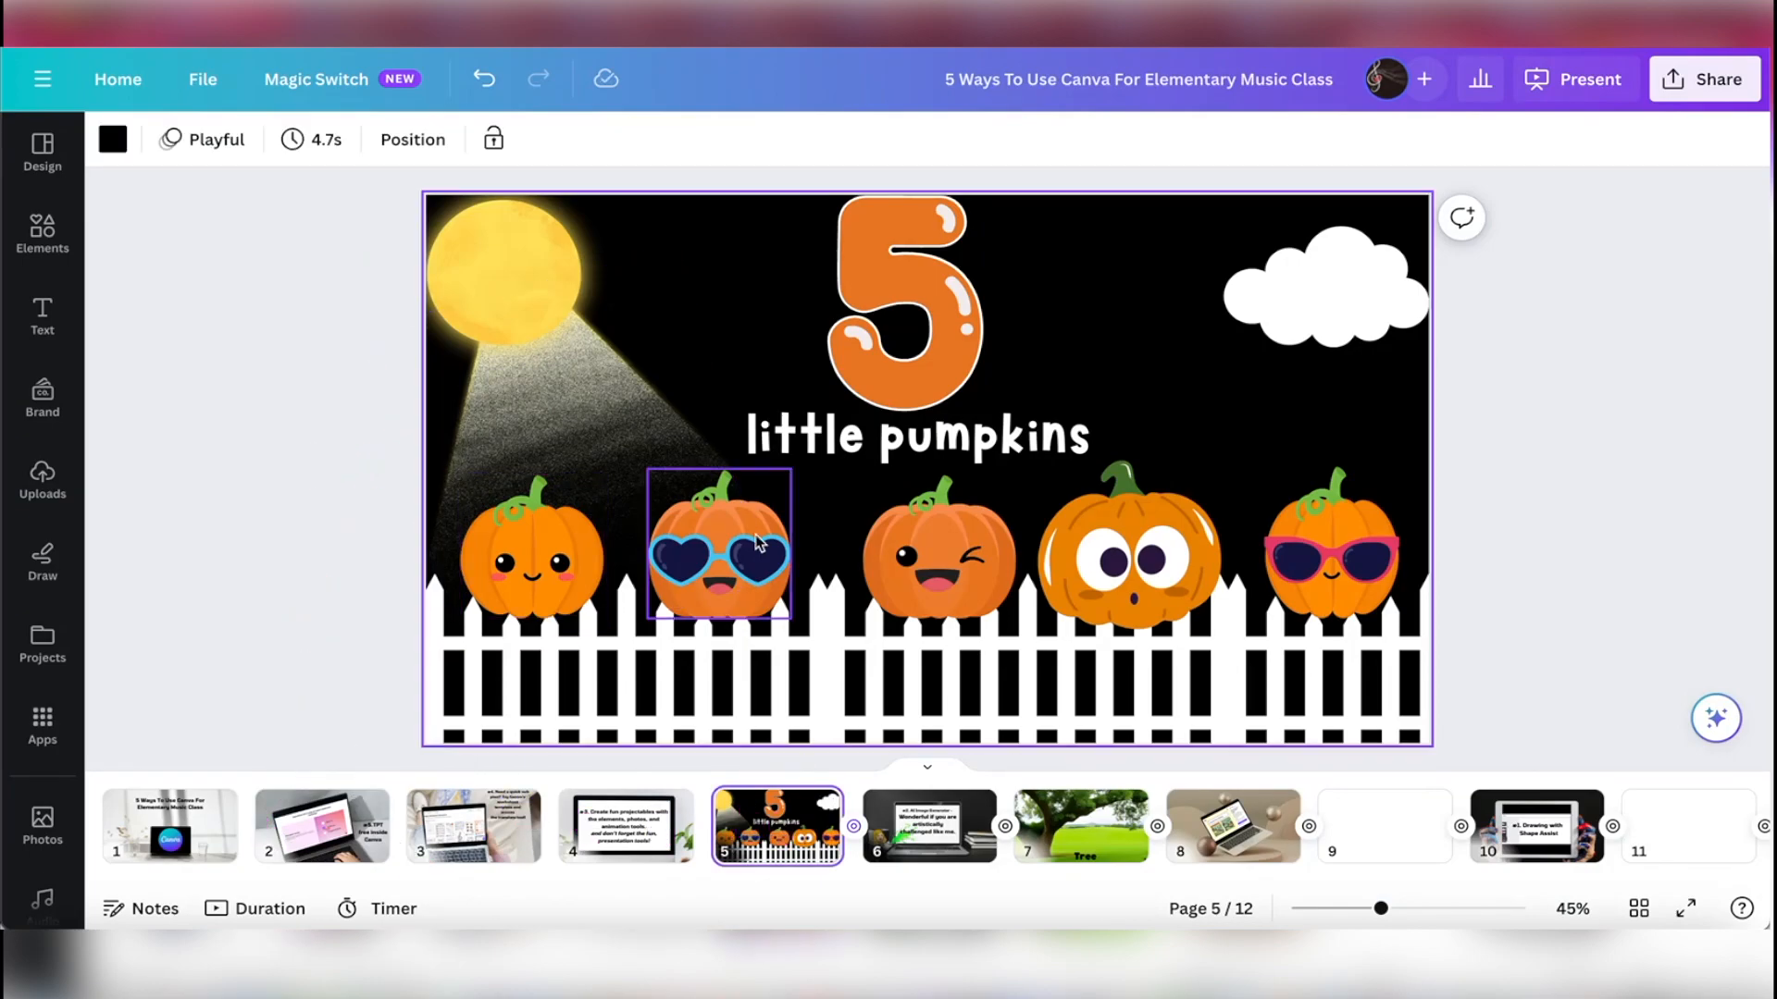
{"action": "left_click", "coordinate": [214, 138]}
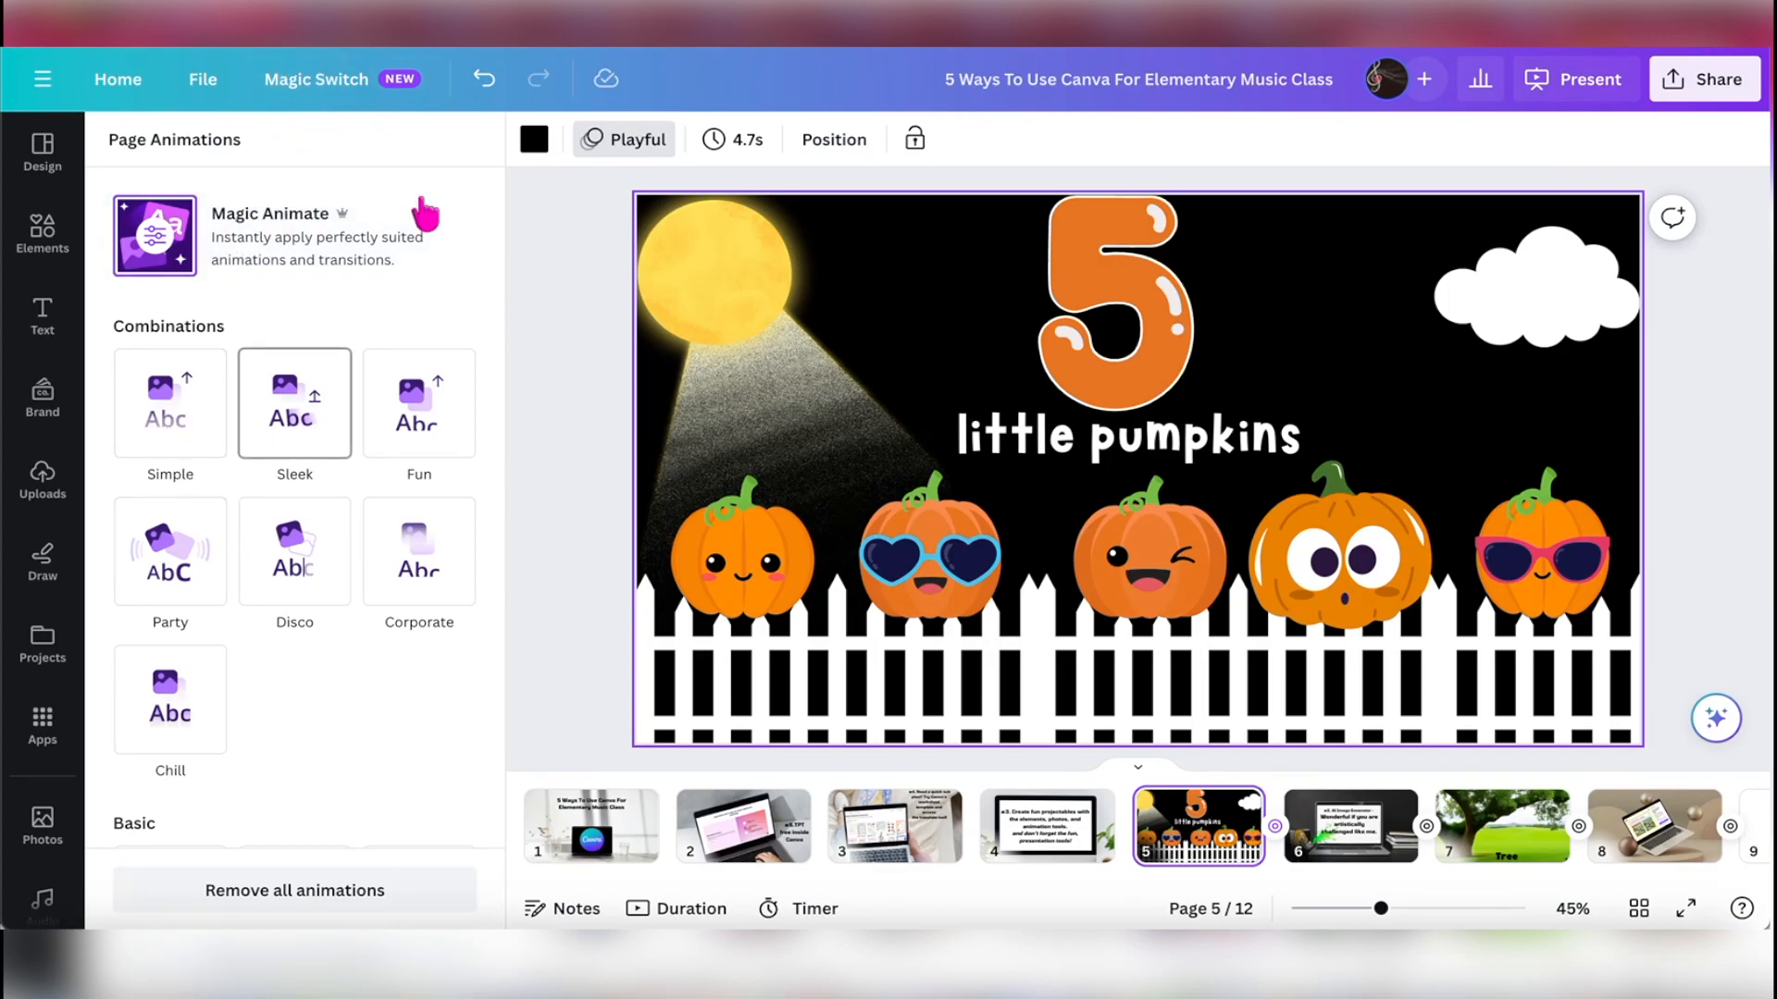
- Close page animations, present the animated Five Little Pumpkins design, and return to slide 5
{"action": "left_click", "coordinate": [1722, 717]}
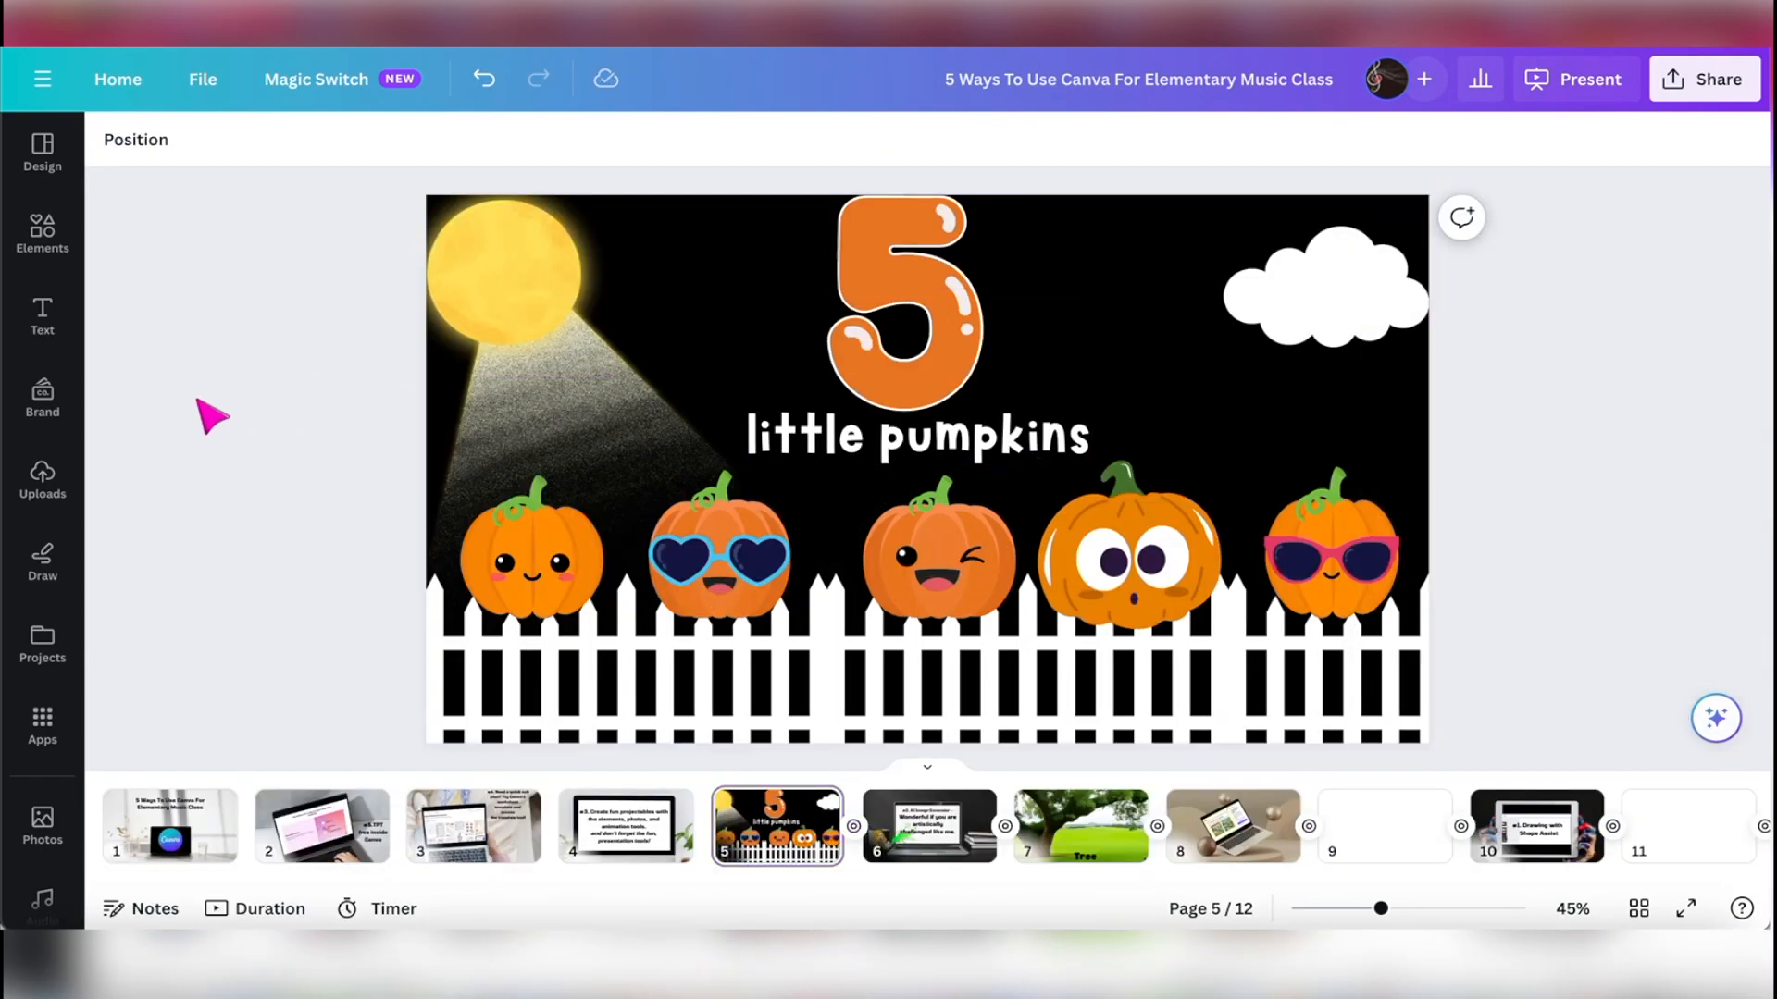
{"action": "mouse_move", "coordinate": [420, 349]}
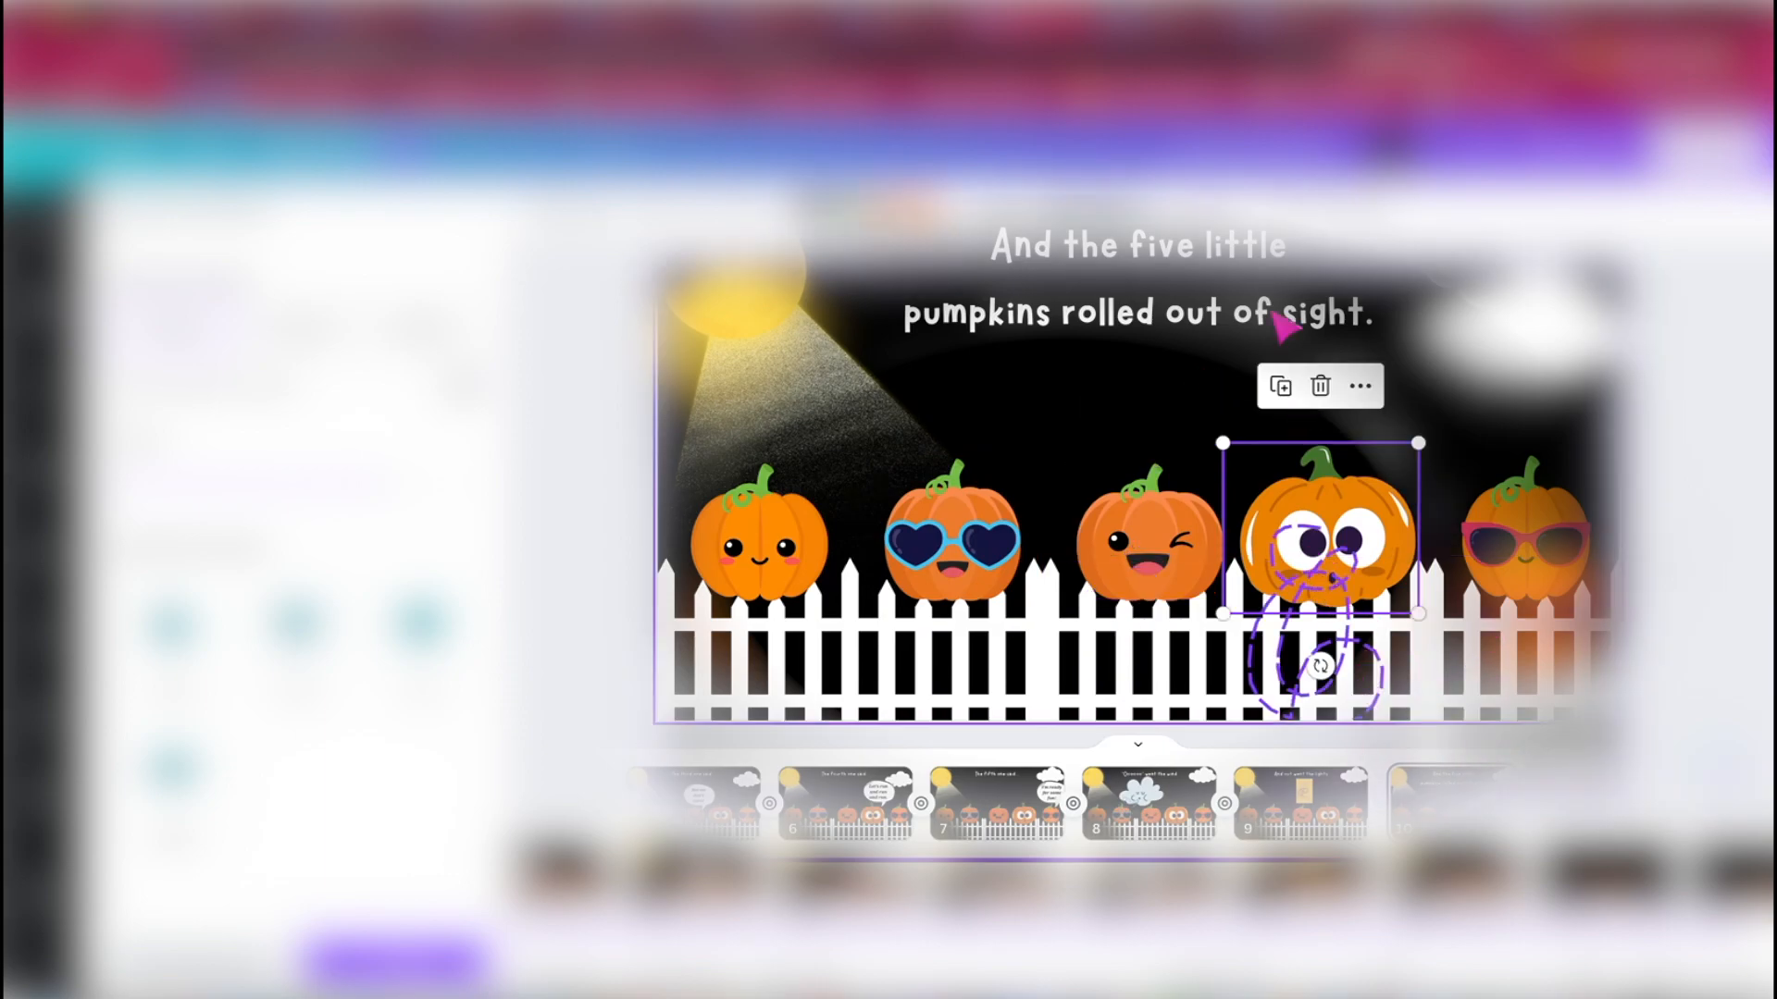
{"action": "left_click", "coordinate": [1574, 77]}
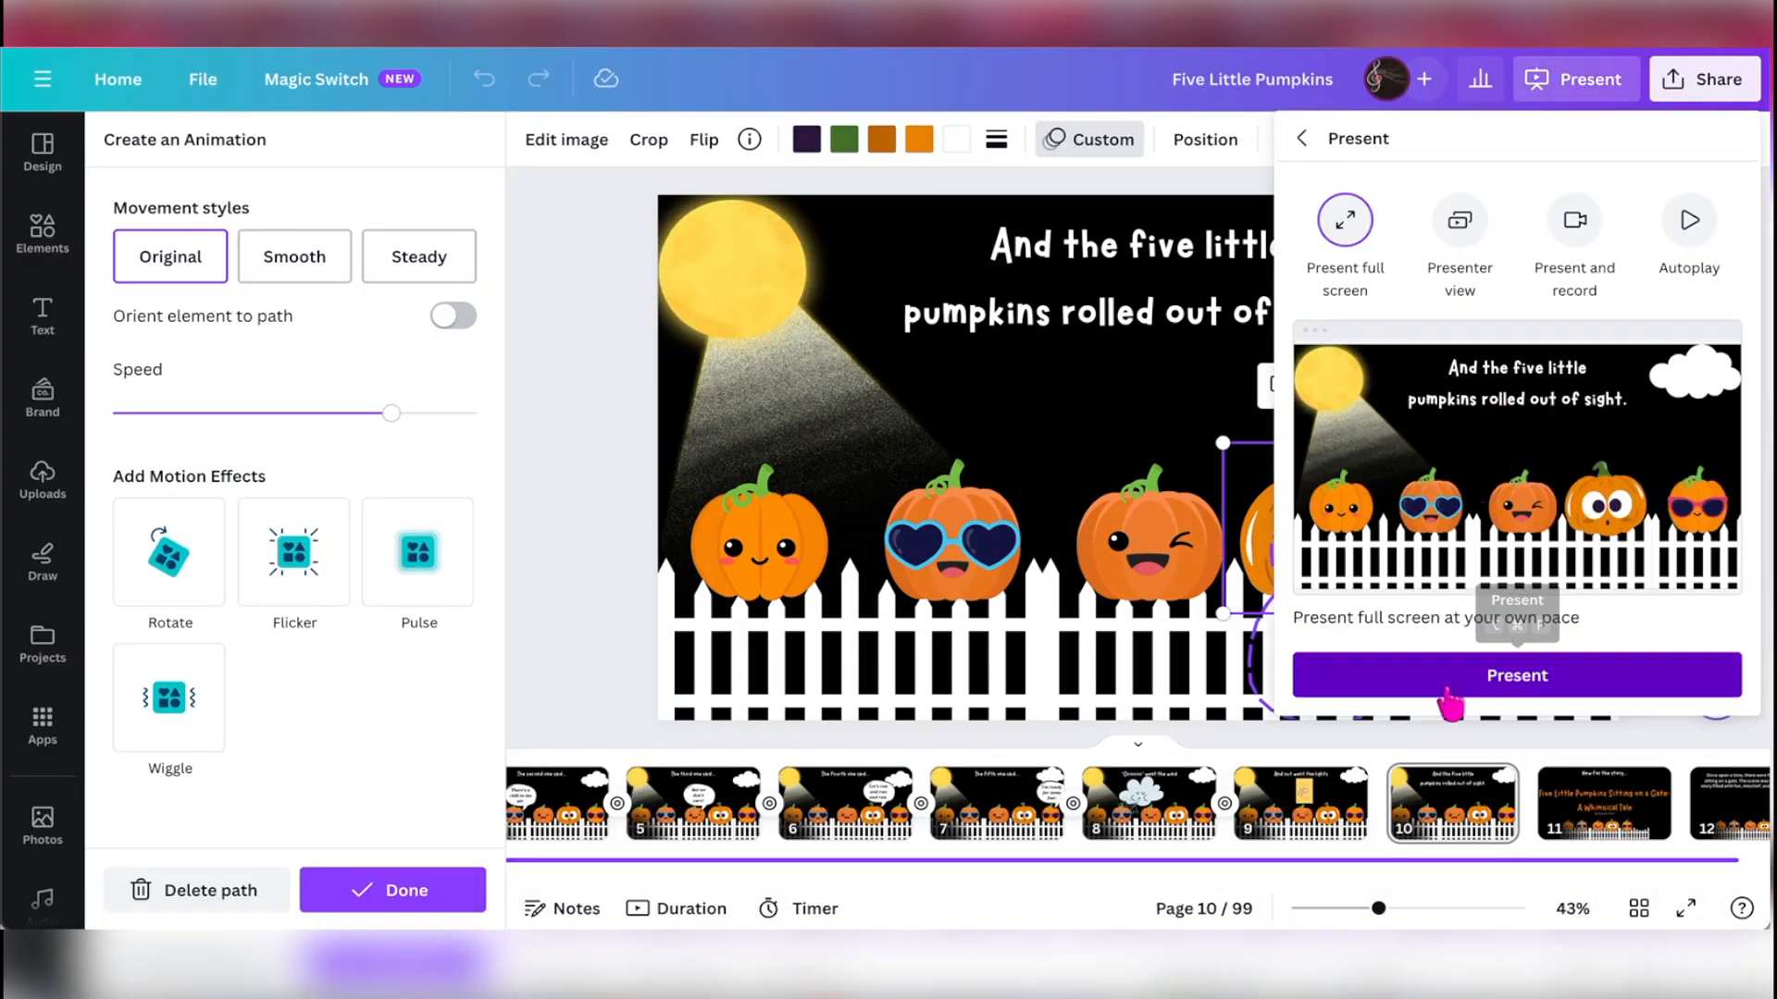
{"action": "left_click", "coordinate": [1514, 675]}
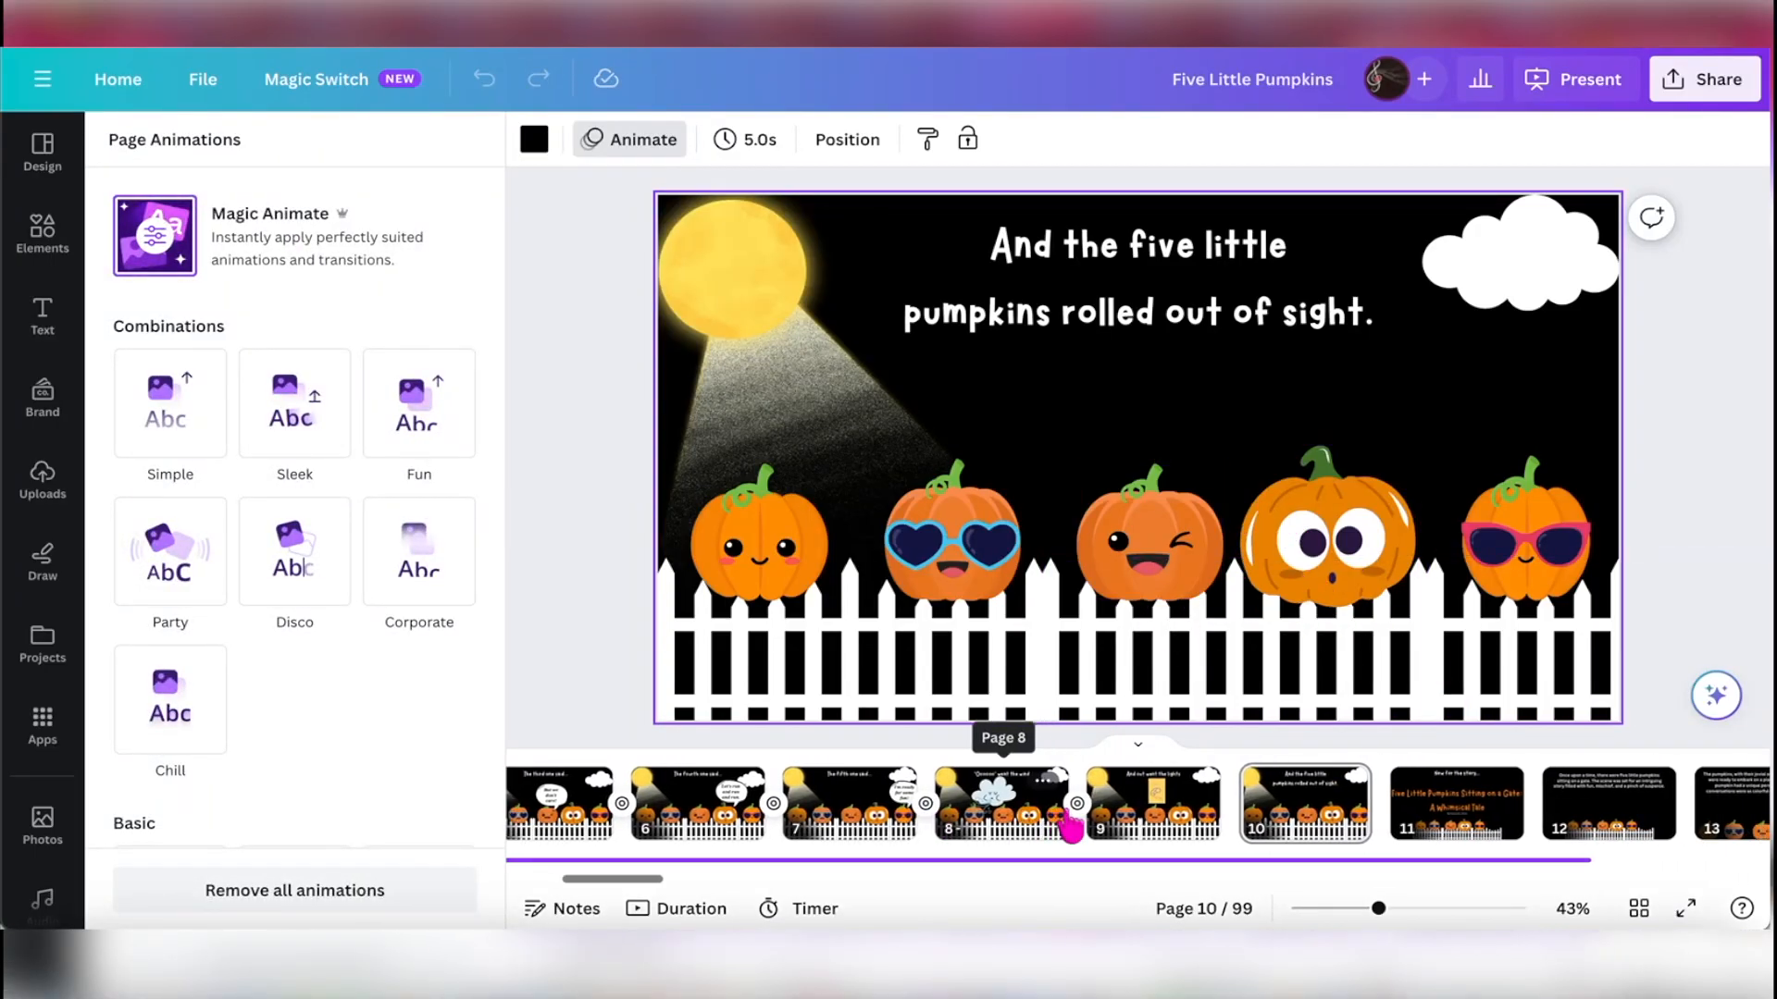
{"action": "left_click", "coordinate": [419, 403]}
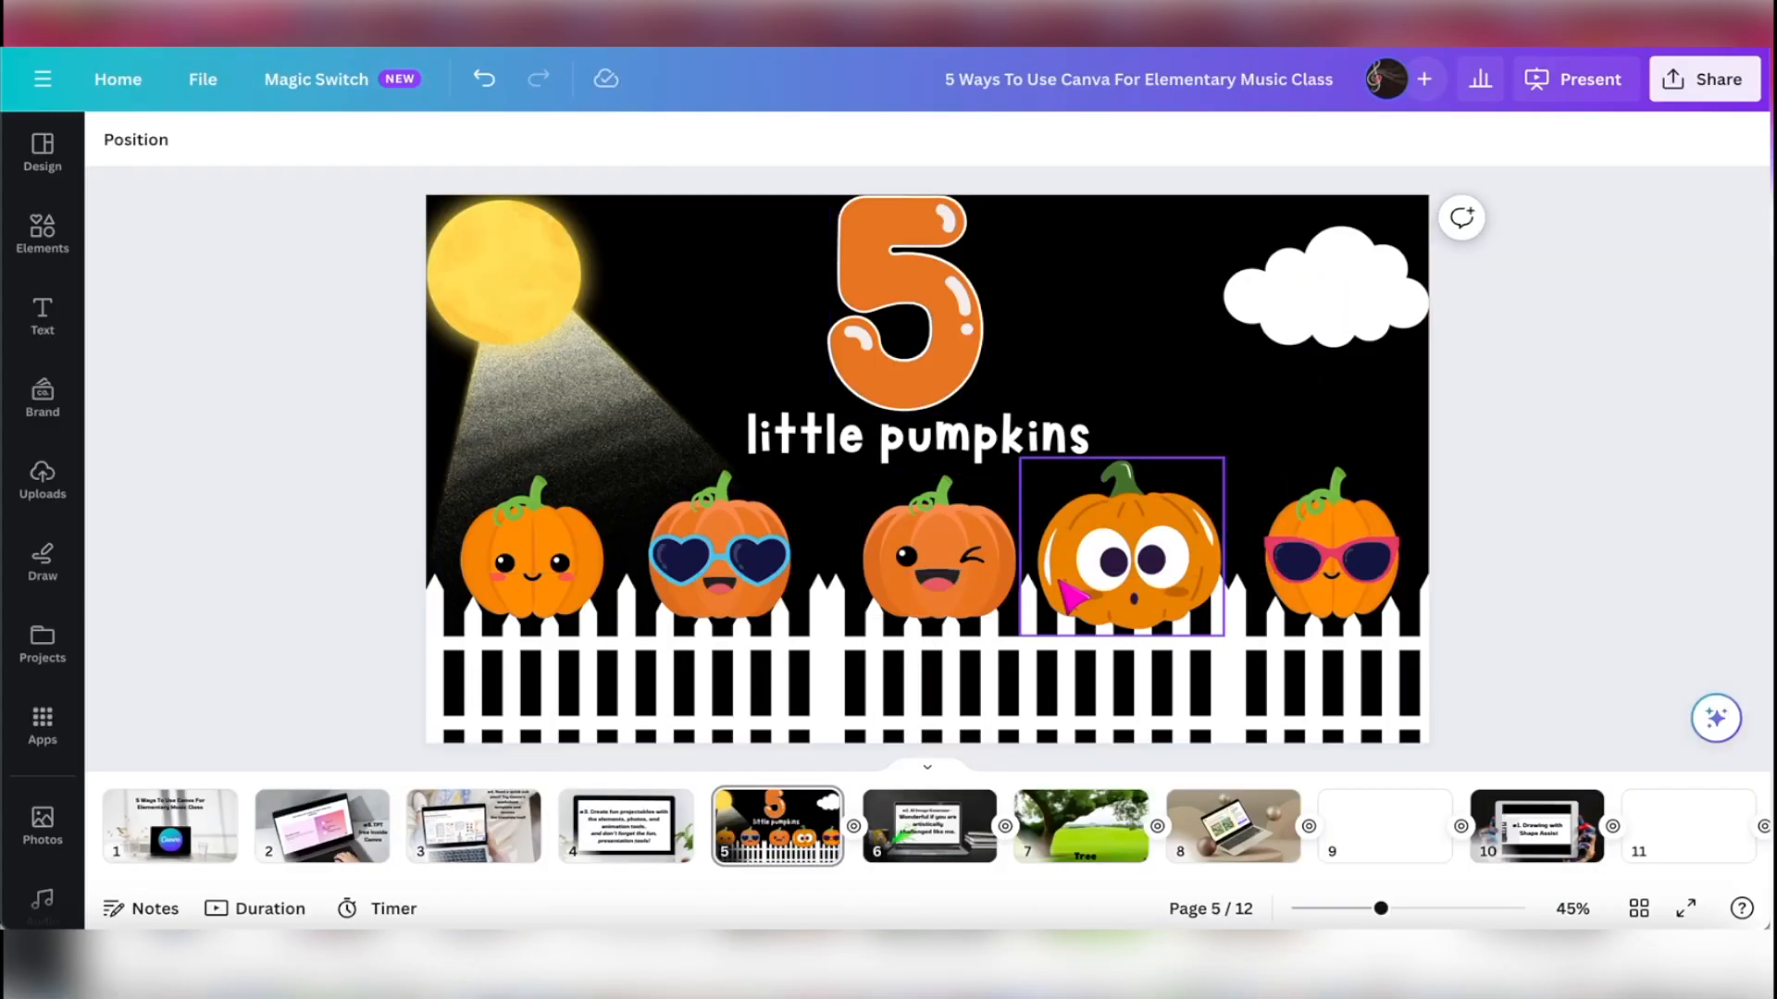
- Step through the AI Image Generator and Tree slides to the AI image app slide
{"action": "left_click", "coordinate": [1571, 78]}
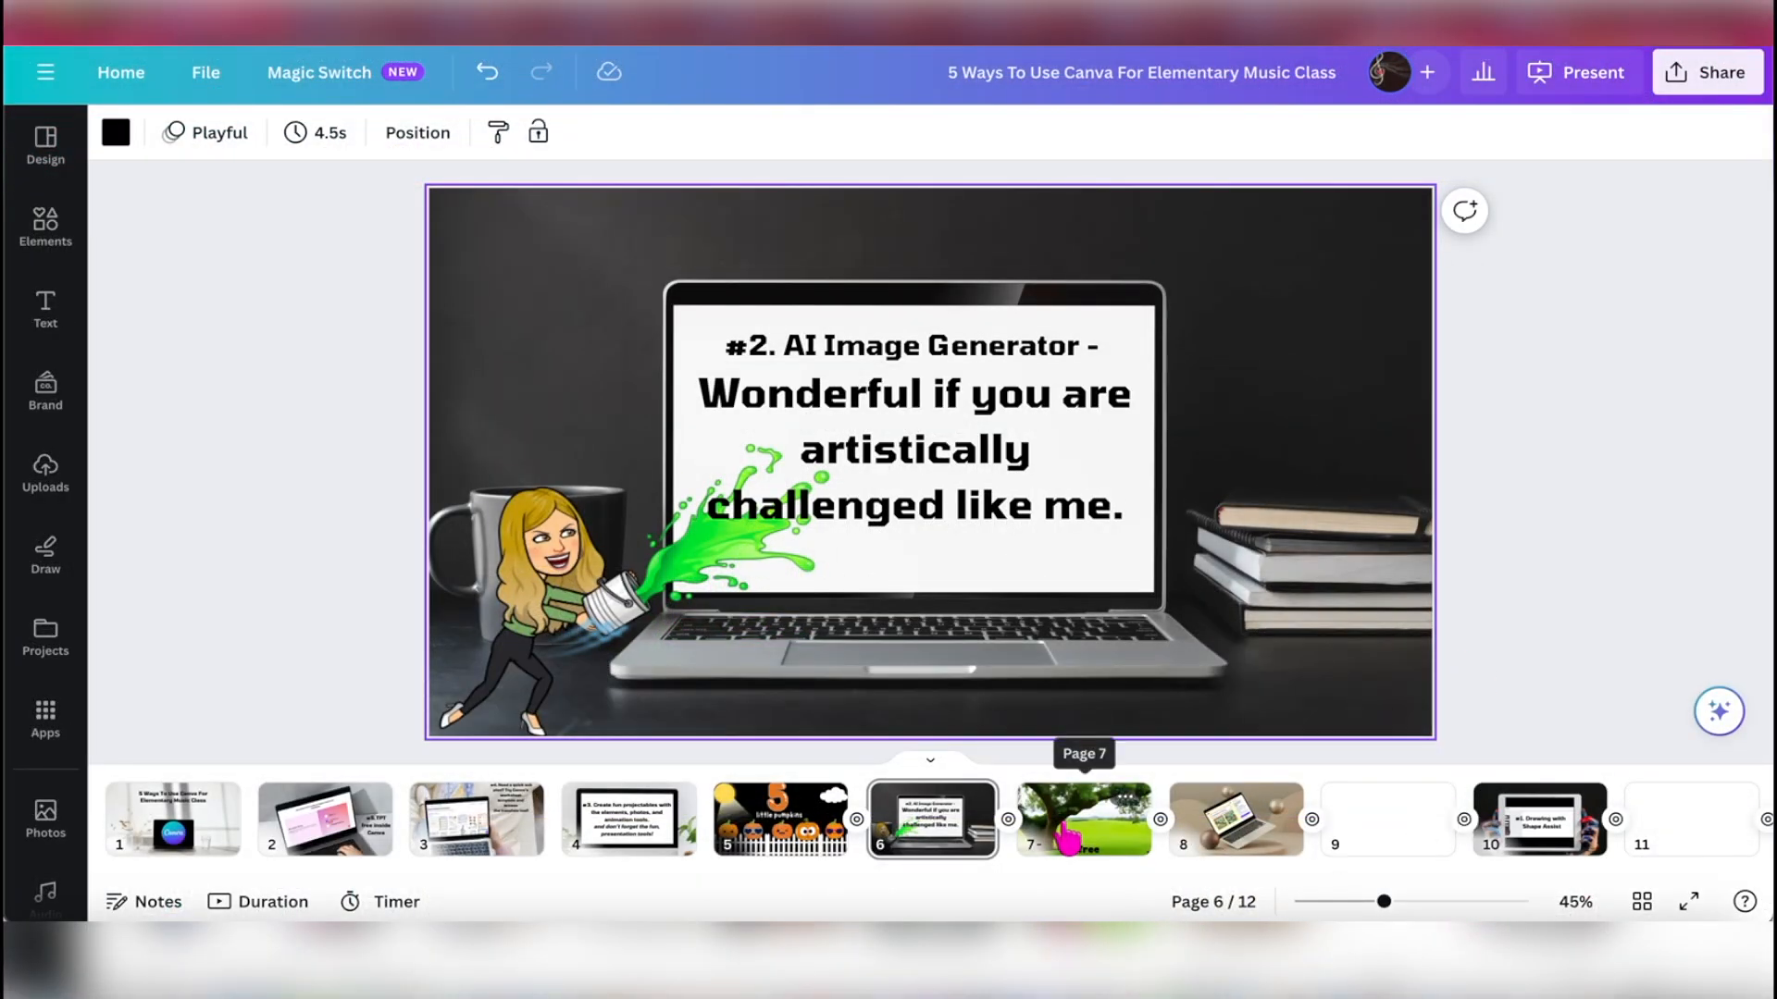
{"action": "left_click", "coordinate": [1082, 818]}
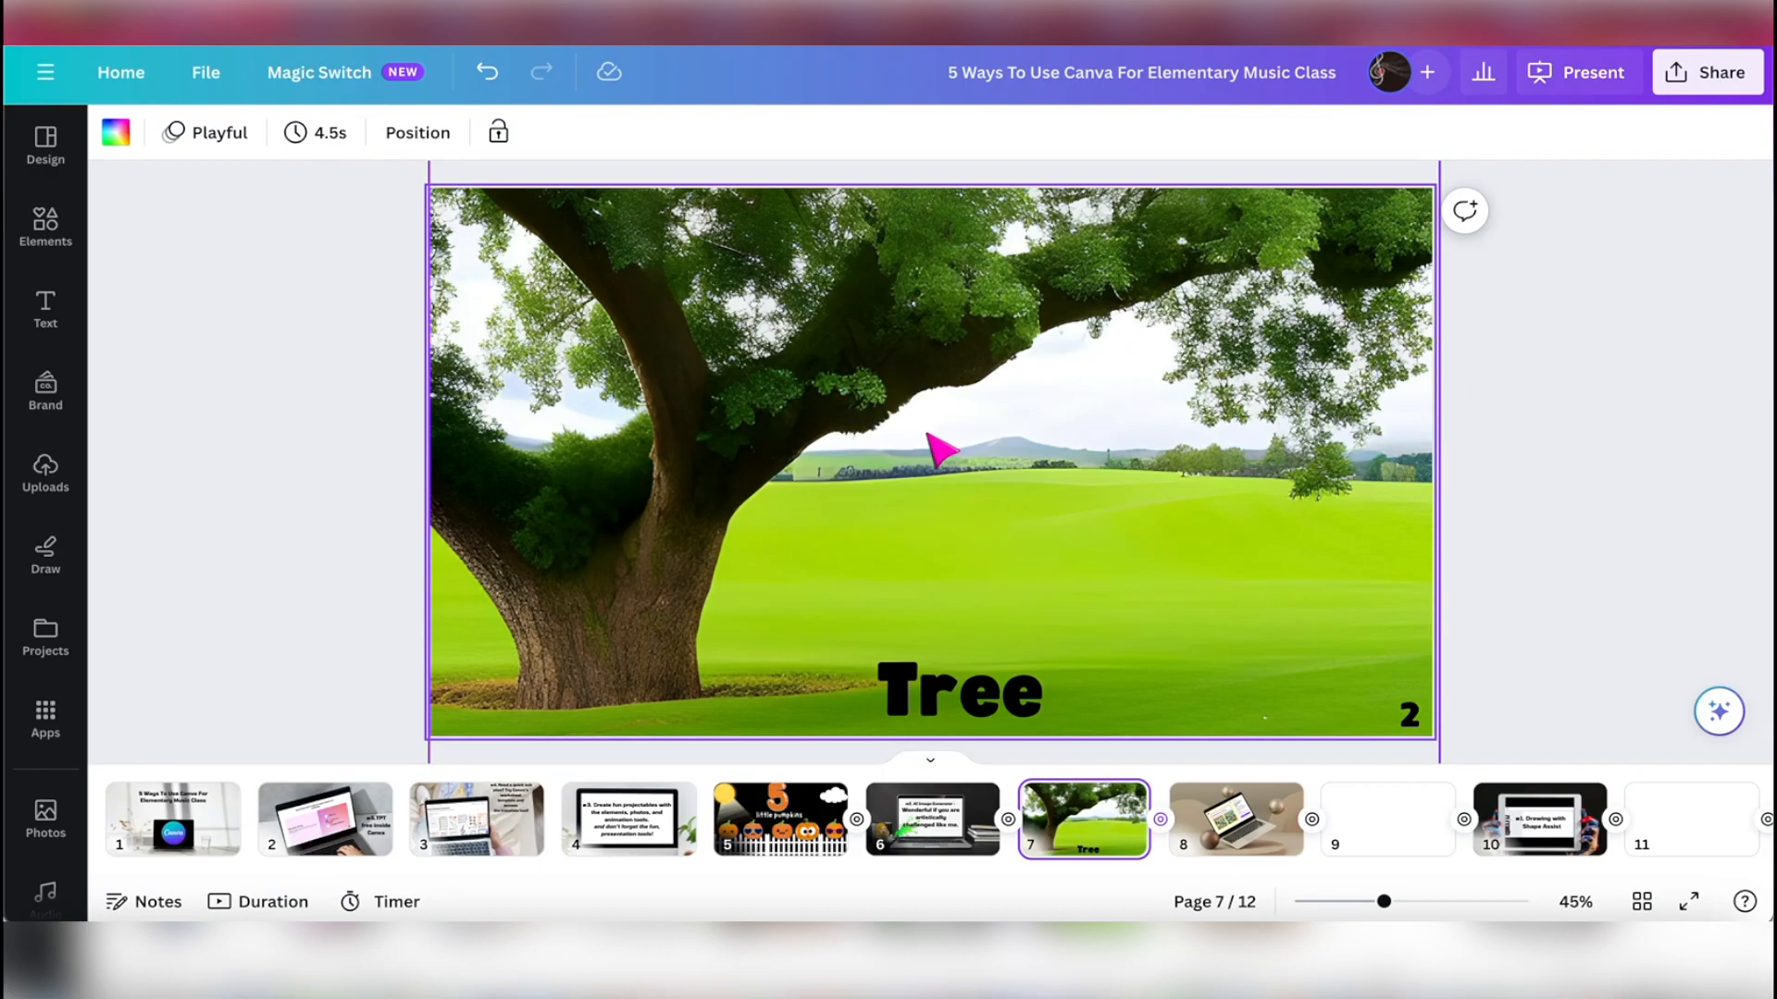
{"action": "mouse_move", "coordinate": [818, 651]}
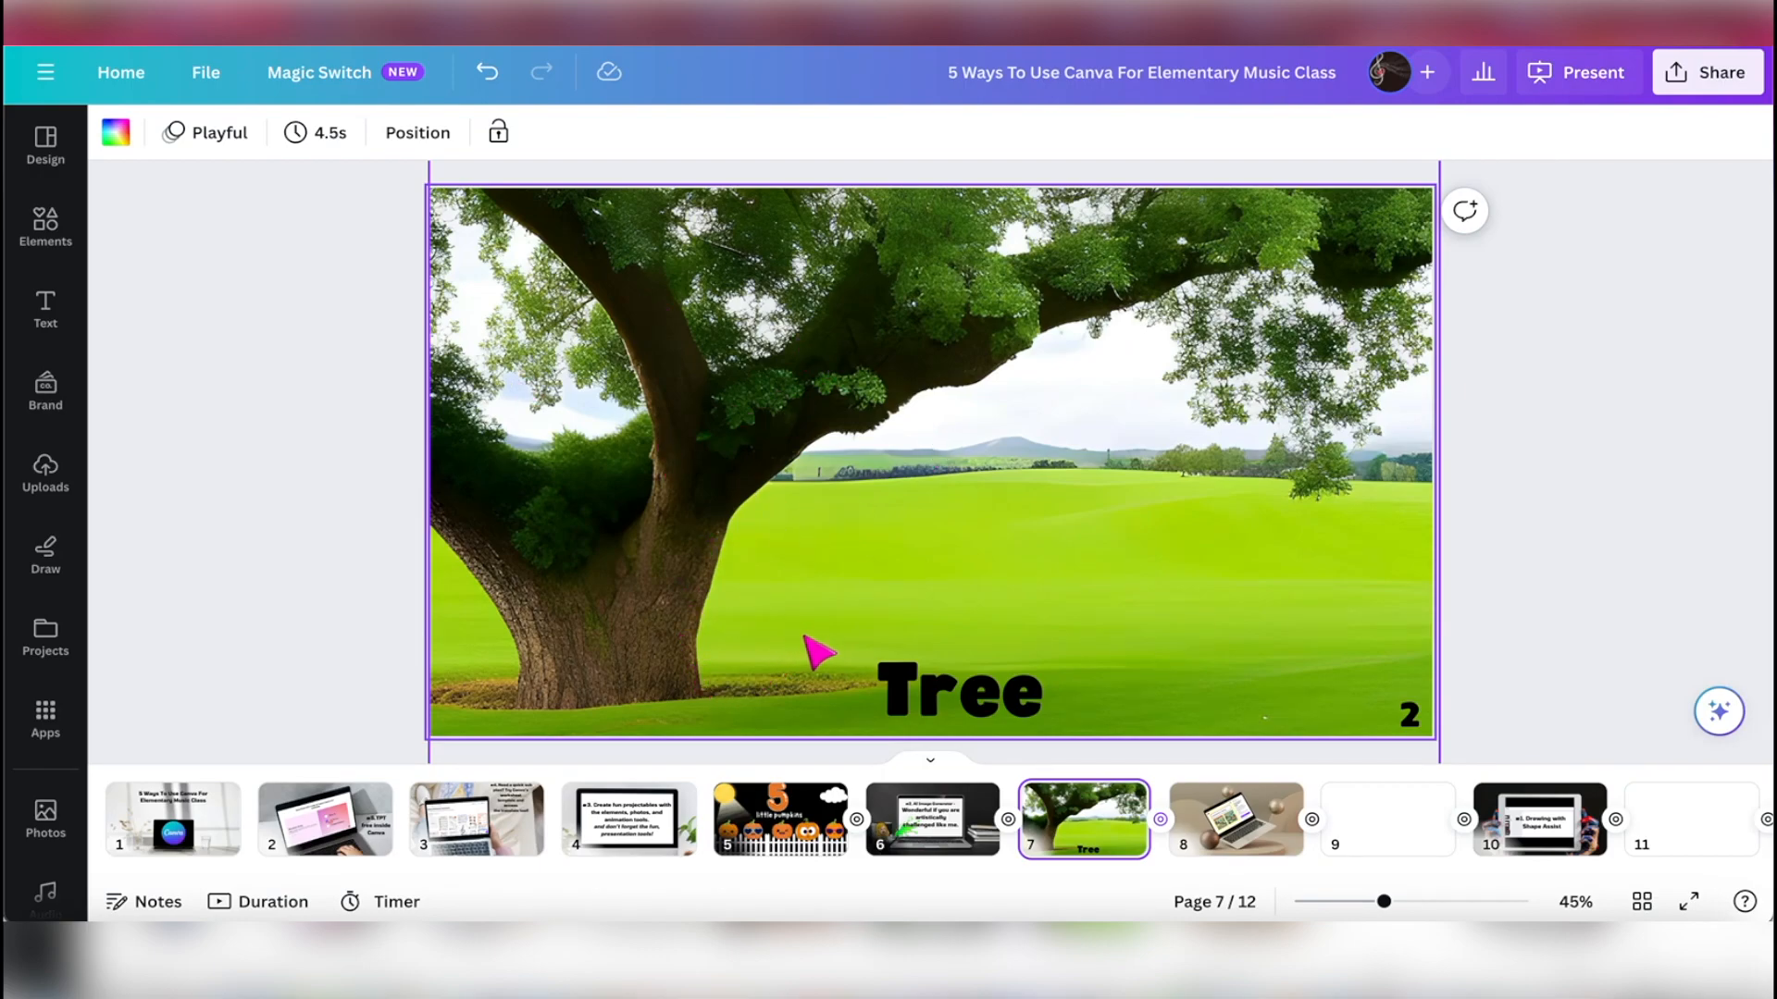
{"action": "left_click", "coordinate": [958, 692]}
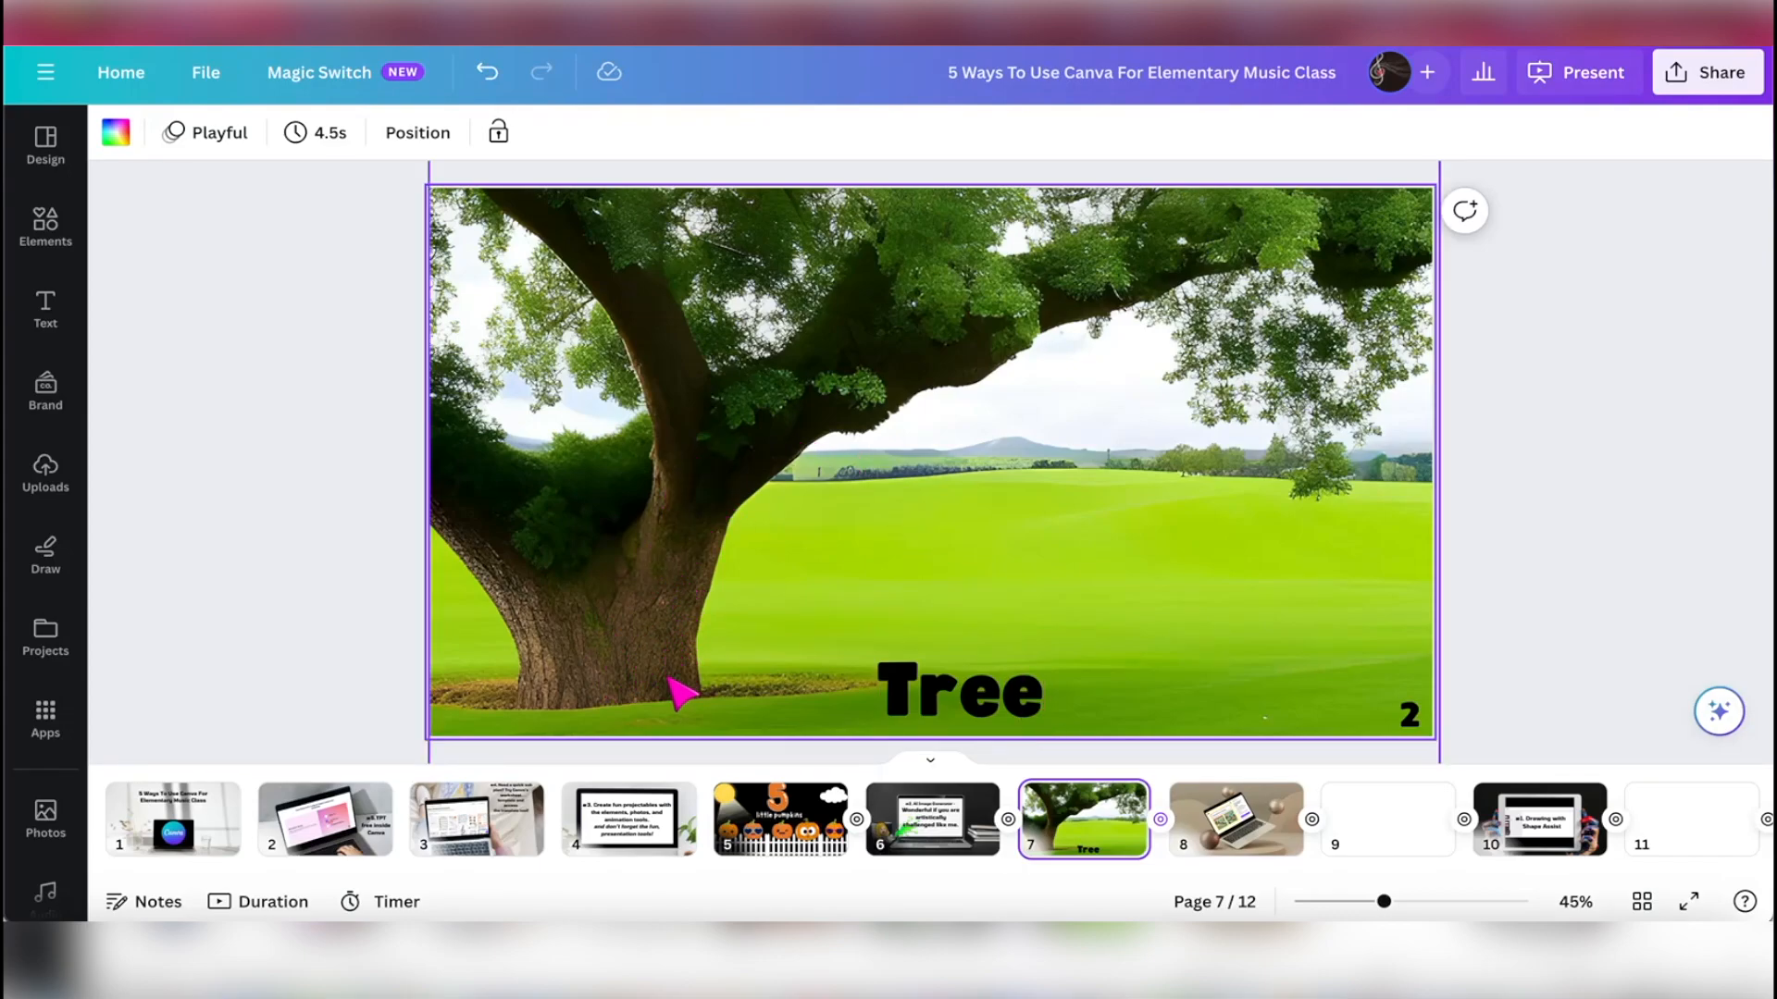
{"action": "mouse_move", "coordinate": [946, 578]}
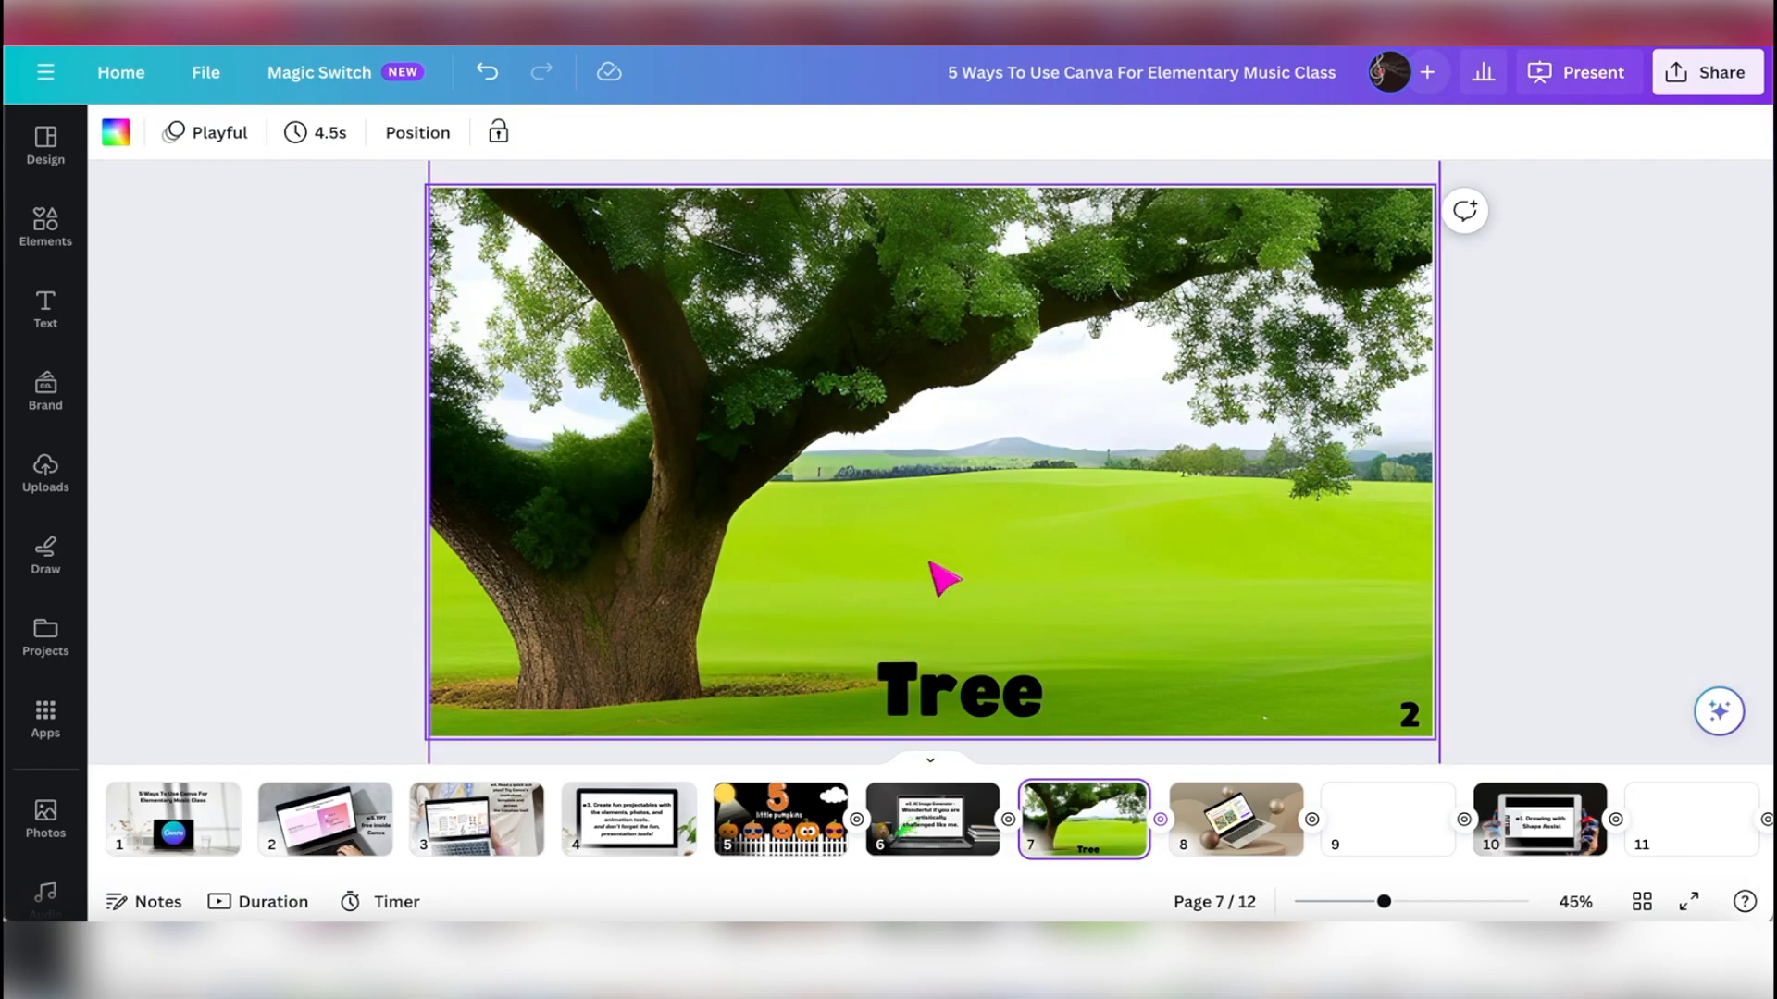
{"action": "left_click", "coordinate": [1234, 819]}
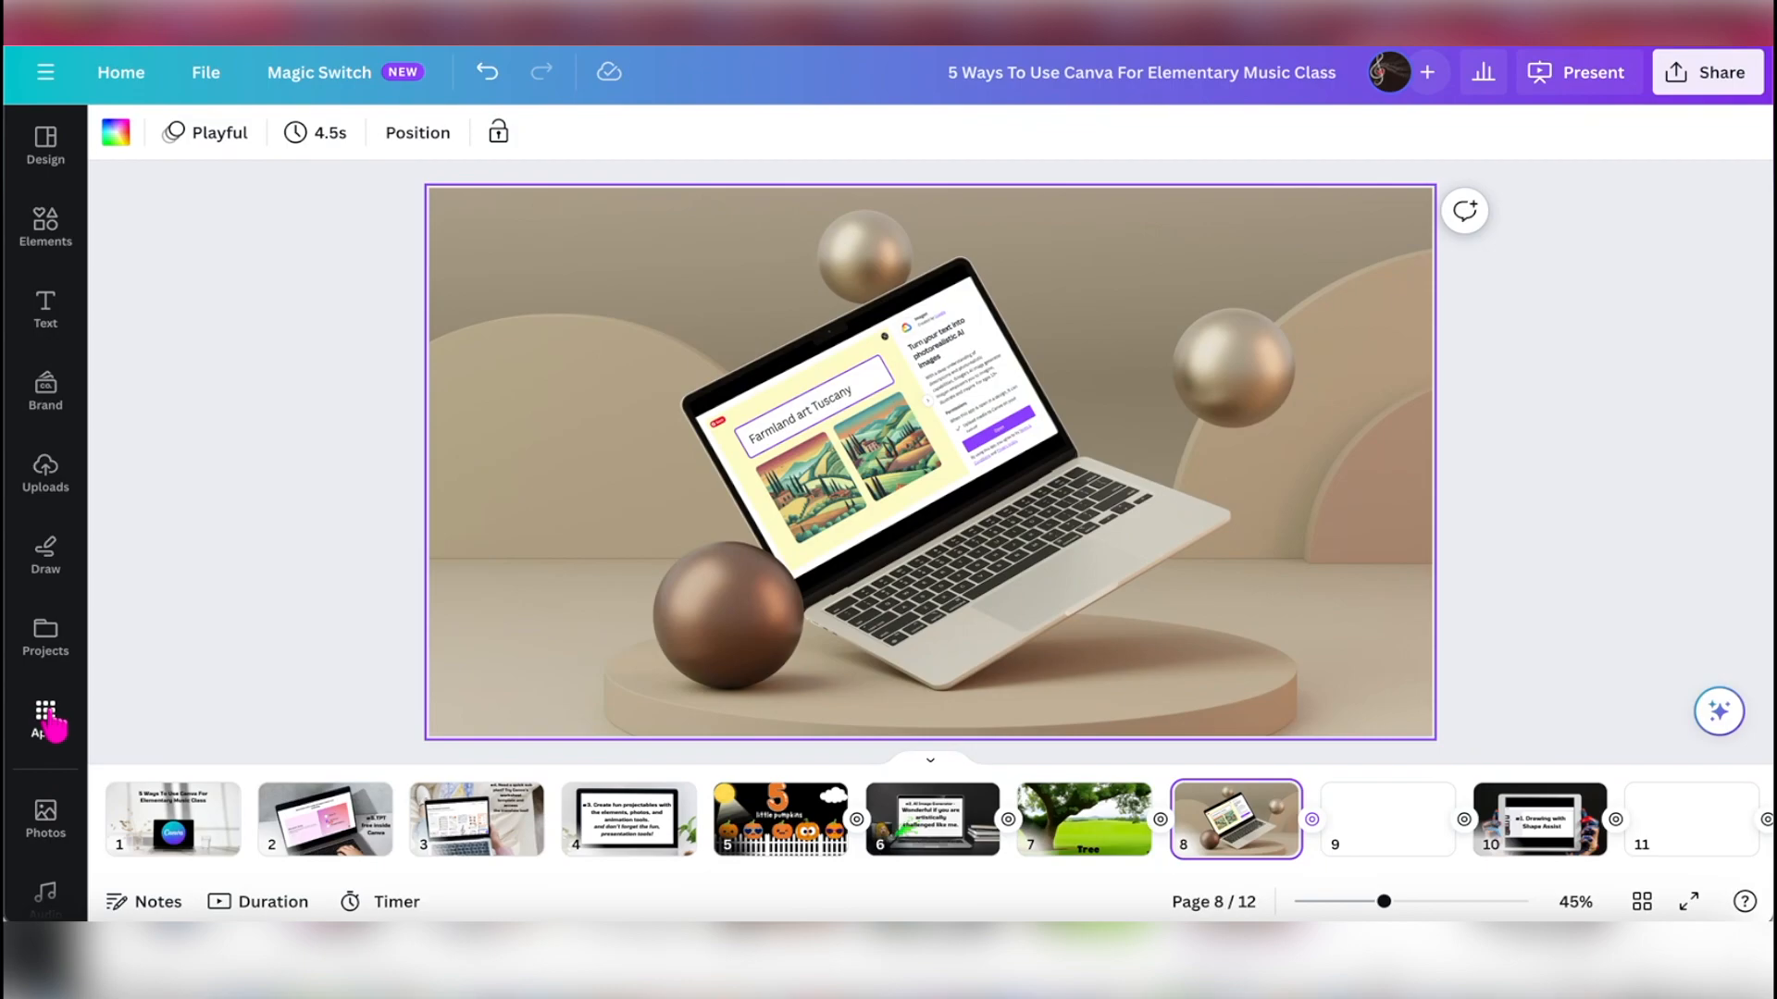
{"action": "mouse_move", "coordinate": [1364, 819]}
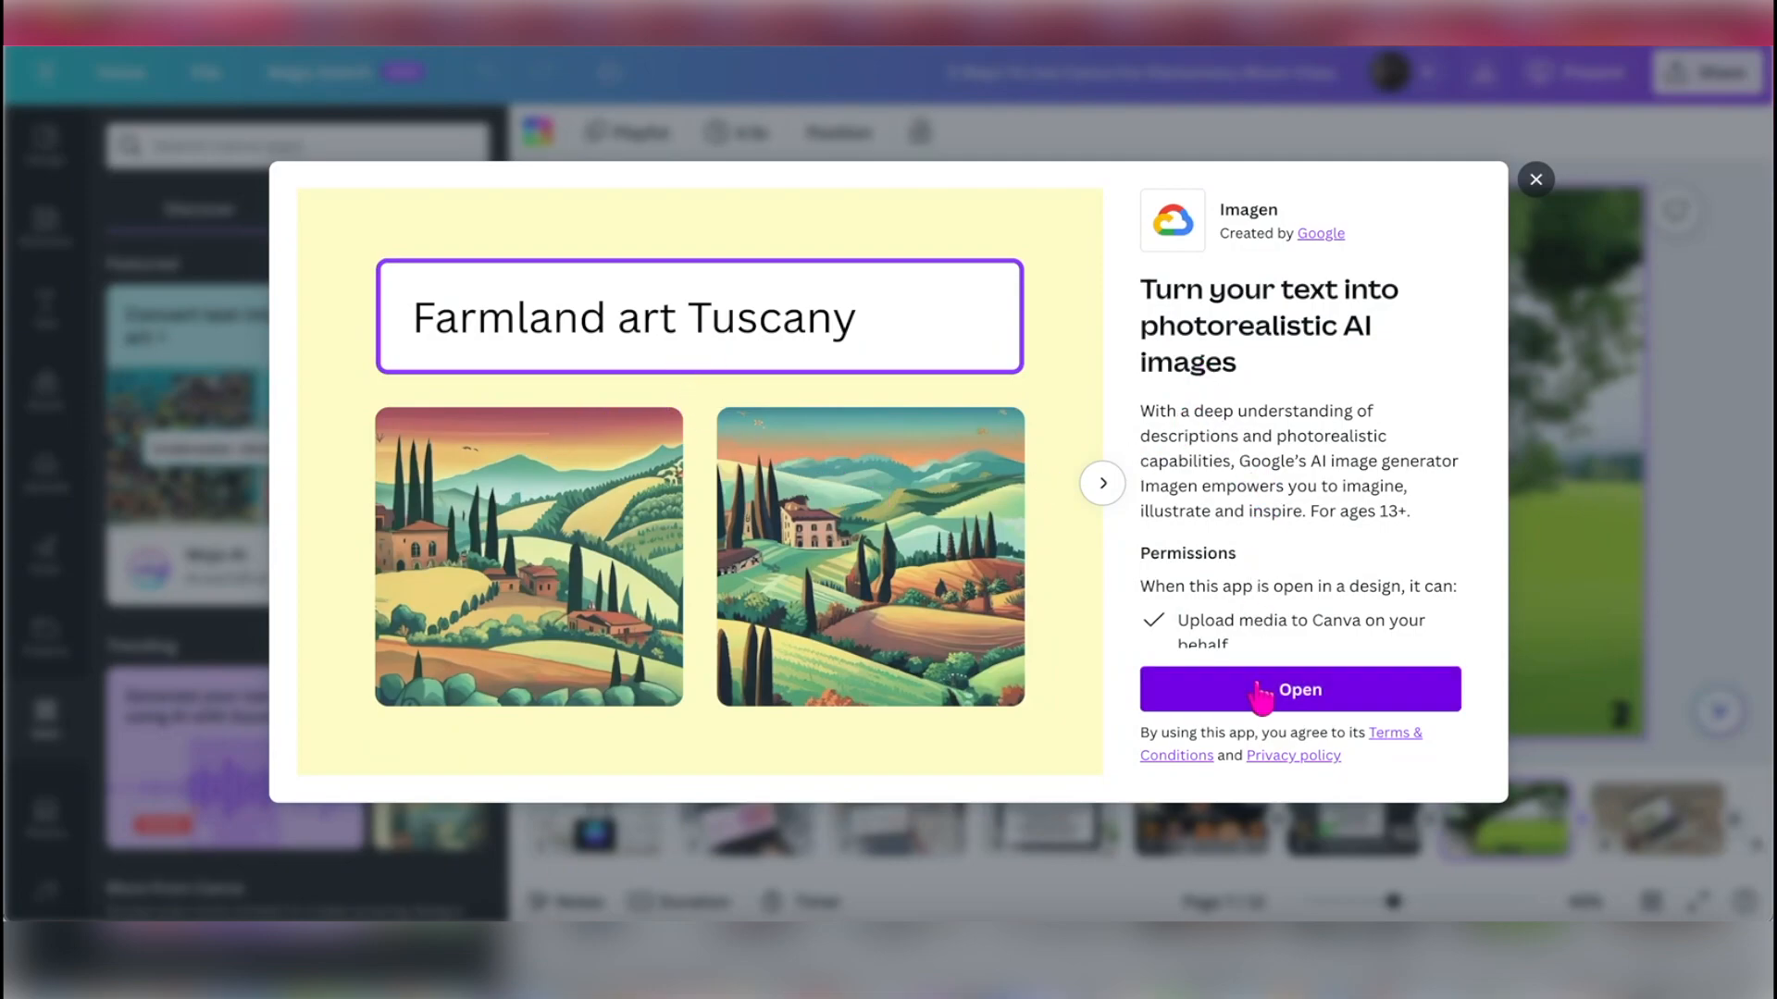
- Enter the Imagen prompt 'tree in hole in the ground and green grass all around'
{"action": "left_click", "coordinate": [1298, 689]}
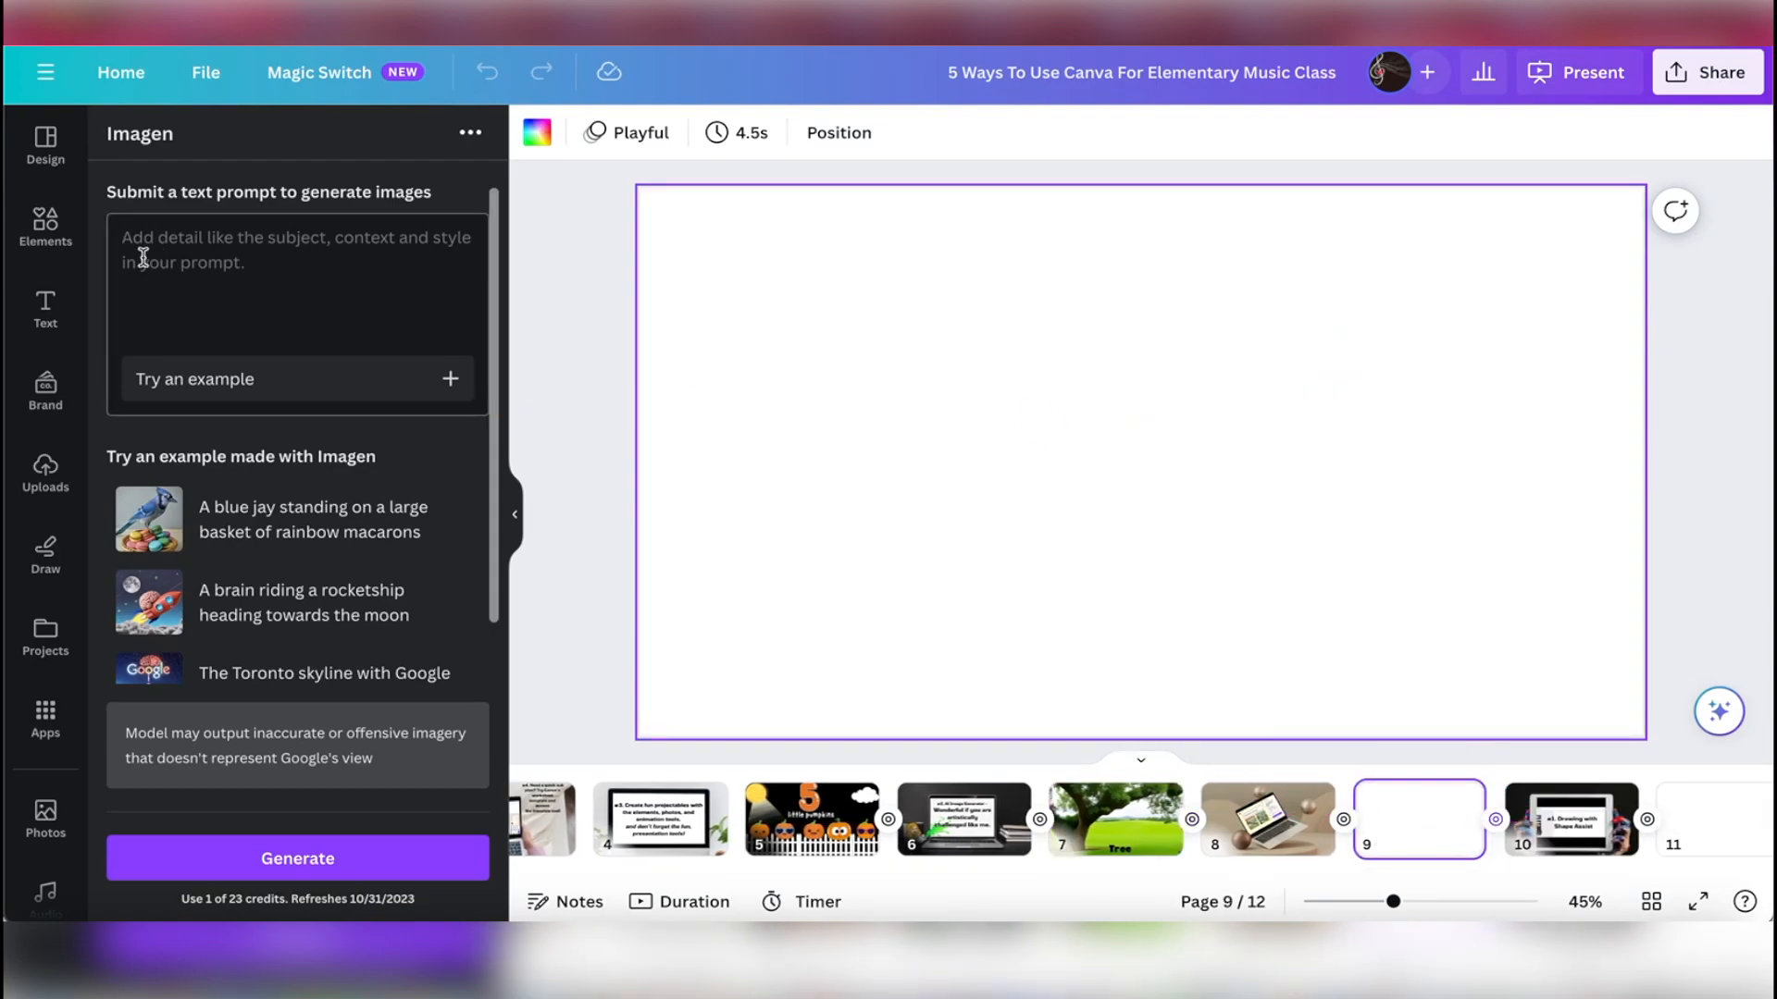
{"action": "type", "text": "tree in hole in"}
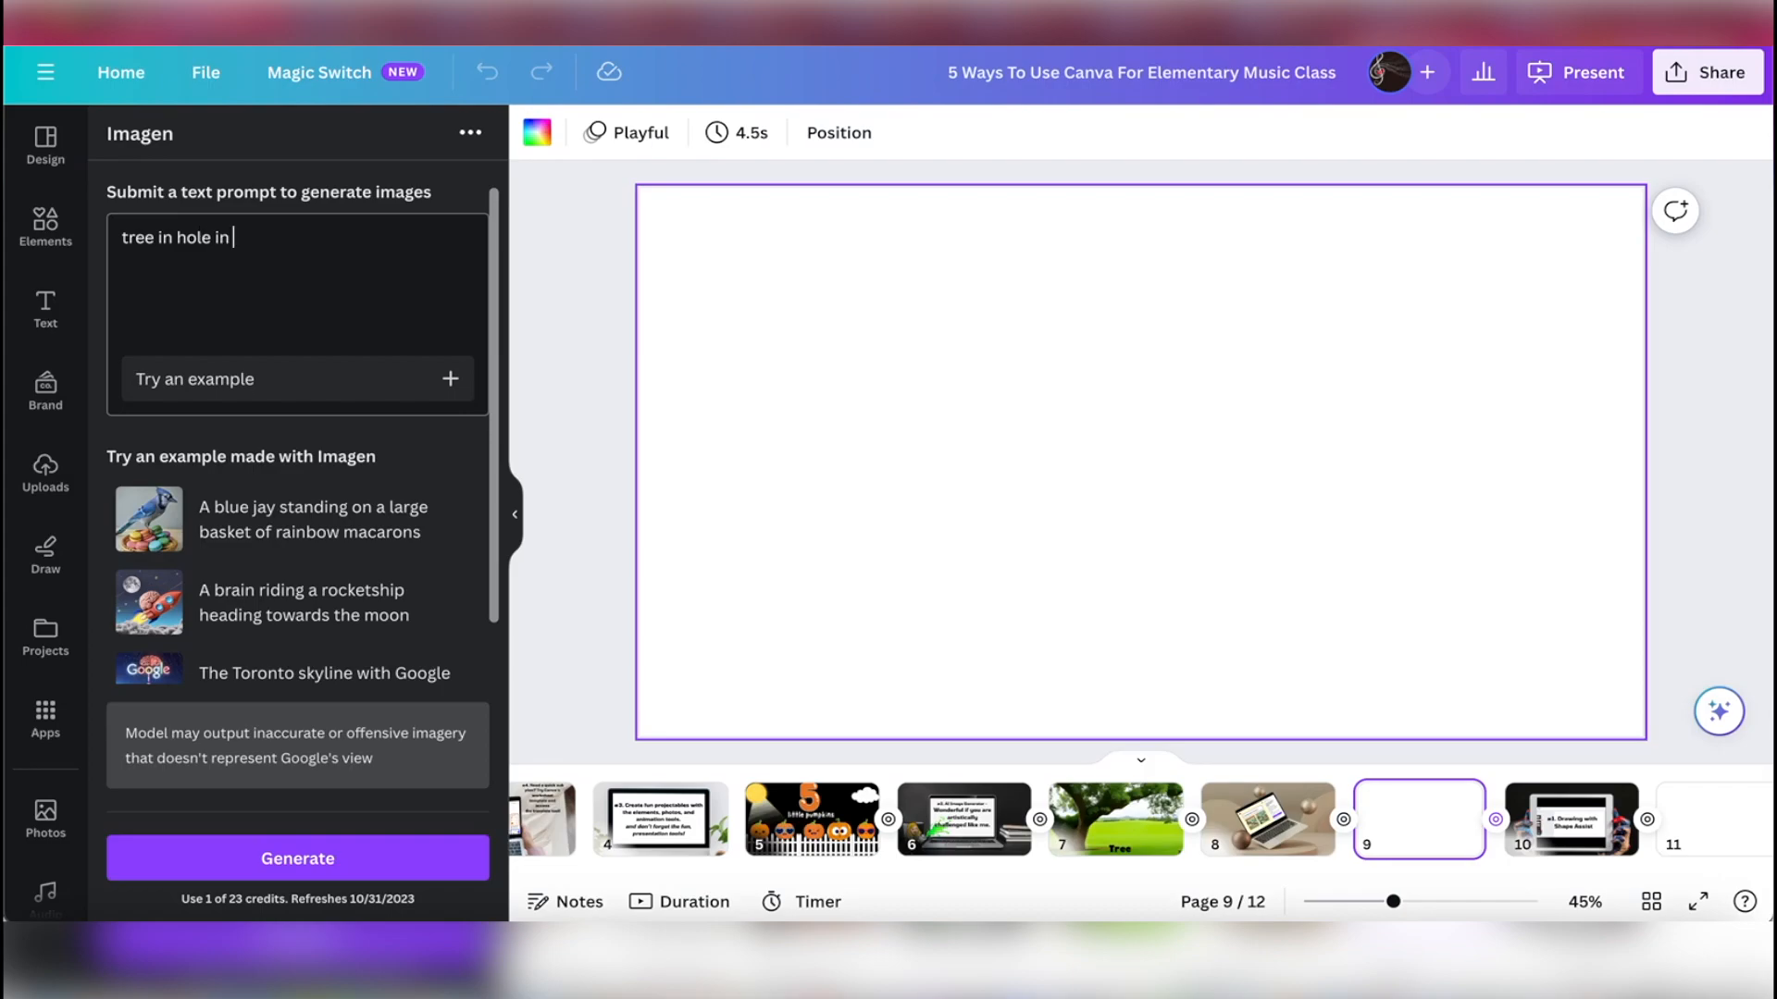
{"action": "type", "text": "the ground and g"}
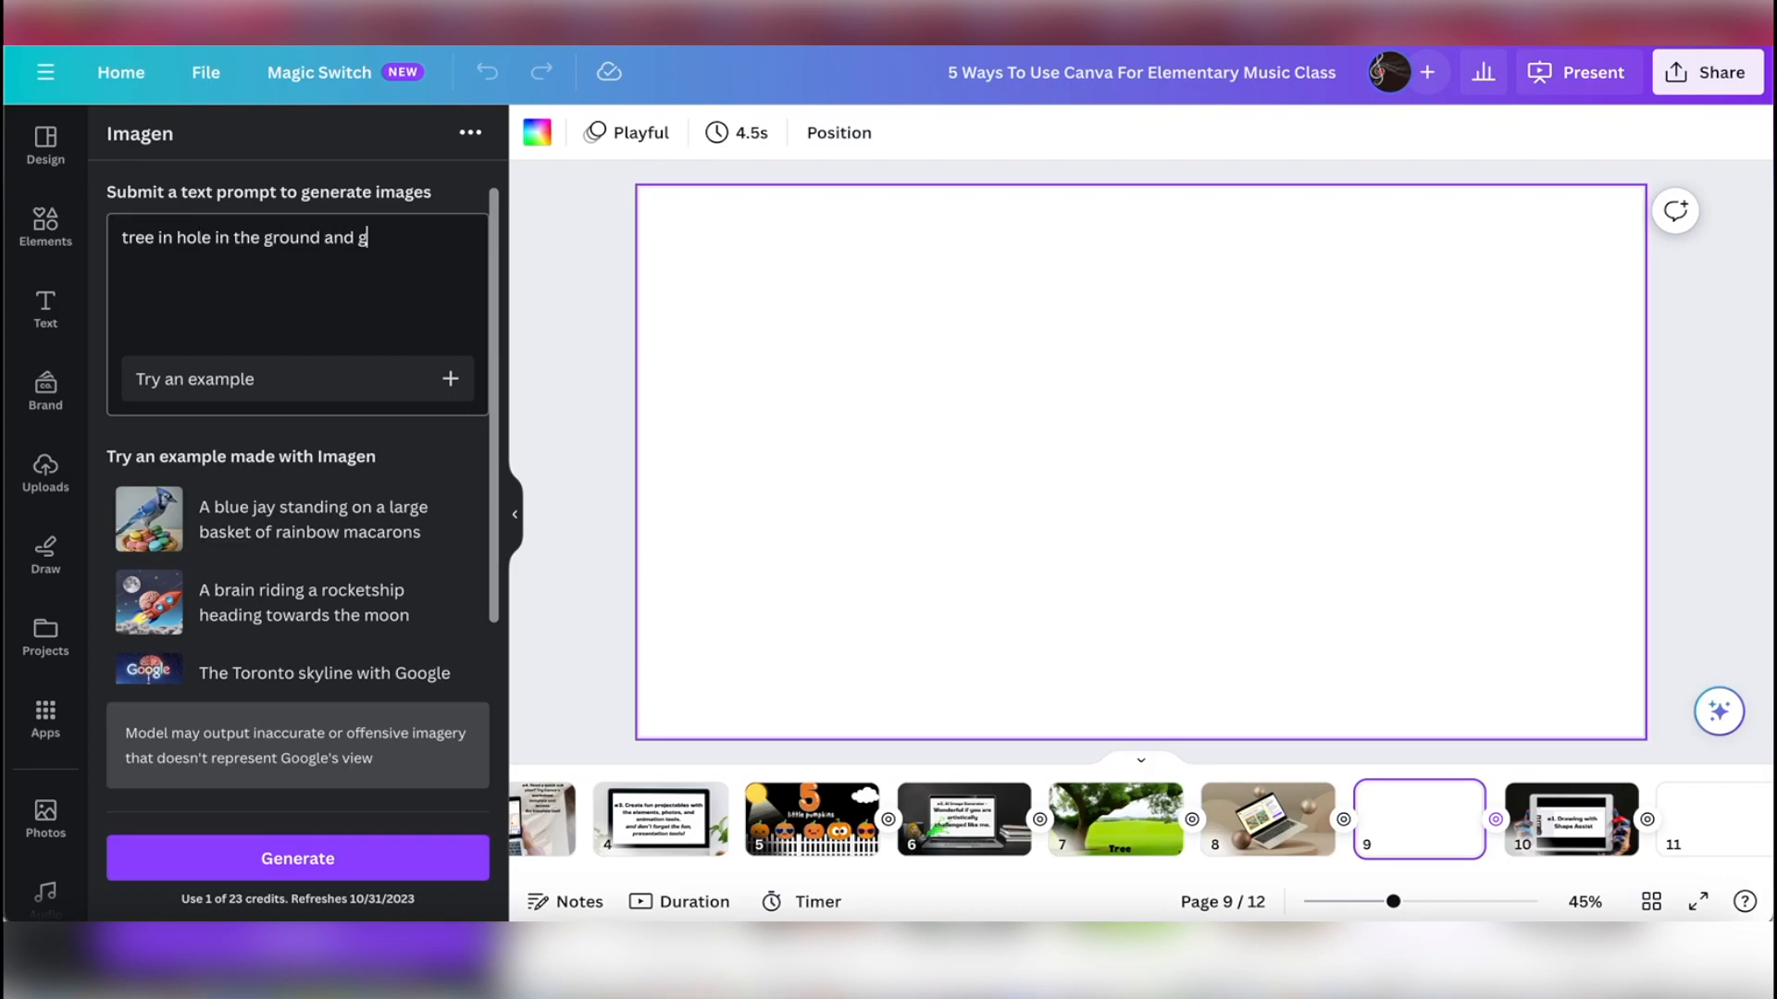
{"action": "type", "text": "reen grass all around"}
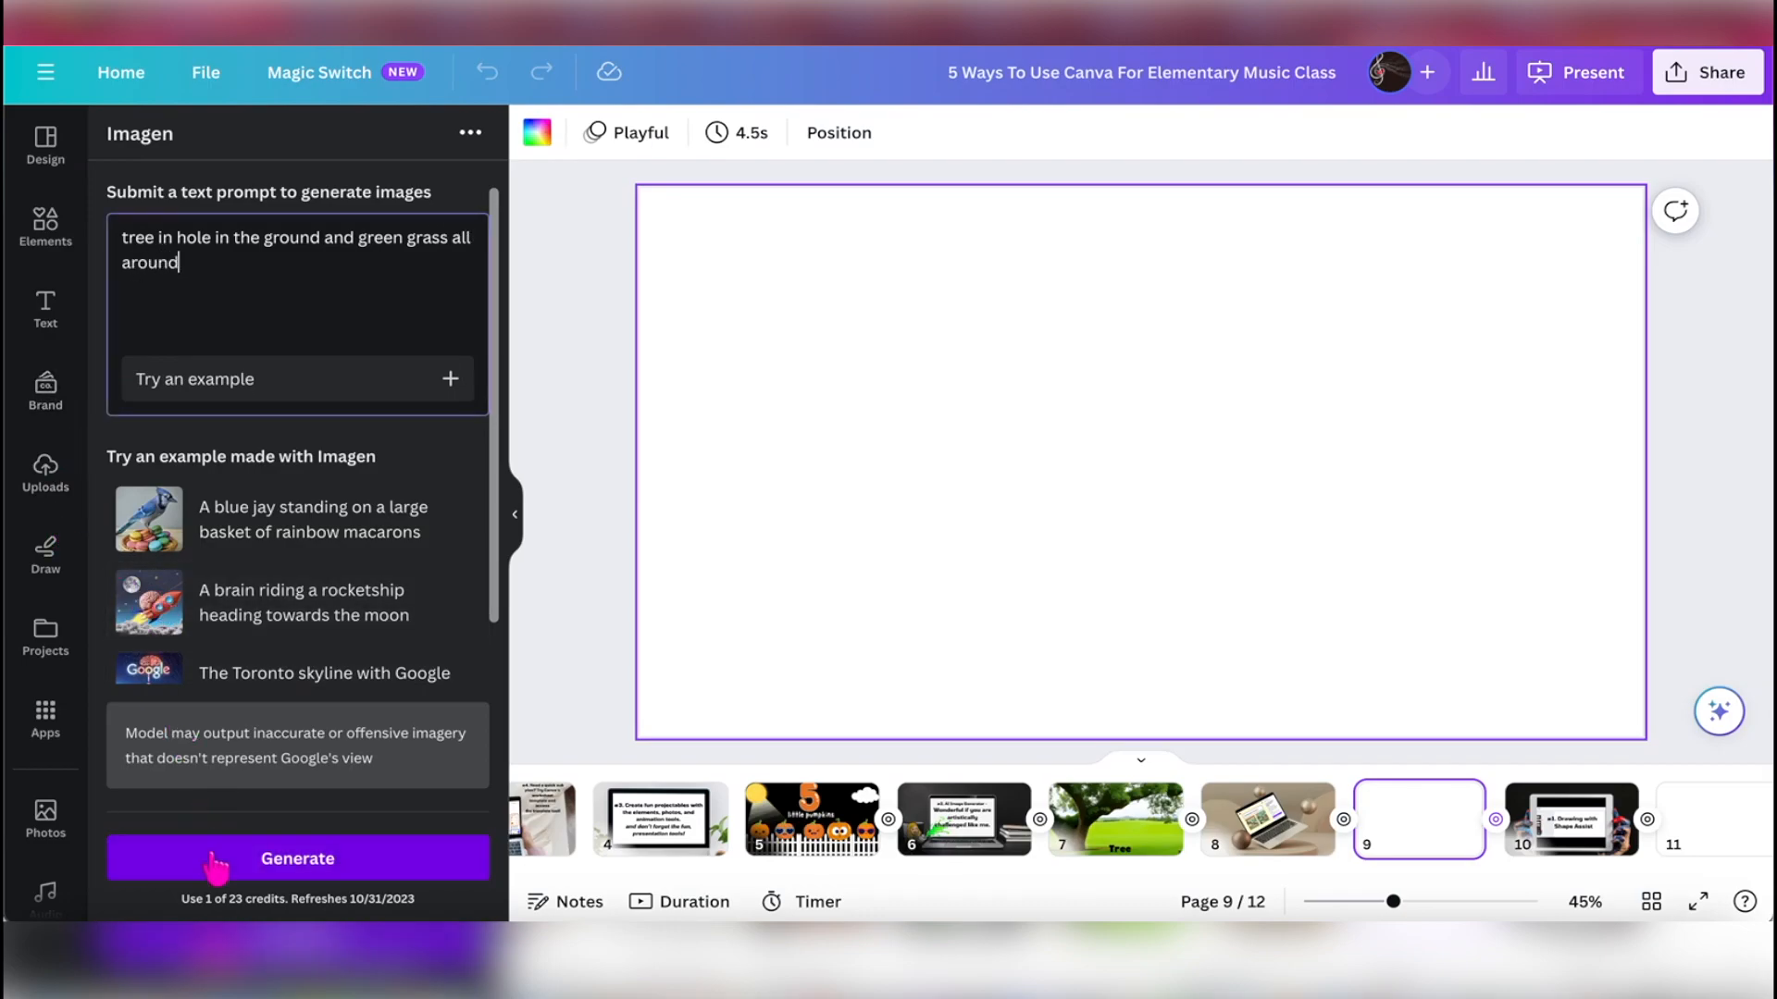
- Generate tree images and place one enlarged and centred on page 9
{"action": "left_click", "coordinate": [297, 858]}
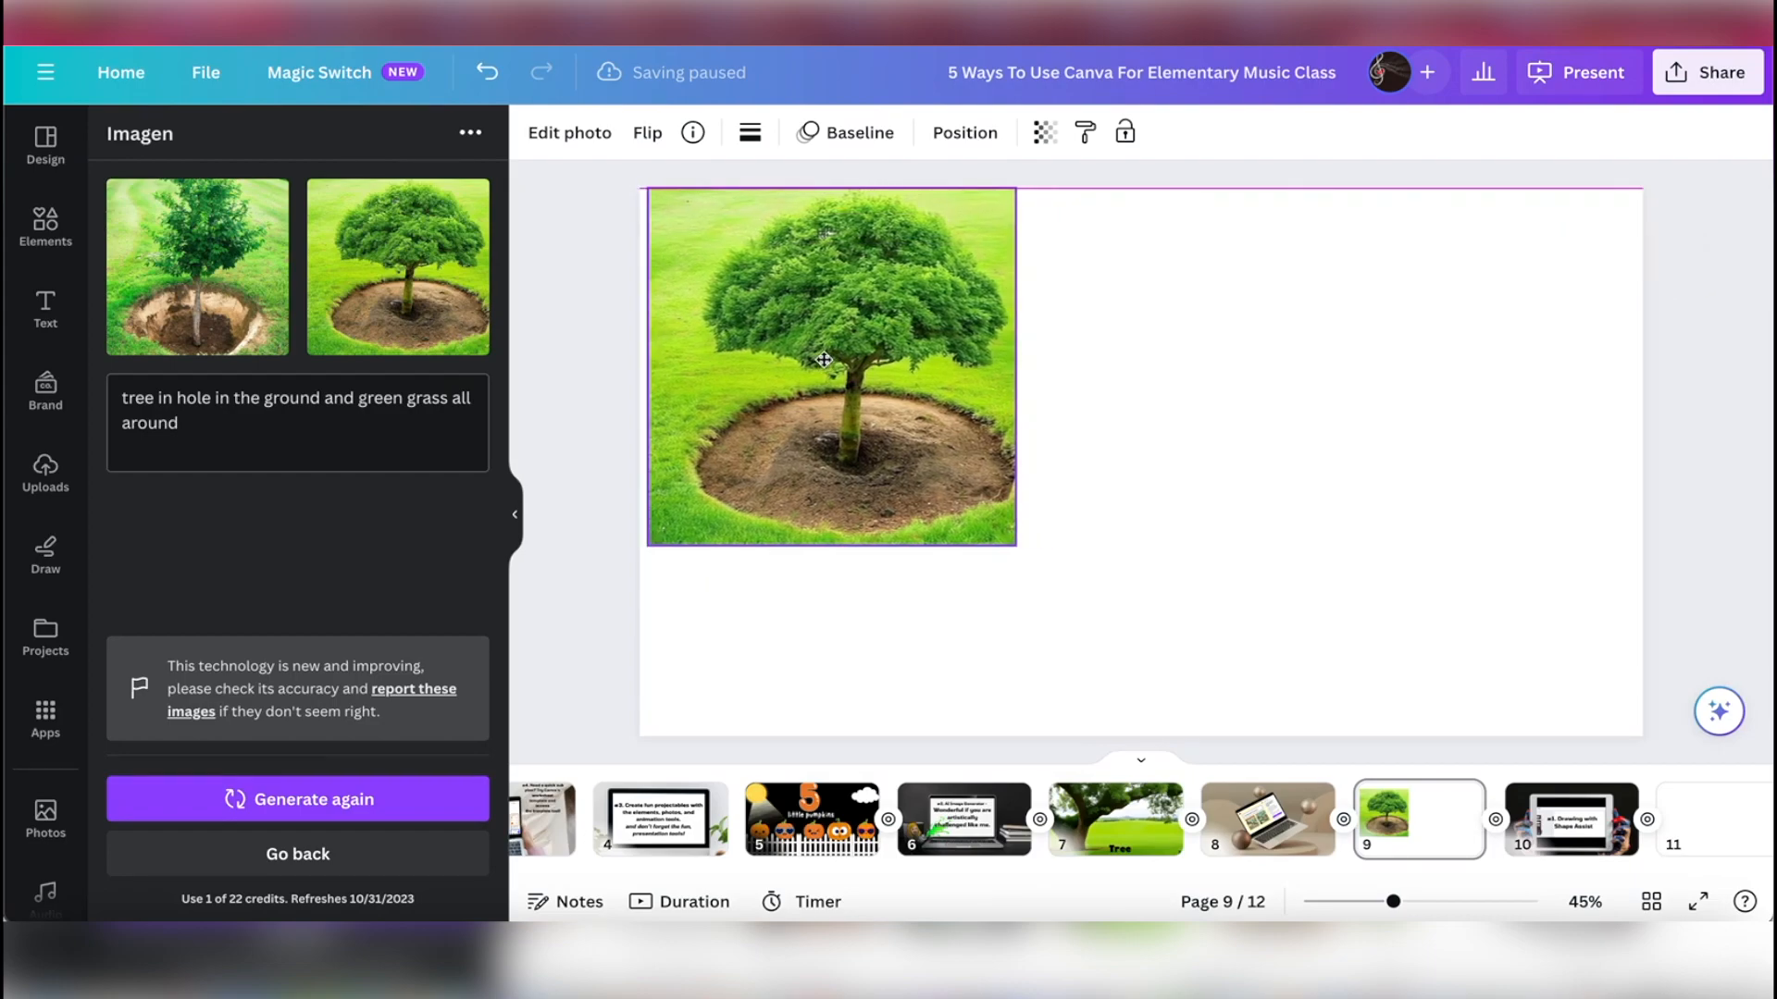
{"action": "left_click_drag", "start_coordinate": [1014, 546], "coordinate": [1156, 681]}
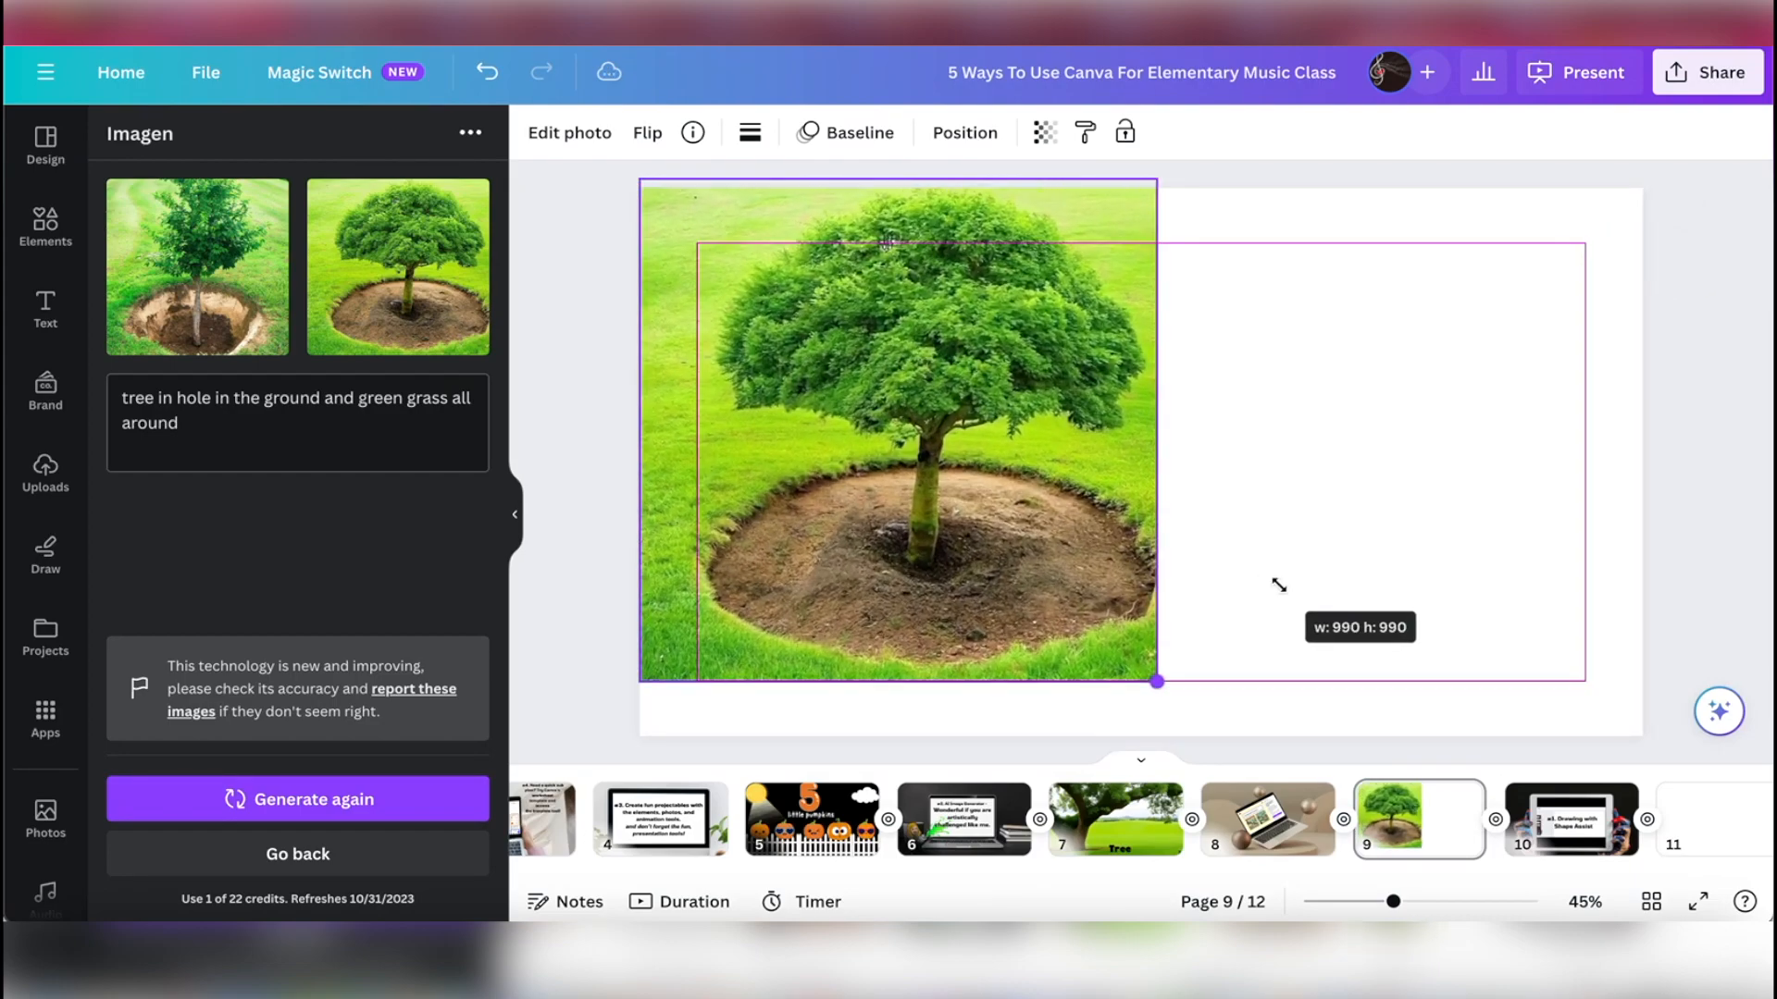
{"action": "left_click_drag", "start_coordinate": [1156, 681], "coordinate": [1334, 734]}
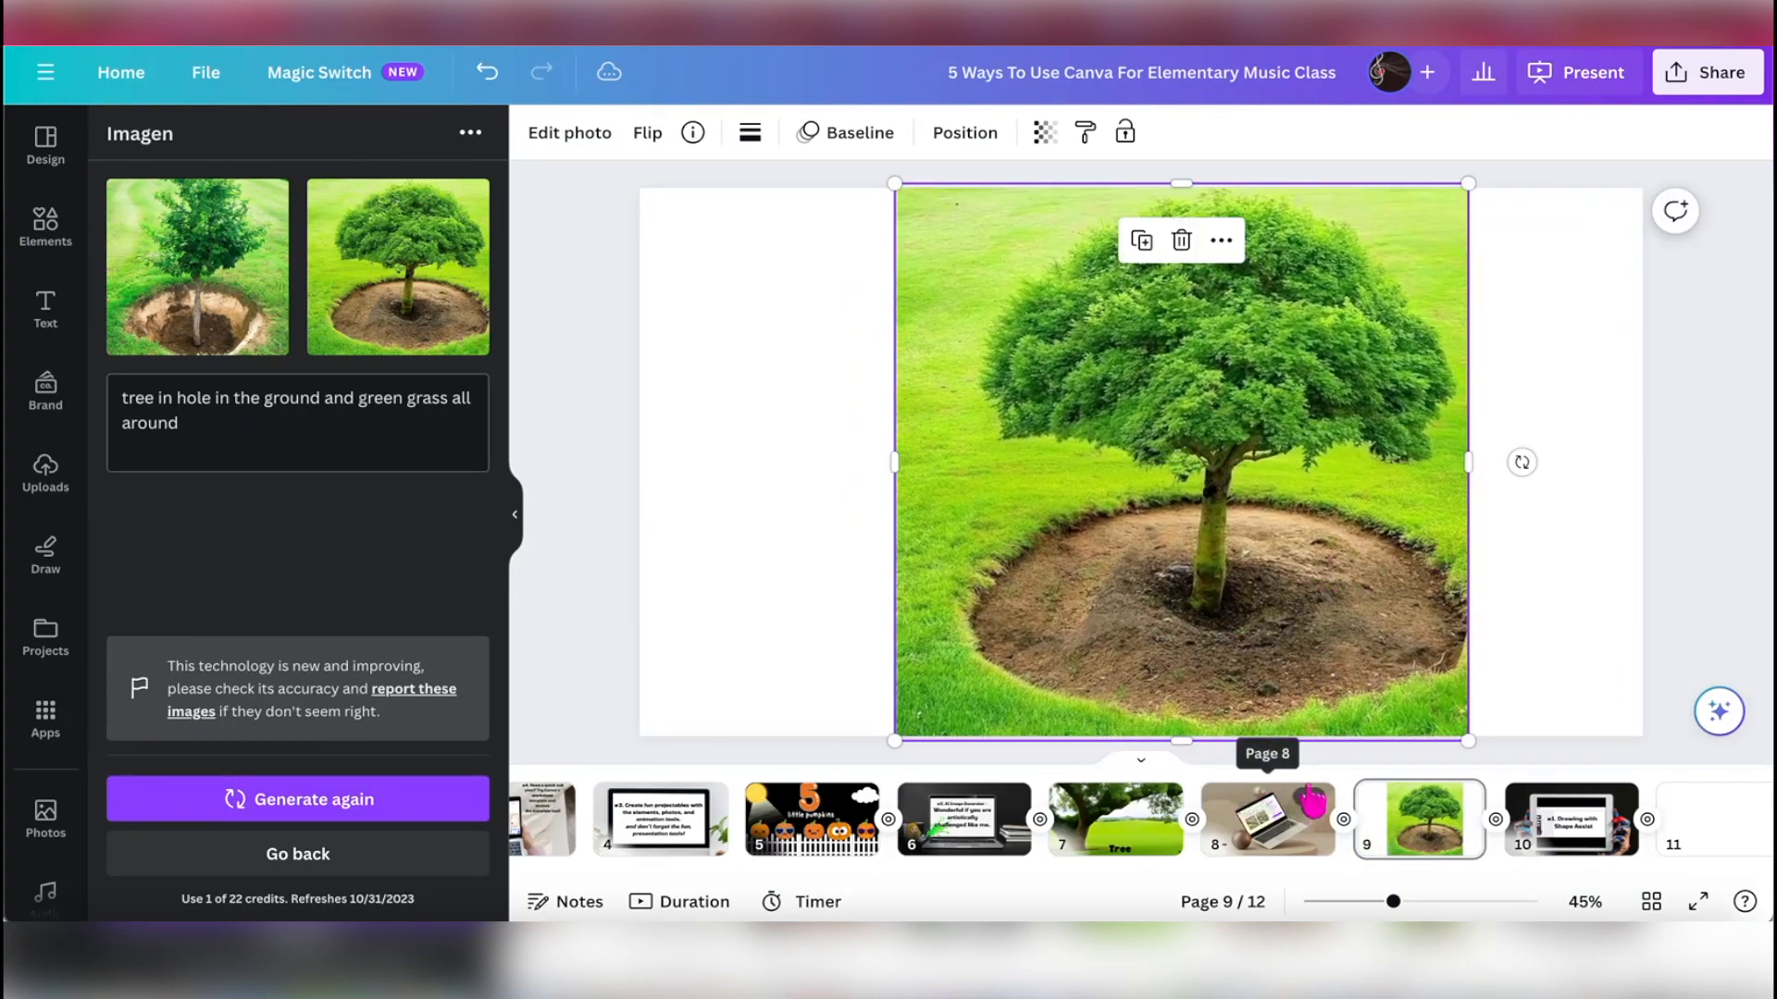
- Regenerate images, browse available apps, and go to page 10
{"action": "left_click", "coordinate": [298, 799]}
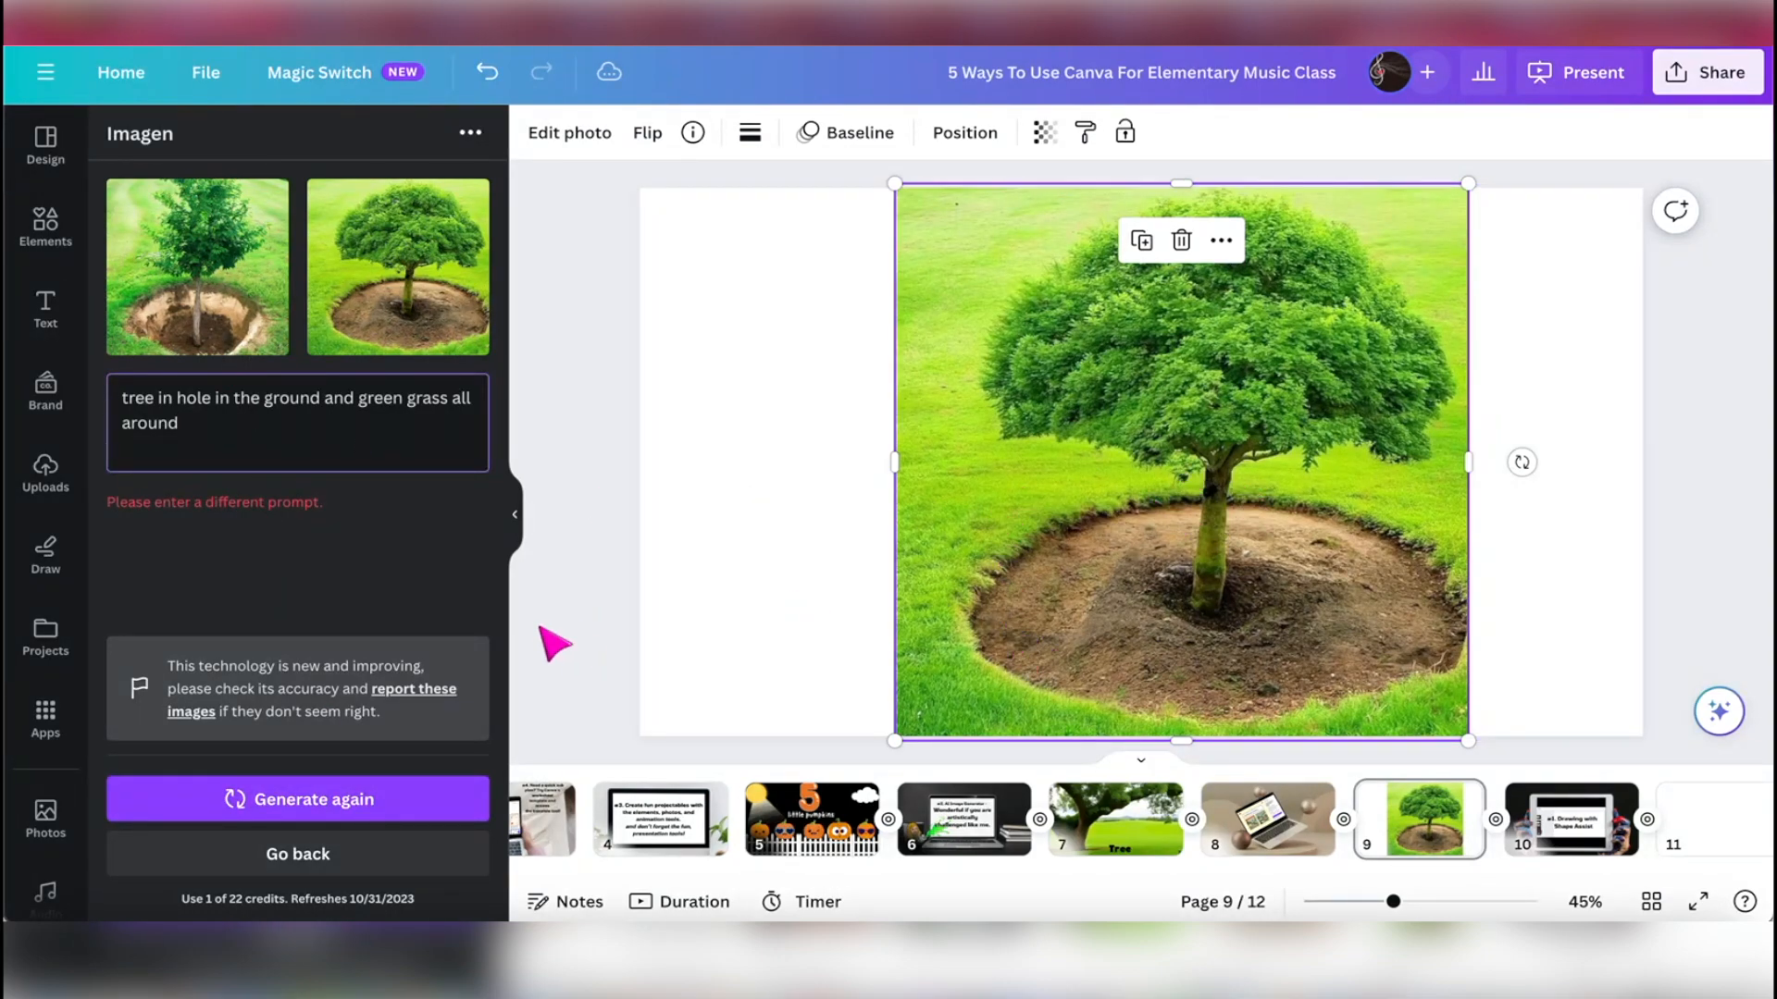
{"action": "left_click", "coordinate": [45, 718]}
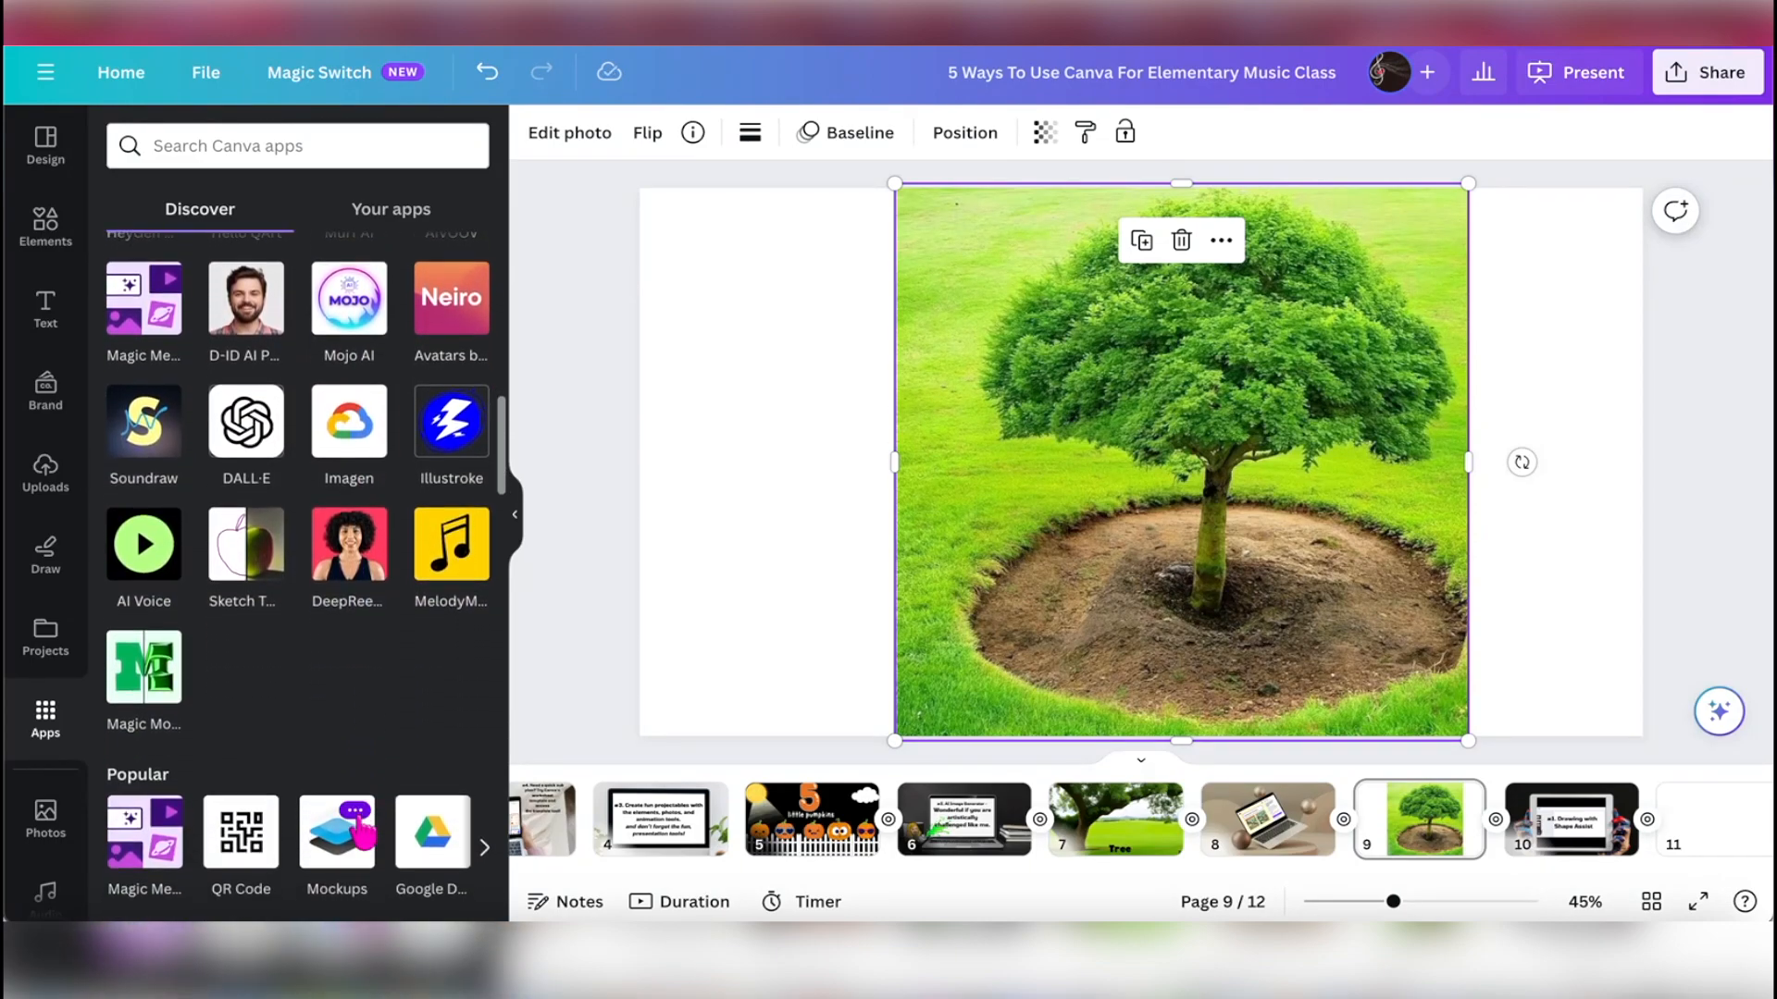
{"action": "scroll", "scroll_direction": "down", "scroll_amount": 3}
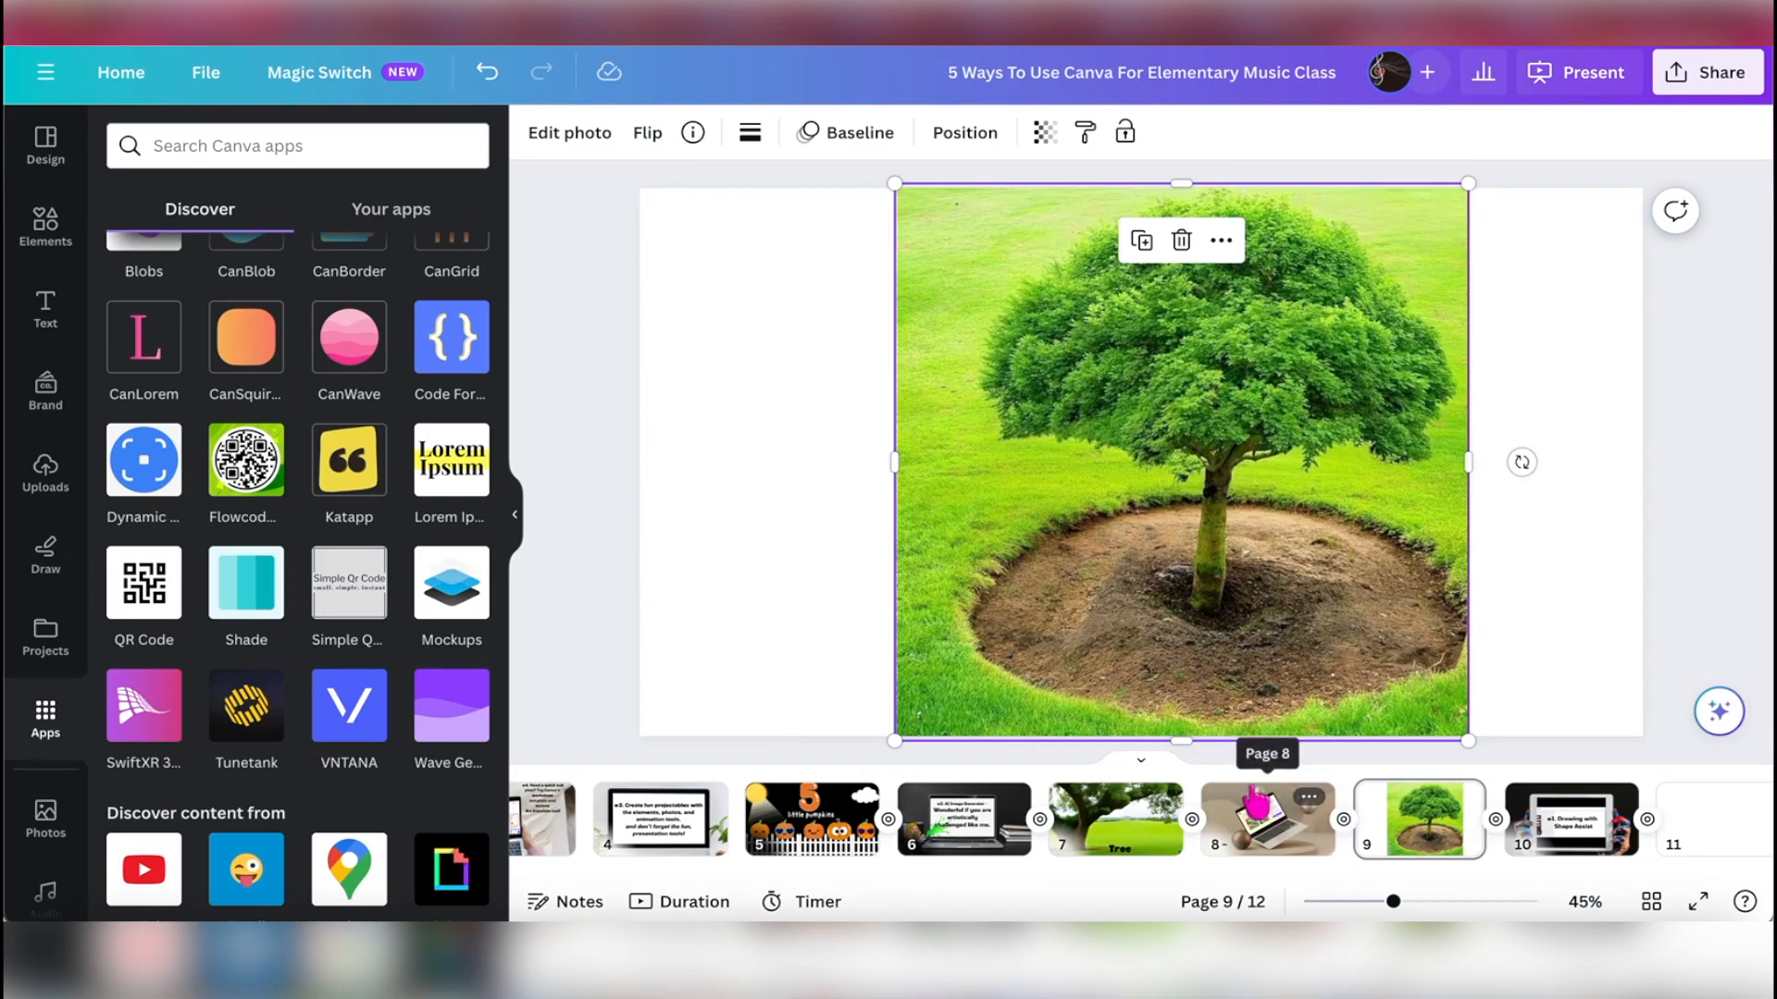
{"action": "mouse_move", "coordinate": [1570, 832]}
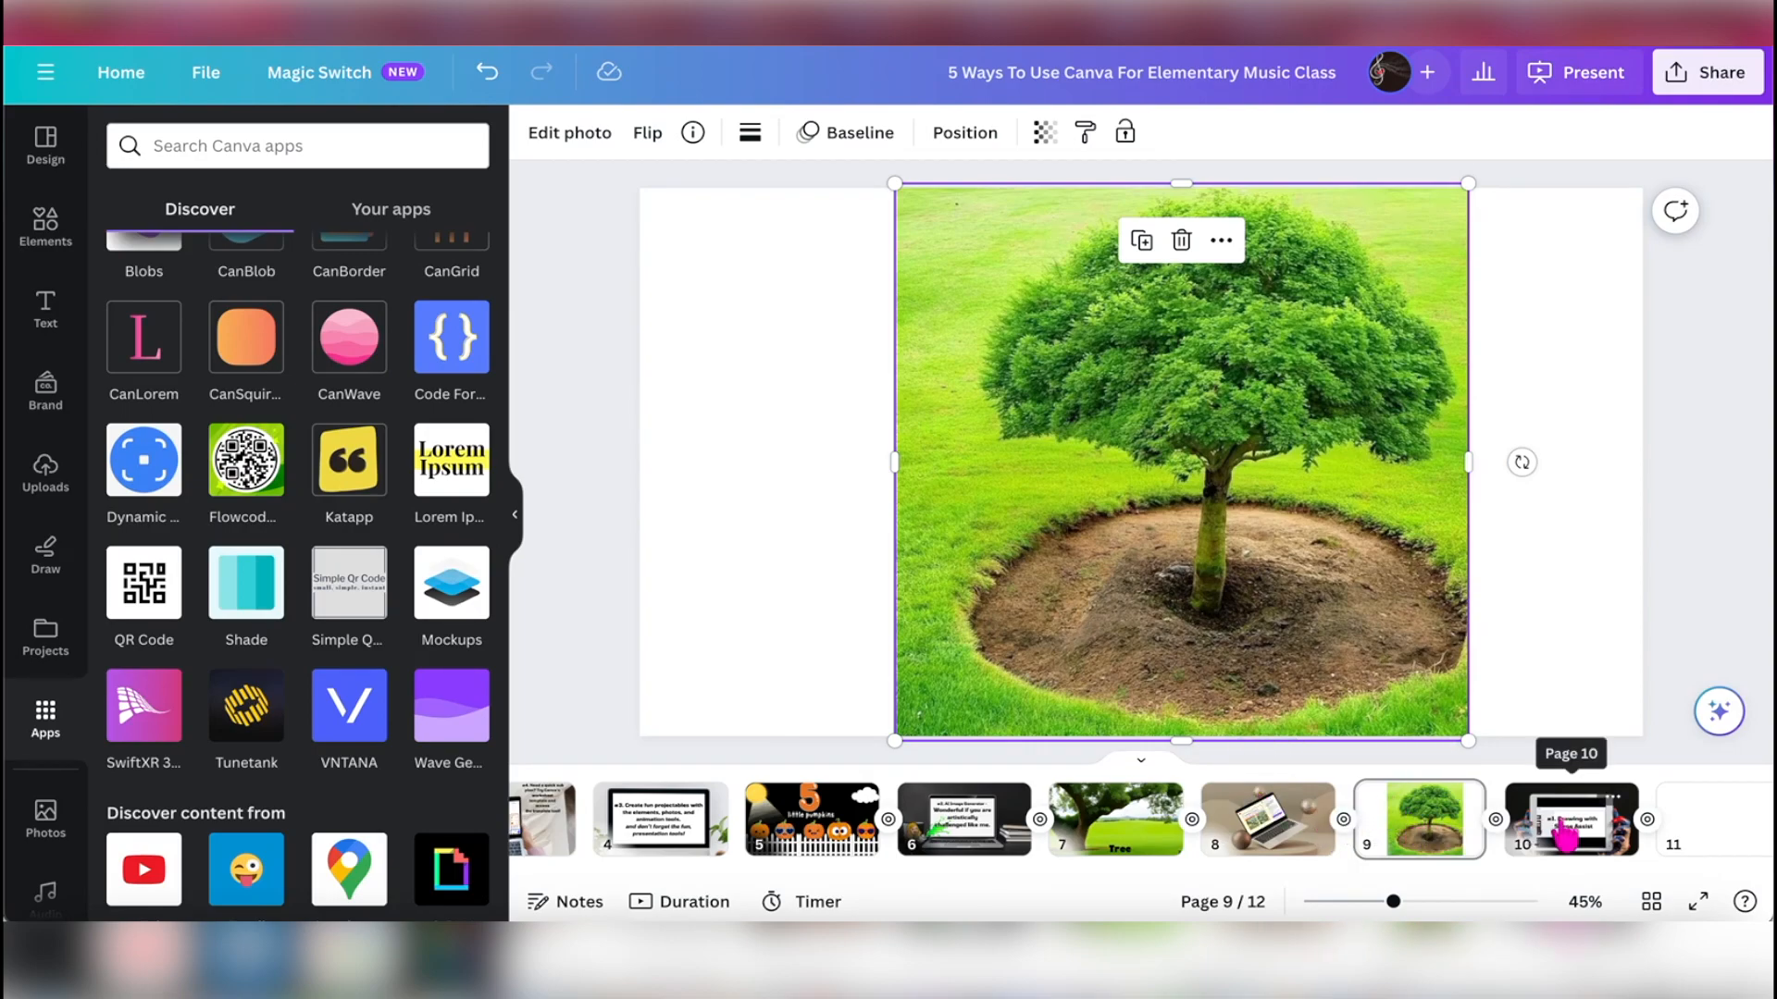
{"action": "left_click", "coordinate": [1571, 818]}
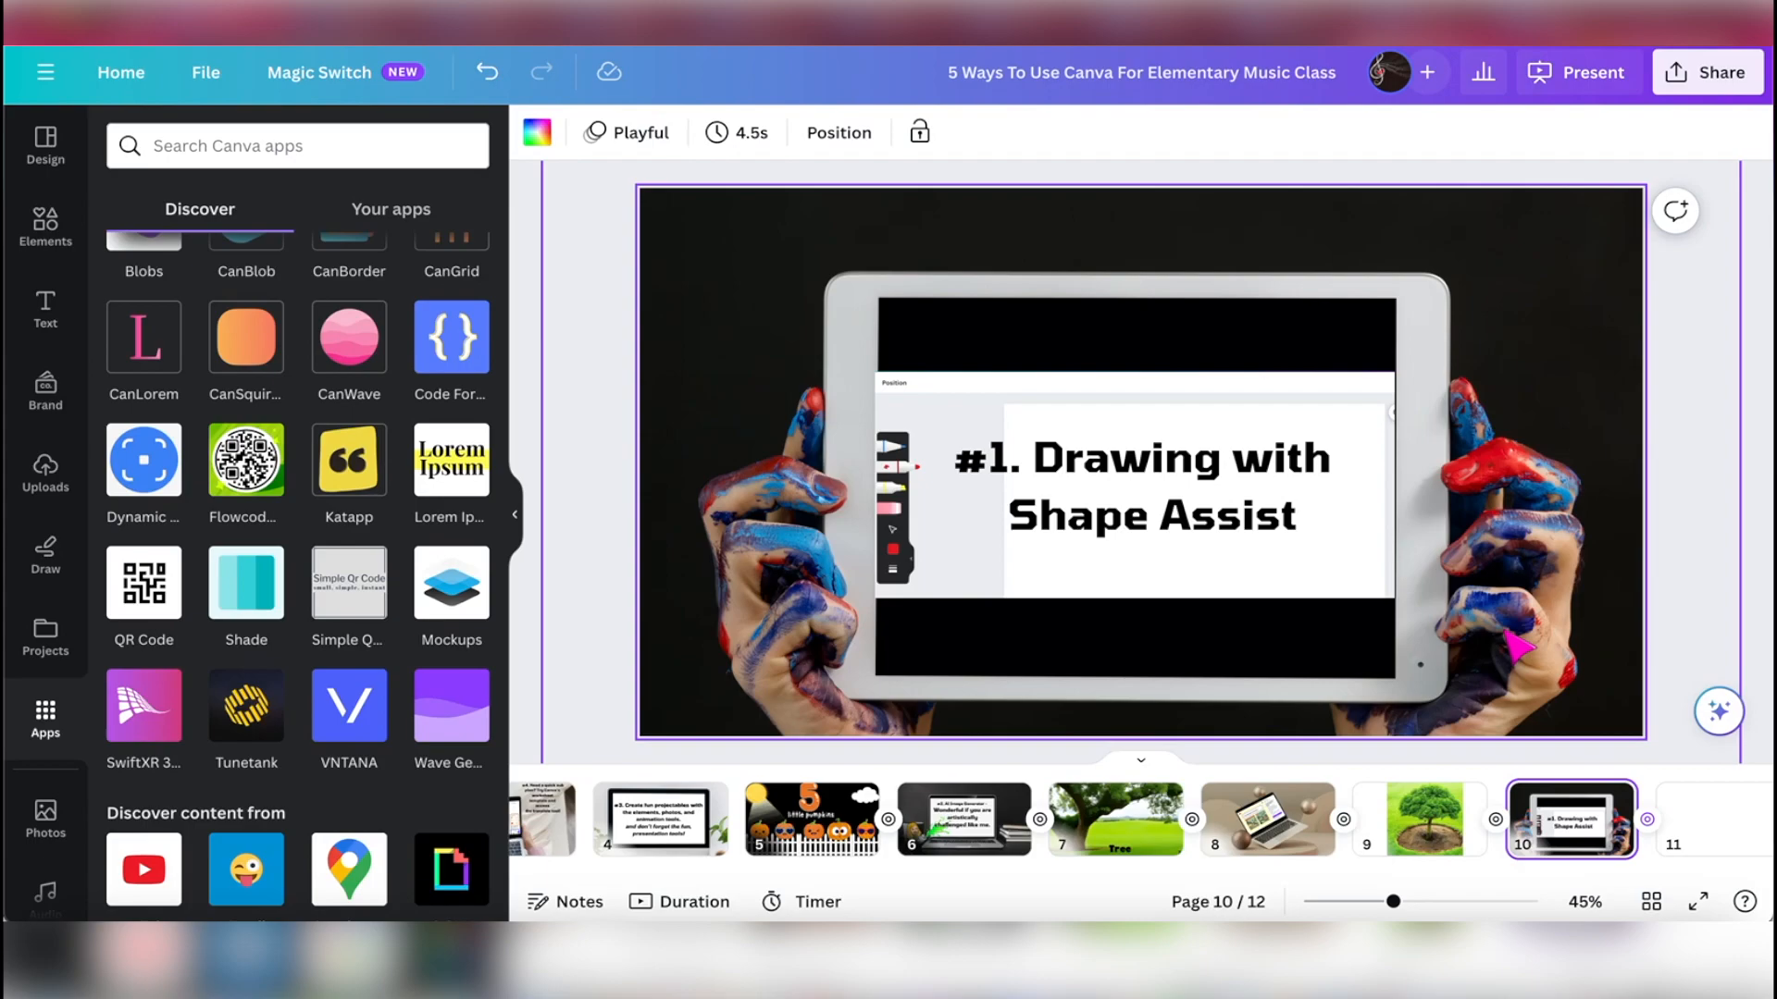
- On blank page 11, sketch triangle outlines freehand with Draw so Shape Assist neatens them
{"action": "left_click", "coordinate": [1714, 819]}
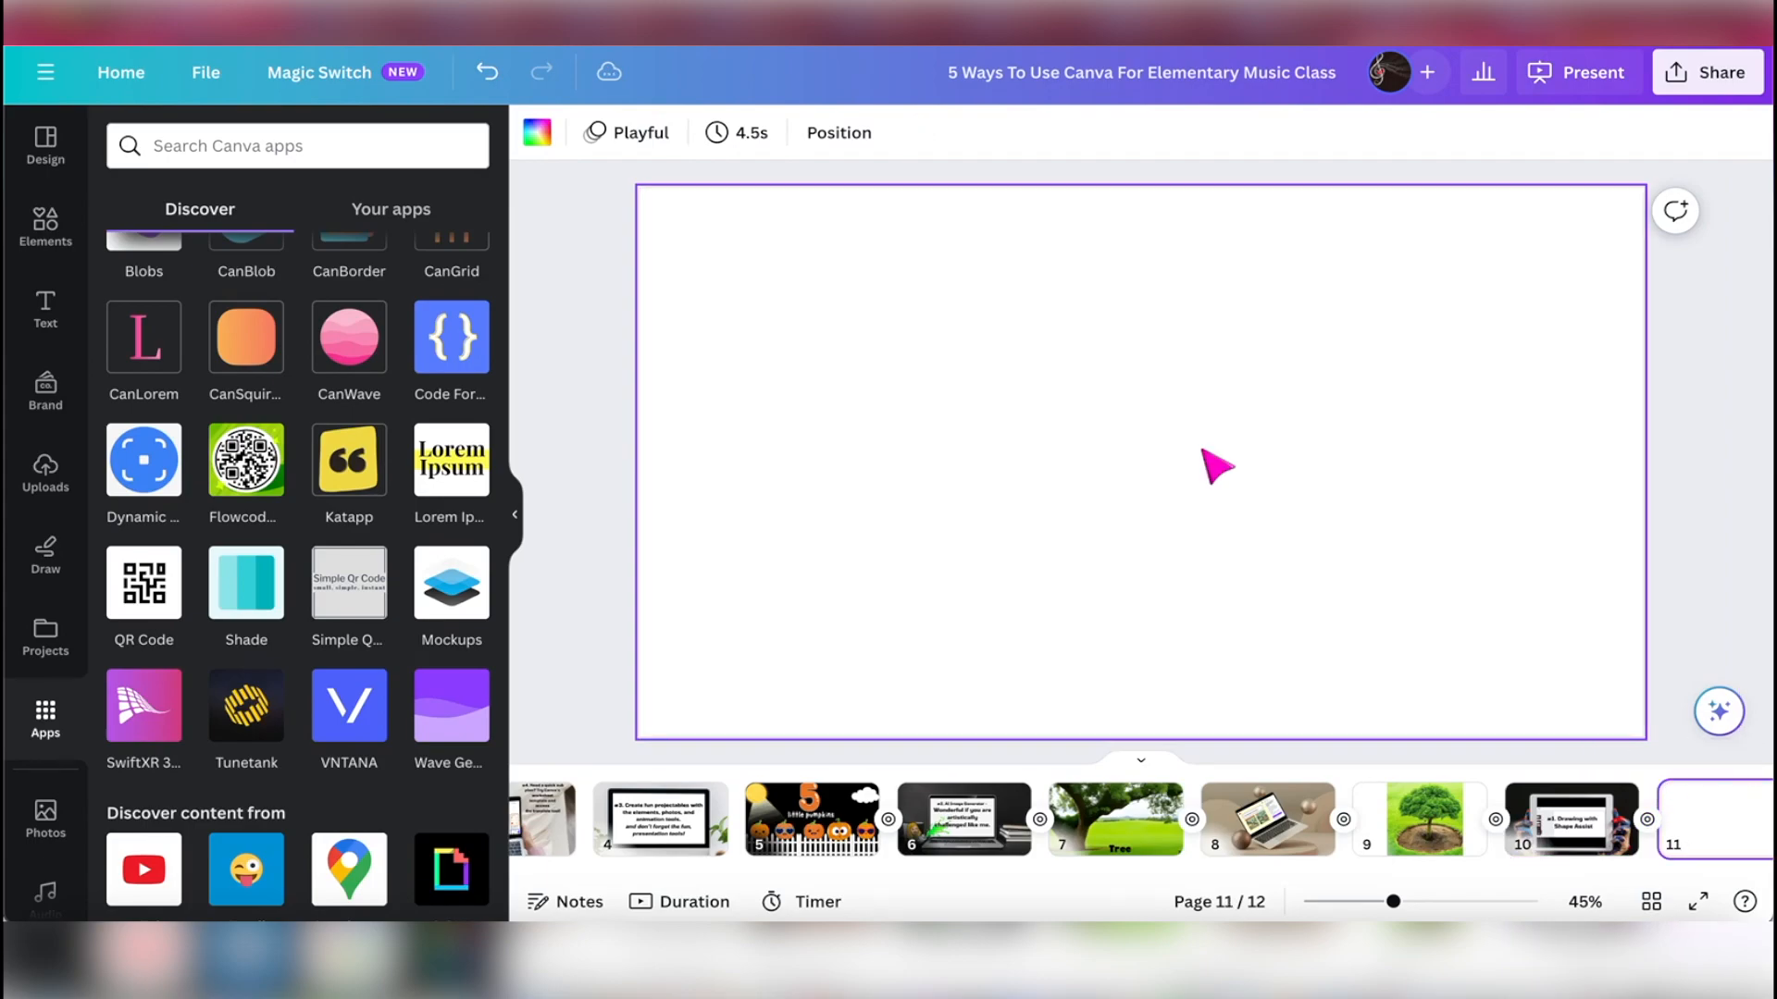
{"action": "left_click", "coordinate": [46, 555]}
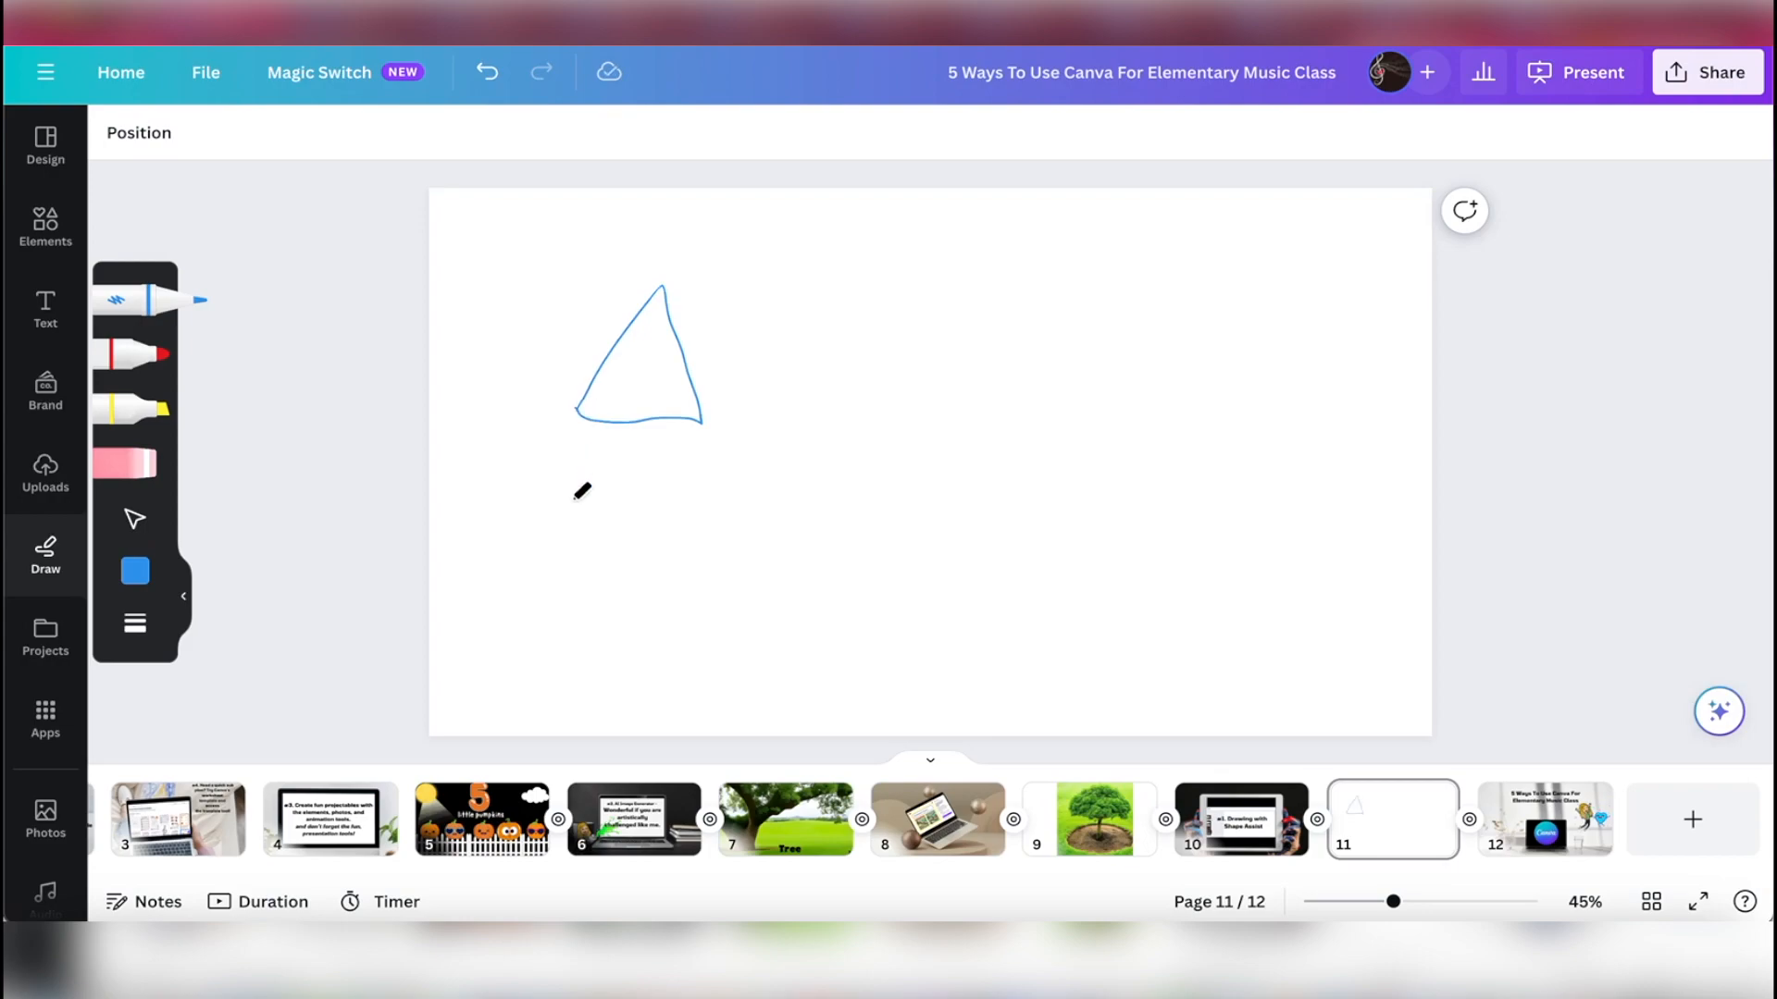
{"action": "left_click_drag", "start_coordinate": [875, 490], "coordinate": [977, 419]}
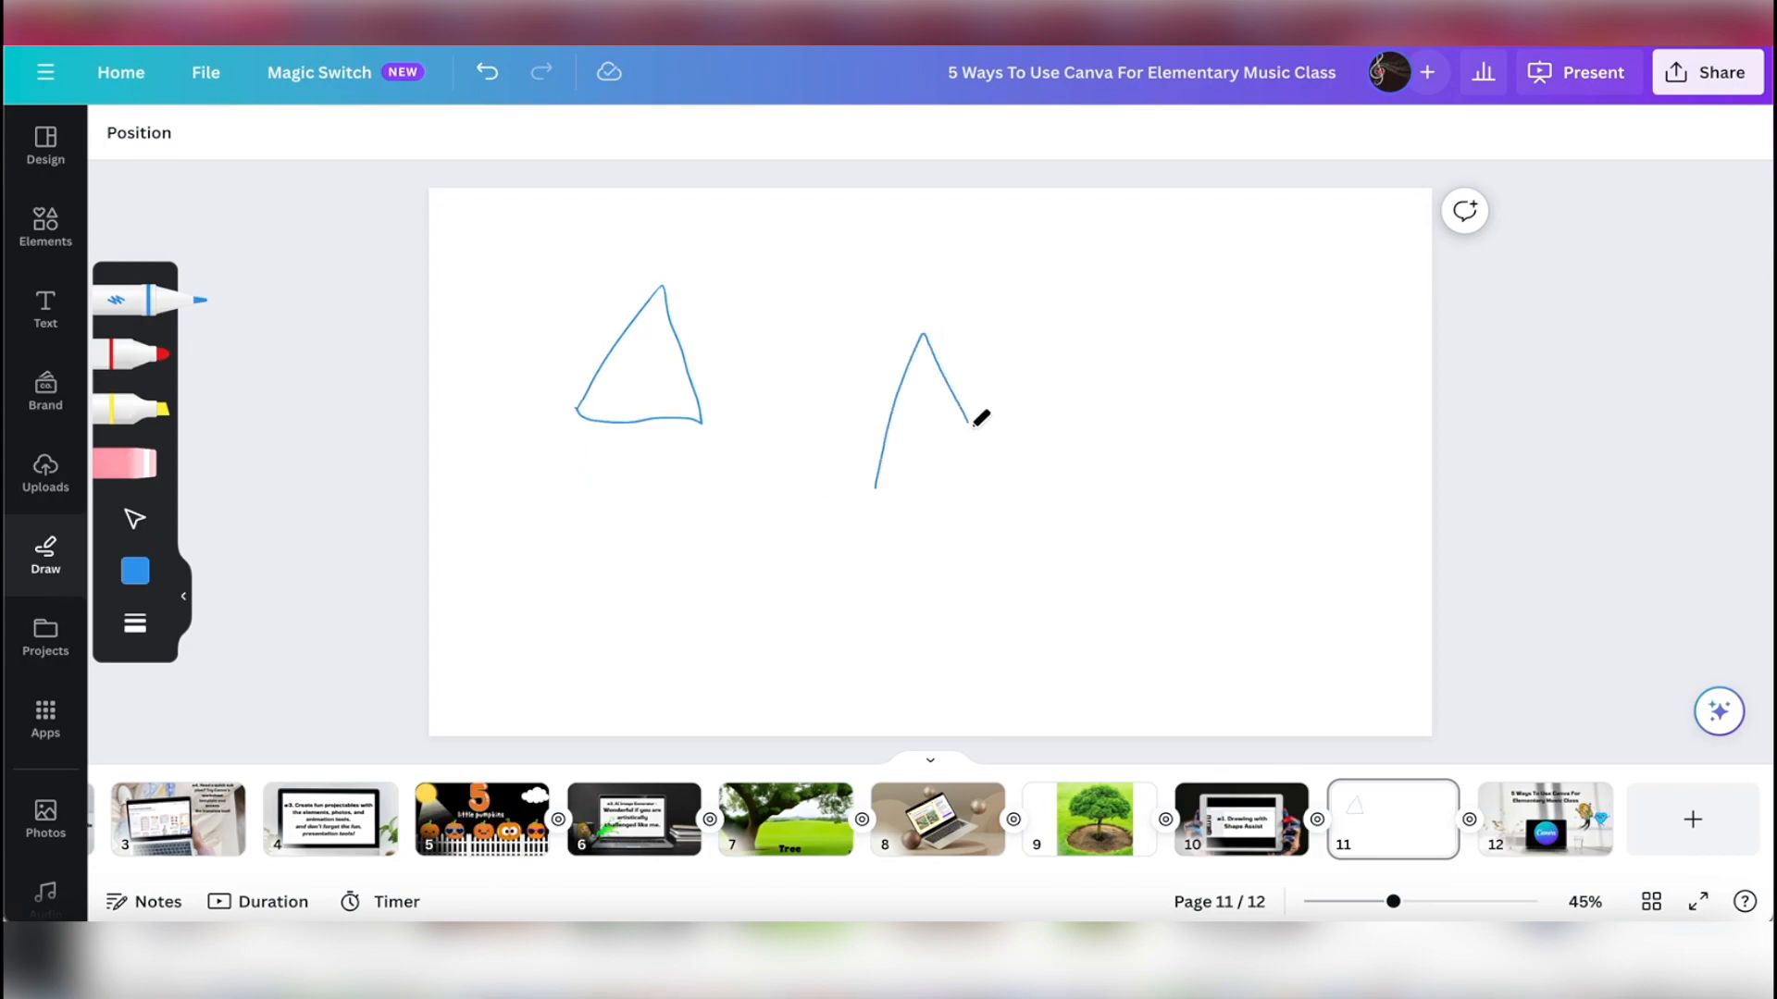
{"action": "left_click_drag", "start_coordinate": [977, 413], "coordinate": [875, 485]}
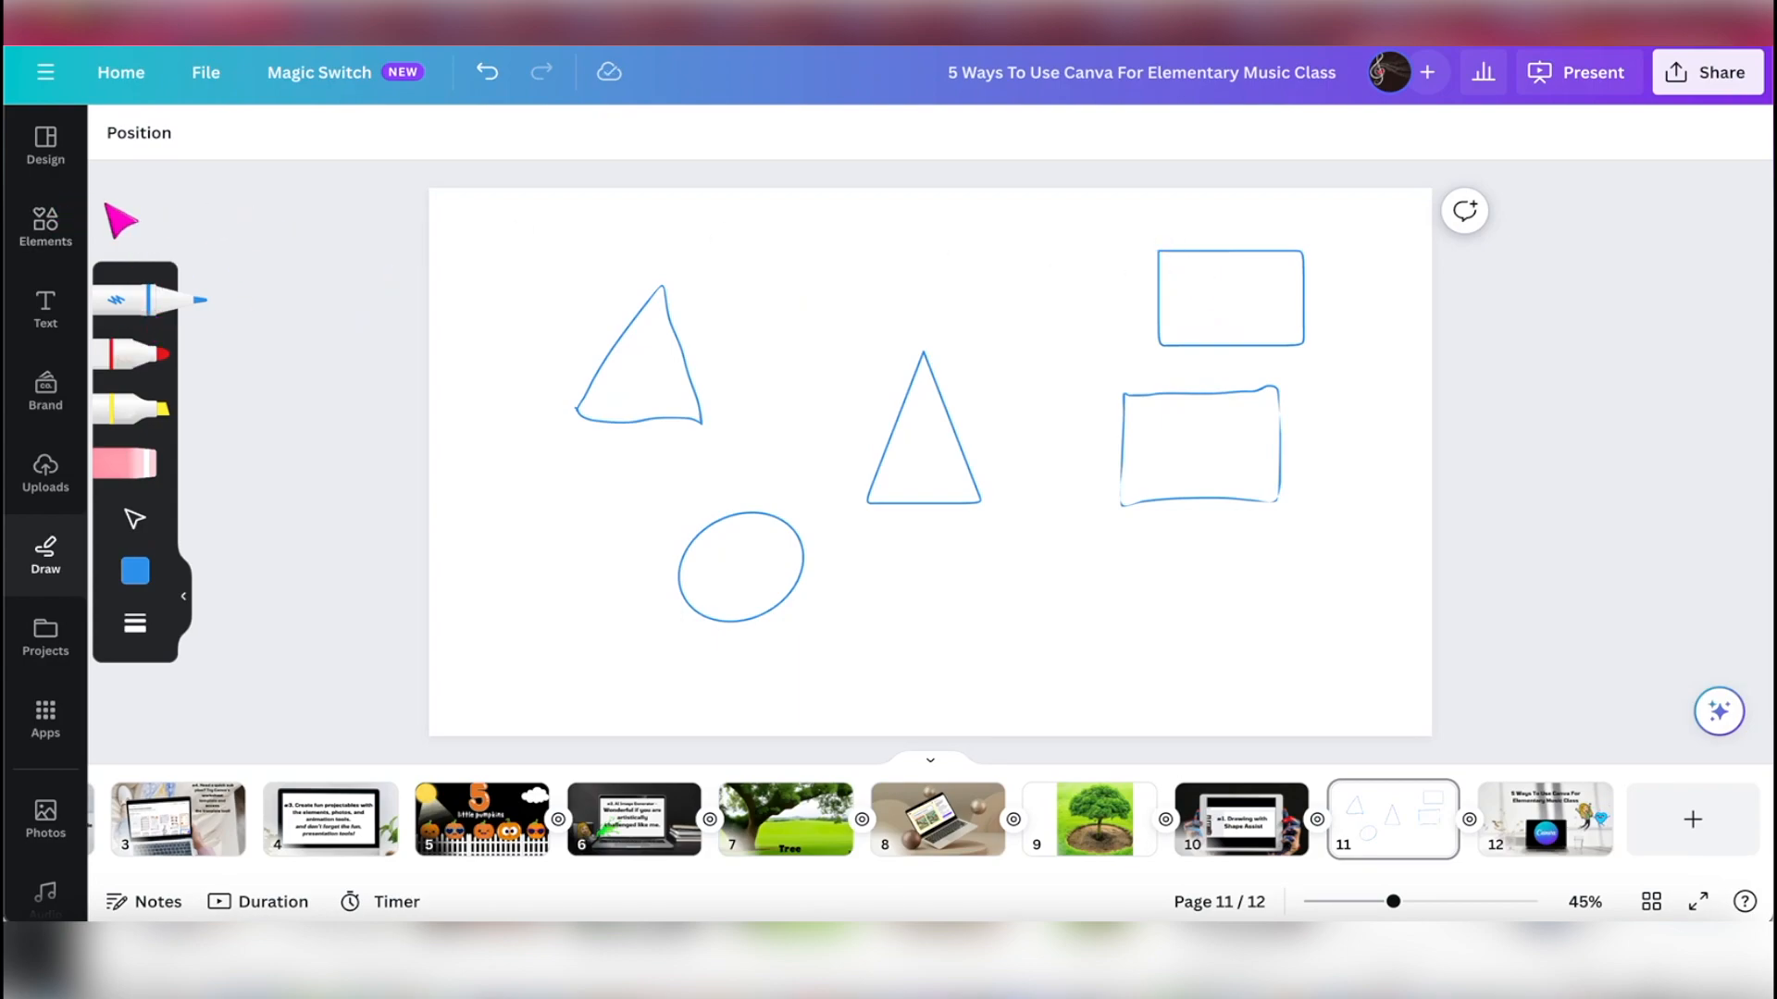
{"action": "mouse_move", "coordinate": [876, 461]}
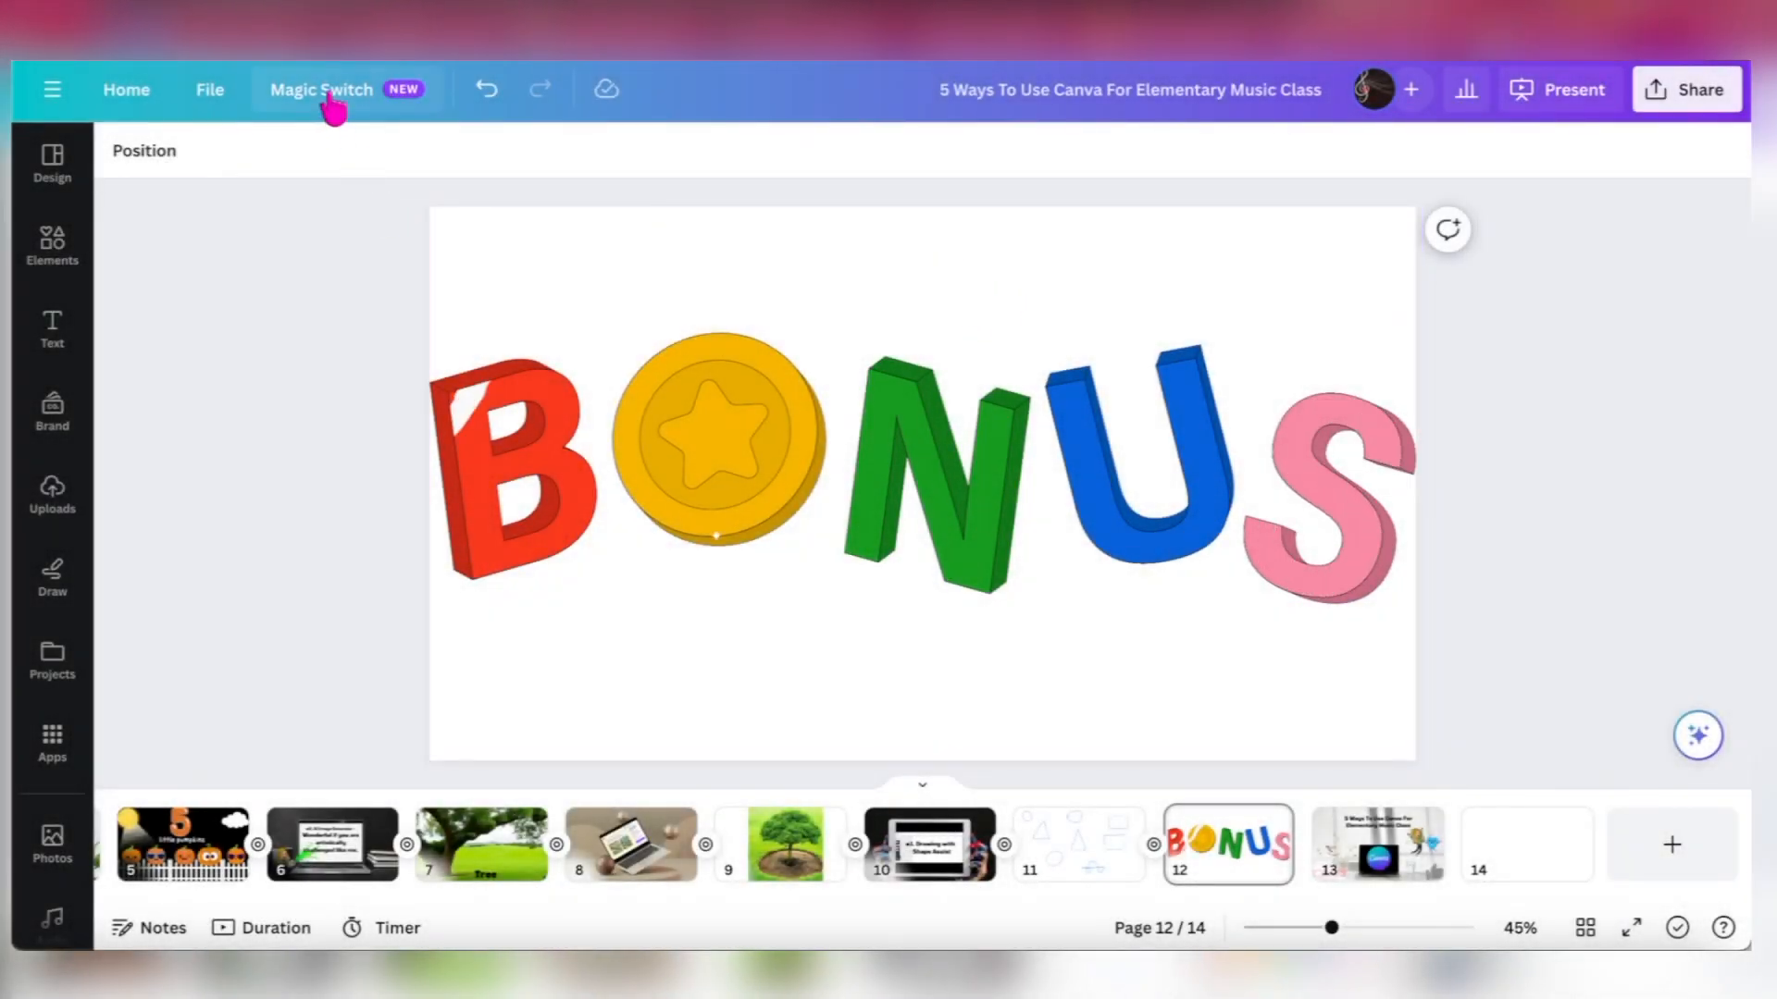
- Use Magic Switch's Transform into Doc with Summary to convert the presentation
{"action": "left_click", "coordinate": [321, 89]}
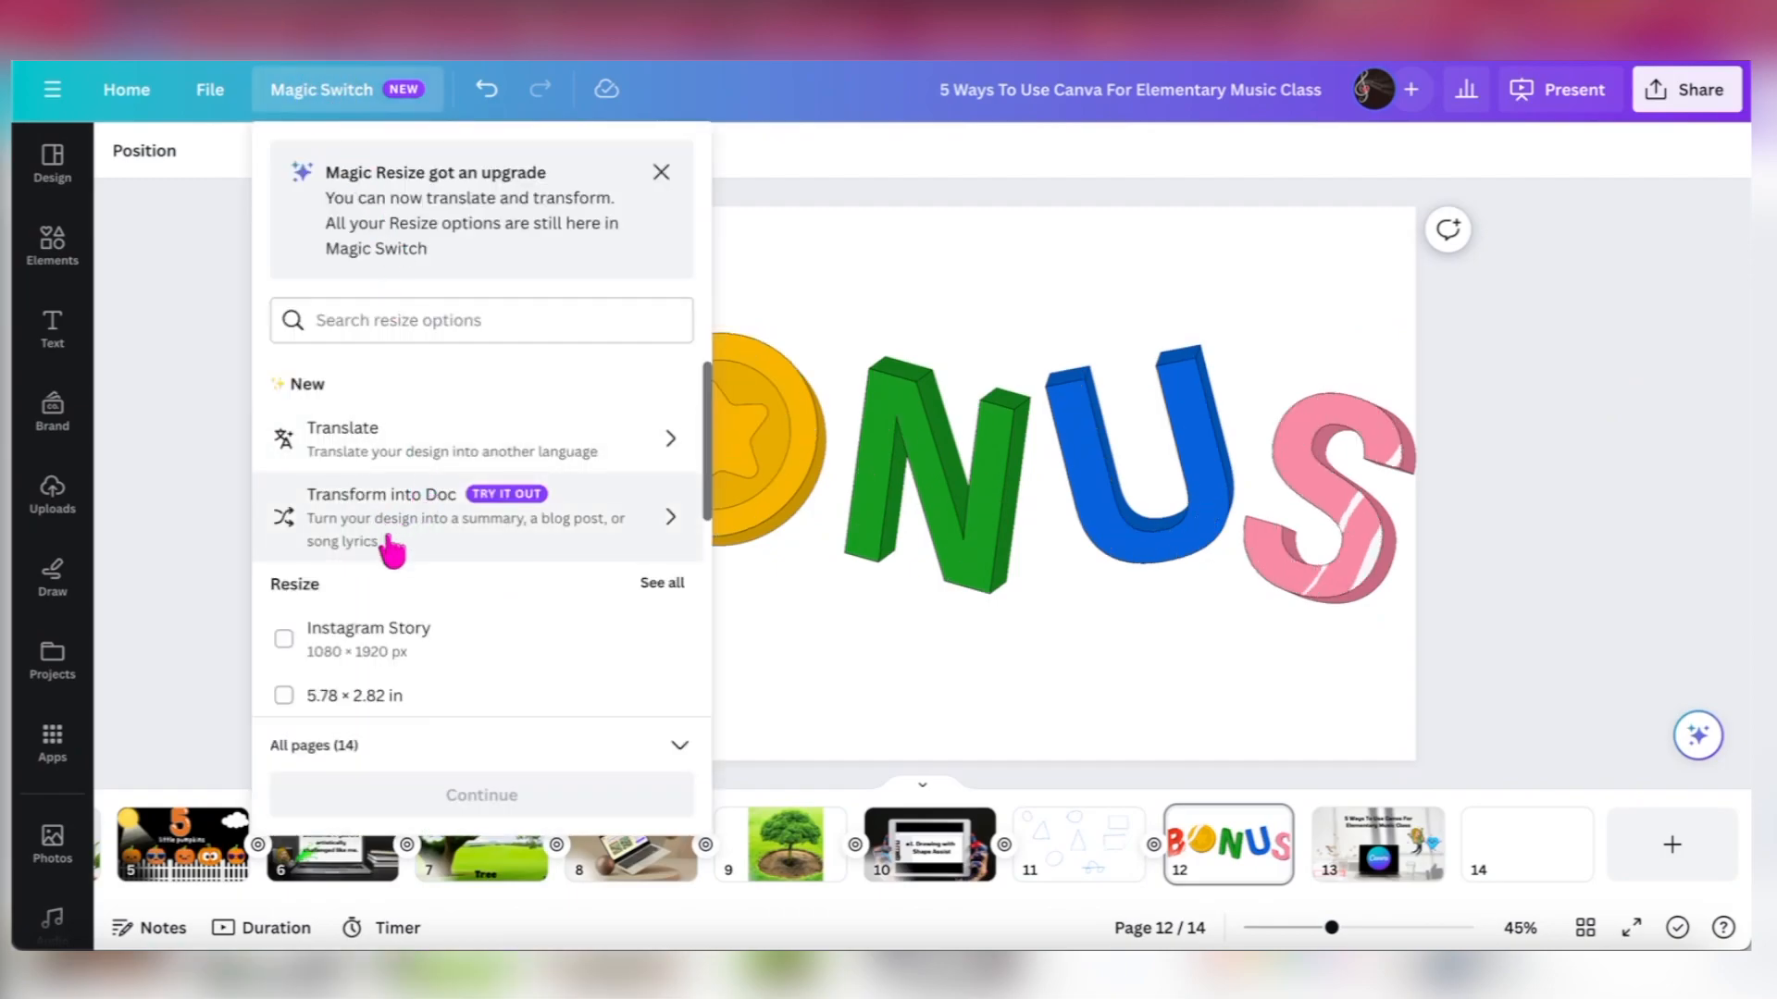
{"action": "left_click", "coordinate": [380, 517]}
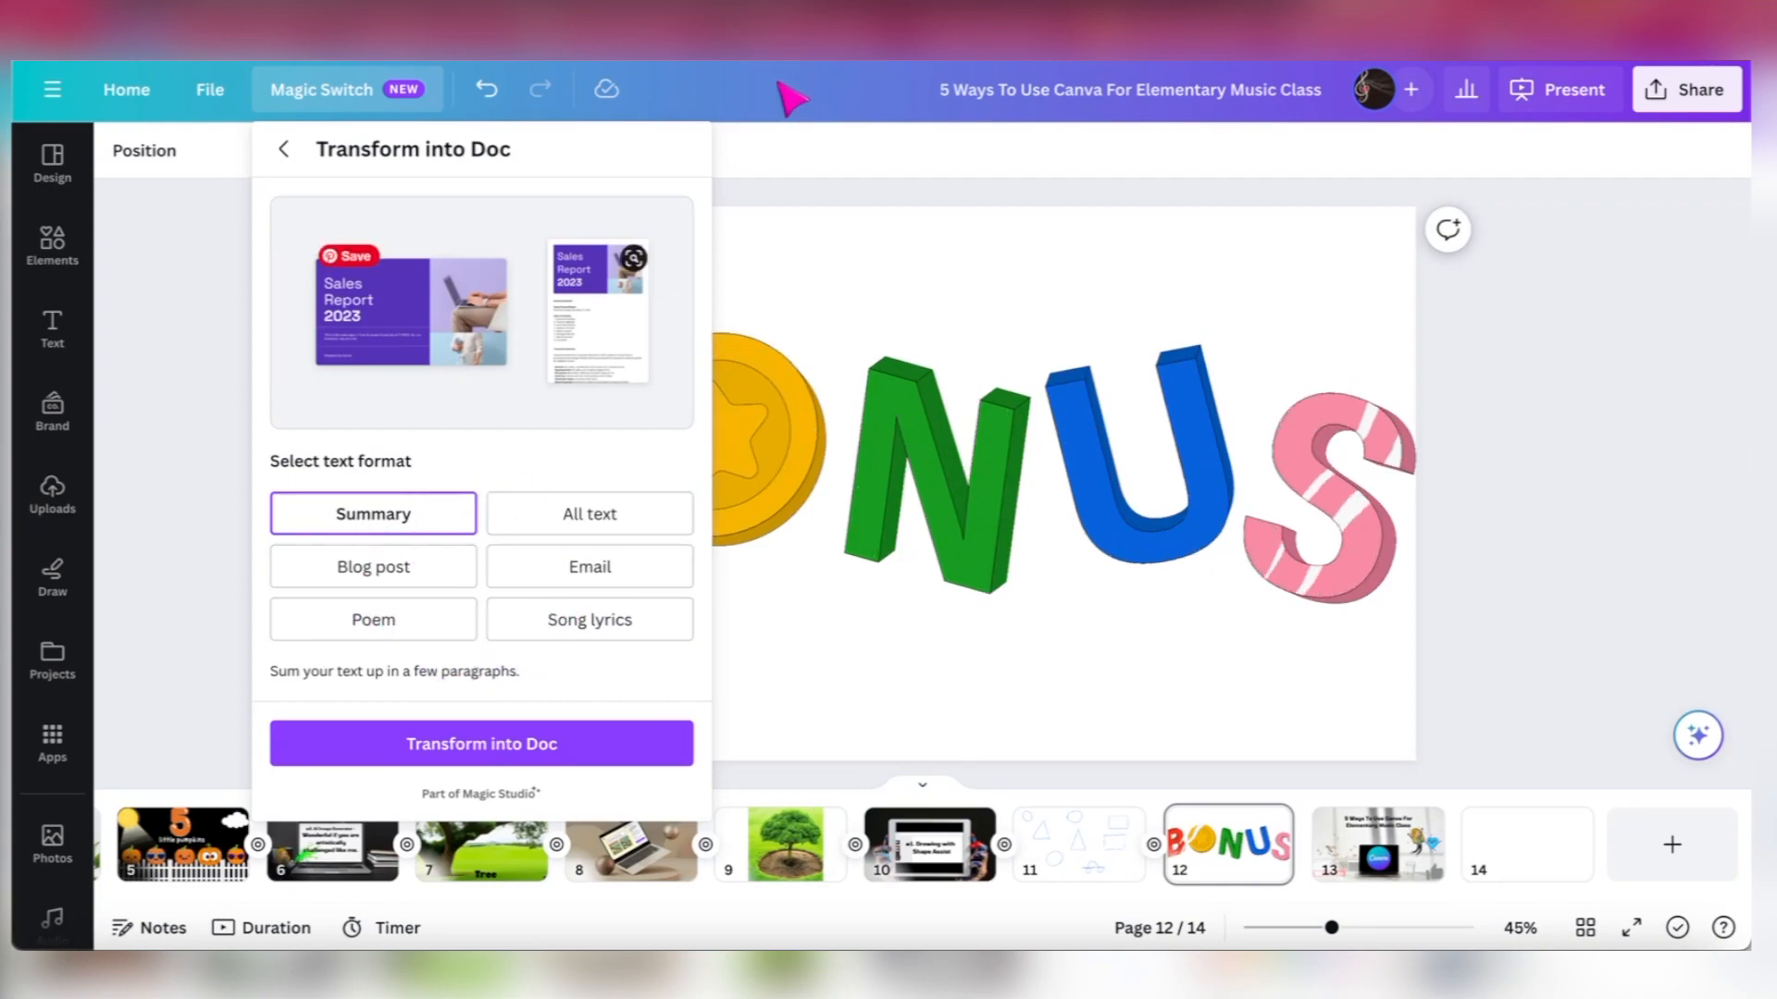
{"action": "left_click", "coordinate": [480, 743]}
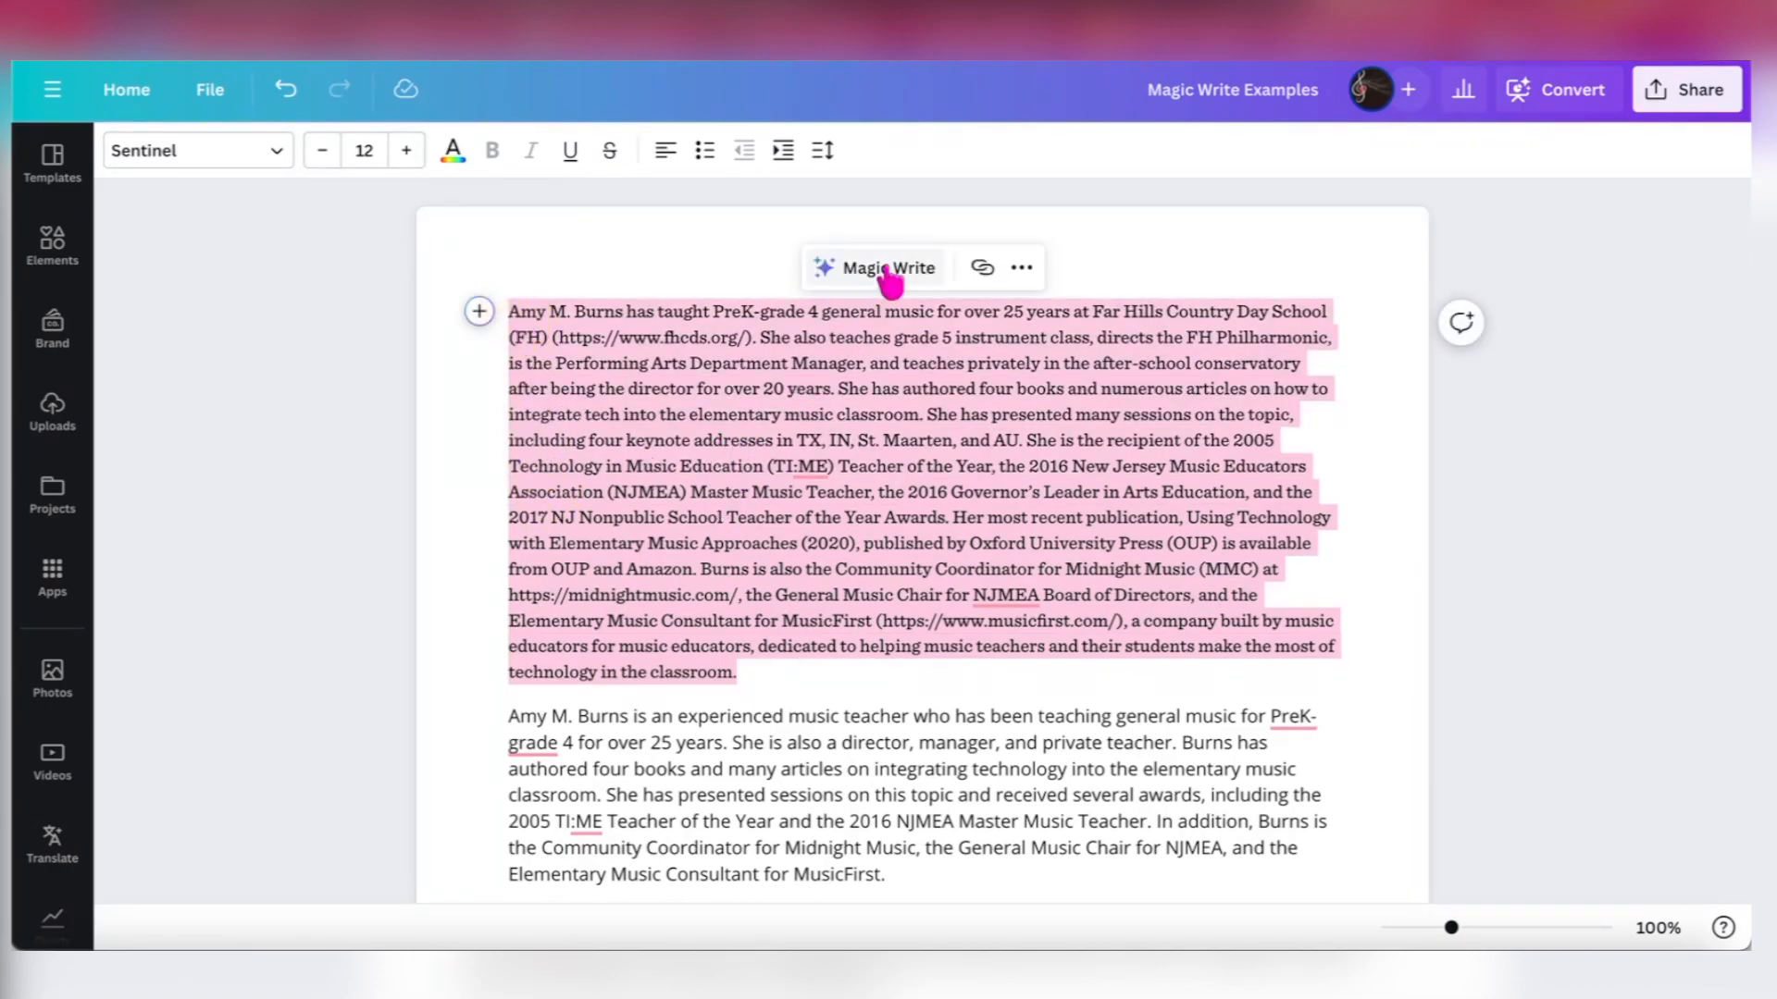
- Show Magic Write's continue, summarize, rewrite and tone options for the selected biography paragraph
{"action": "left_click", "coordinate": [885, 267]}
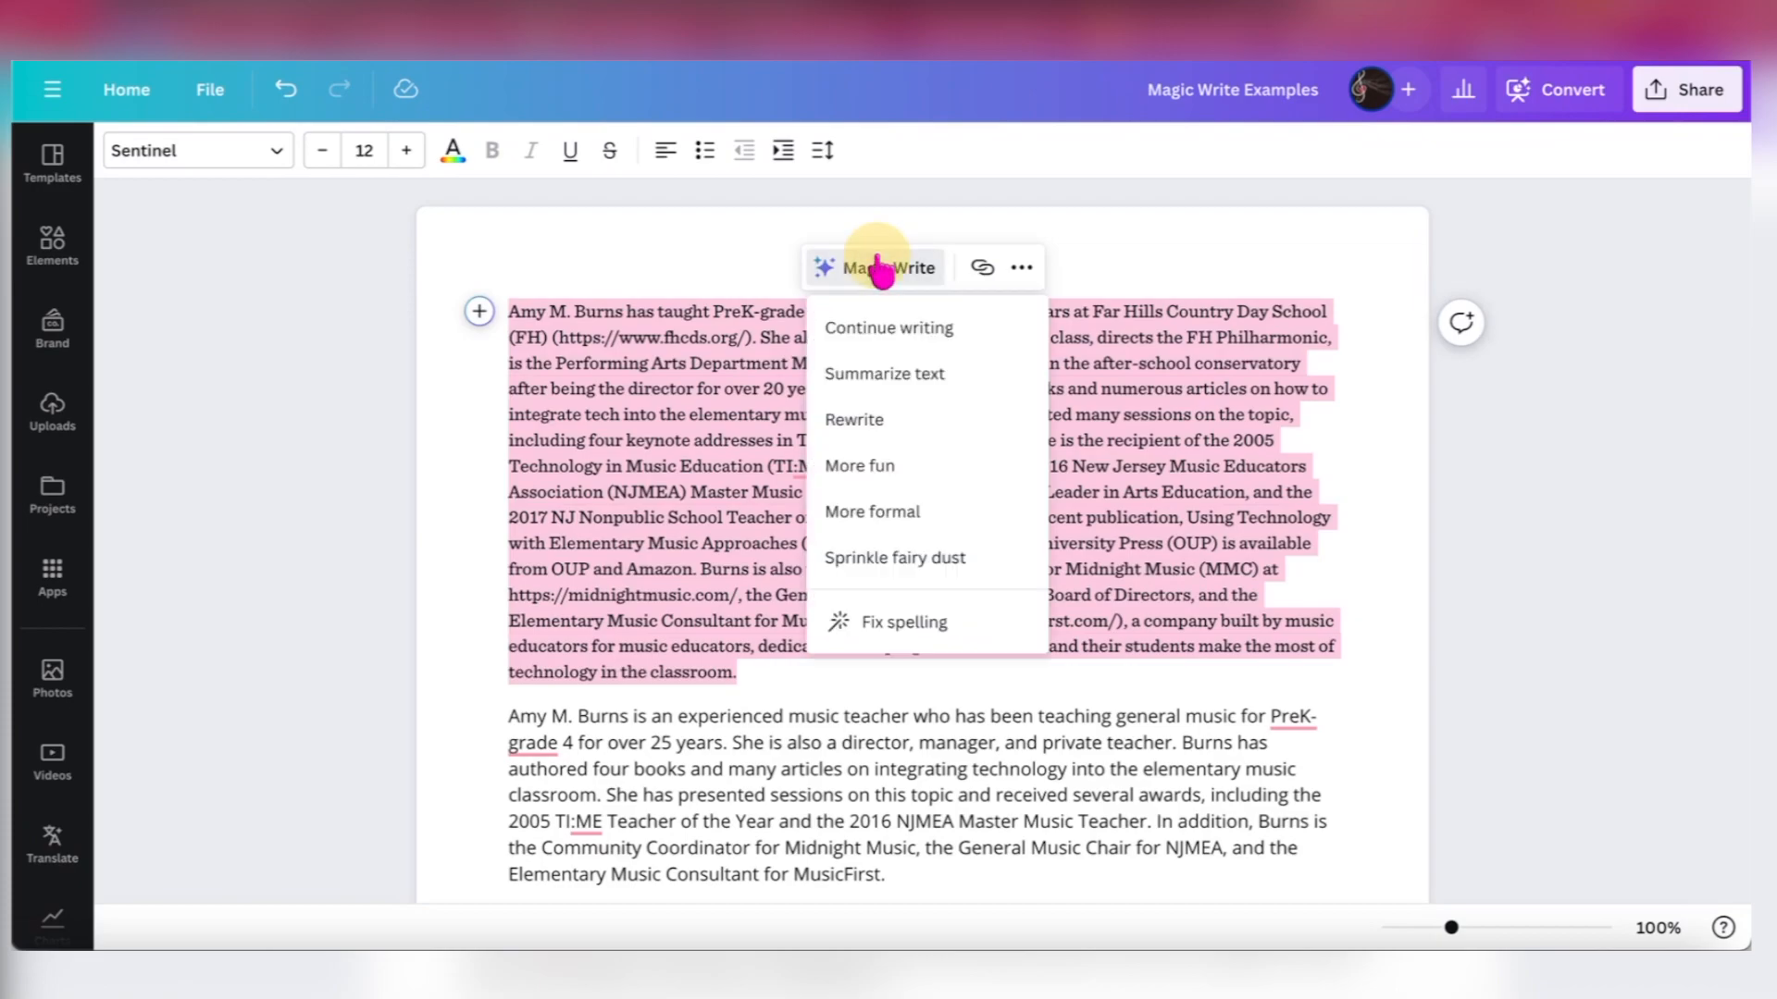
{"action": "mouse_move", "coordinate": [861, 419]}
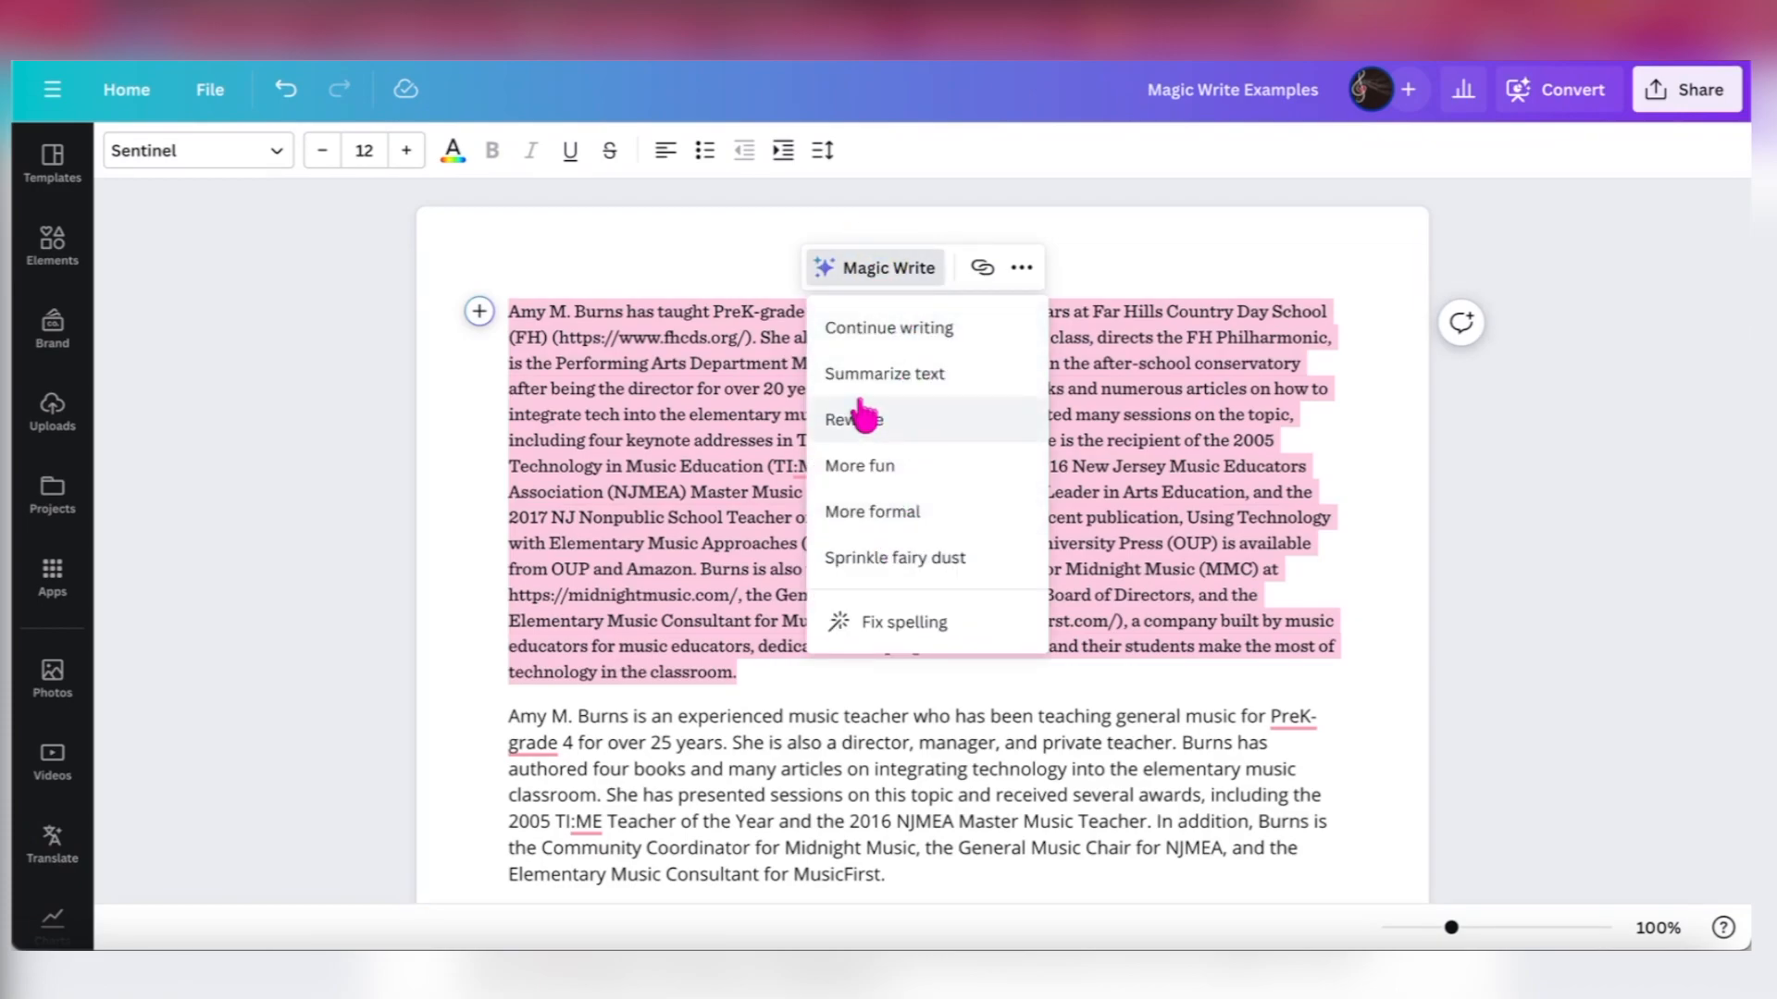